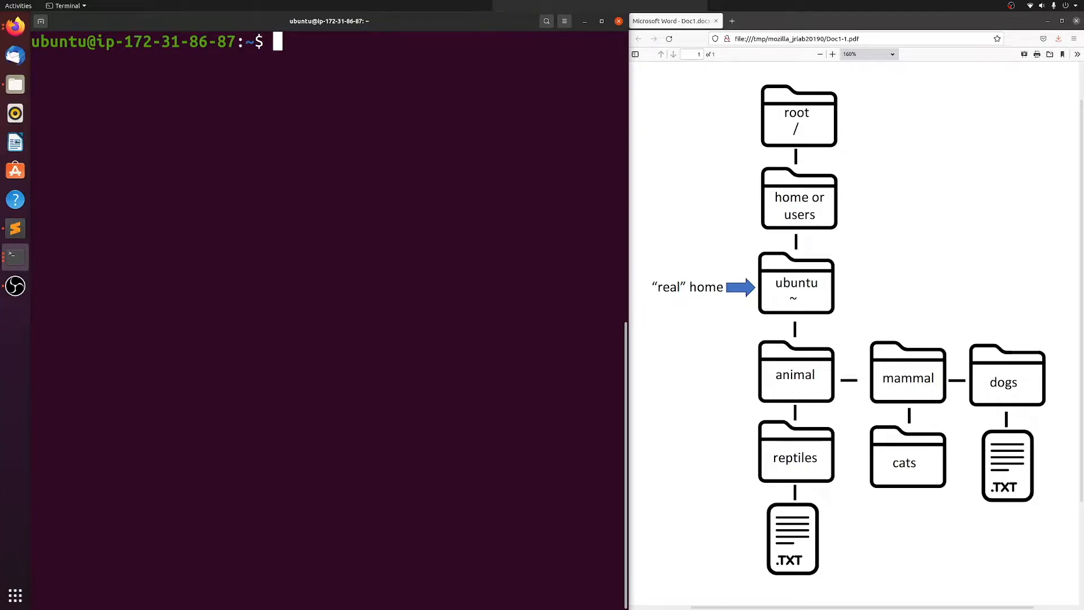
{"action": "mouse_move", "coordinate": [255, 138]}
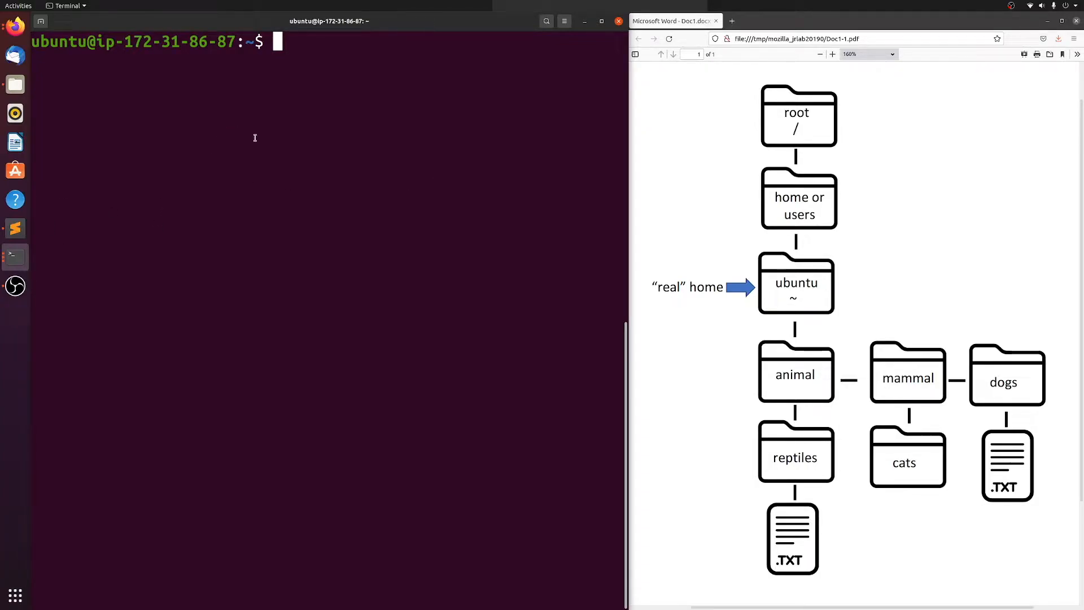
{"action": "mouse_move", "coordinate": [366, 112]}
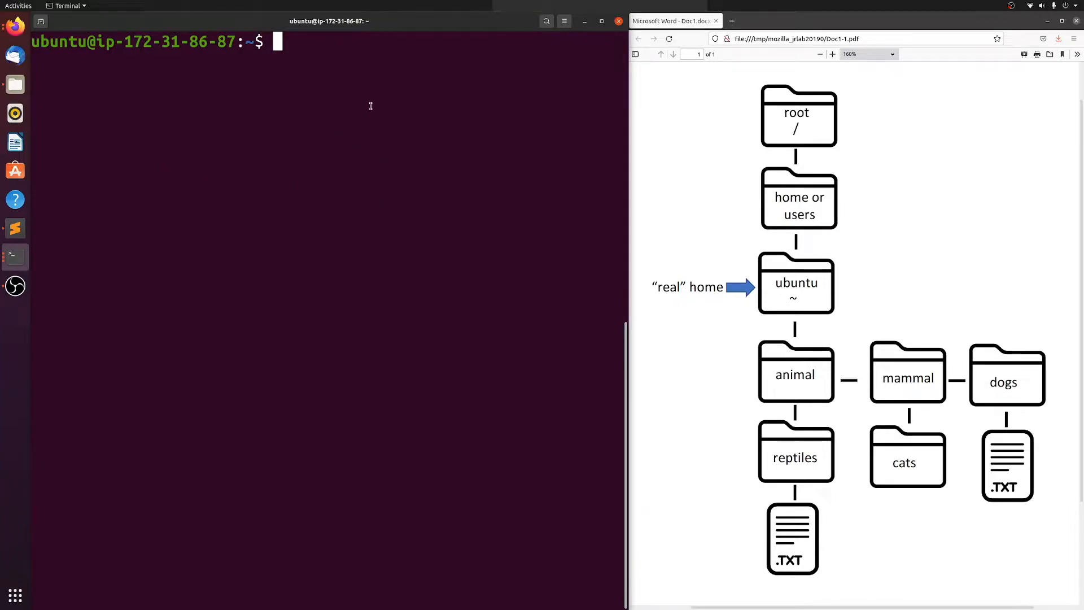
{"action": "mouse_move", "coordinate": [280, 95]}
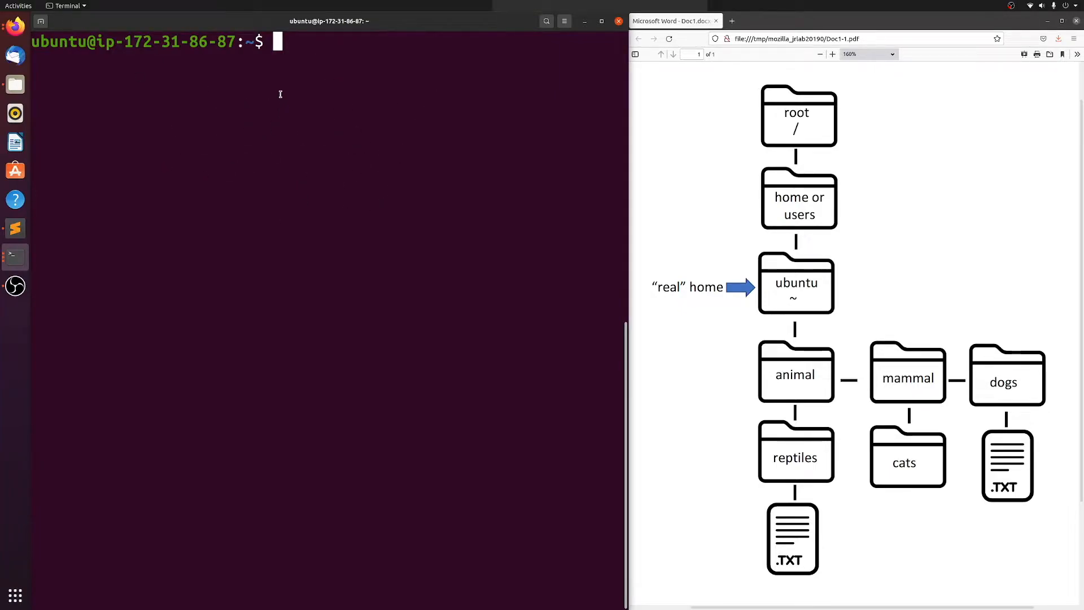
{"action": "mouse_move", "coordinate": [726, 575]}
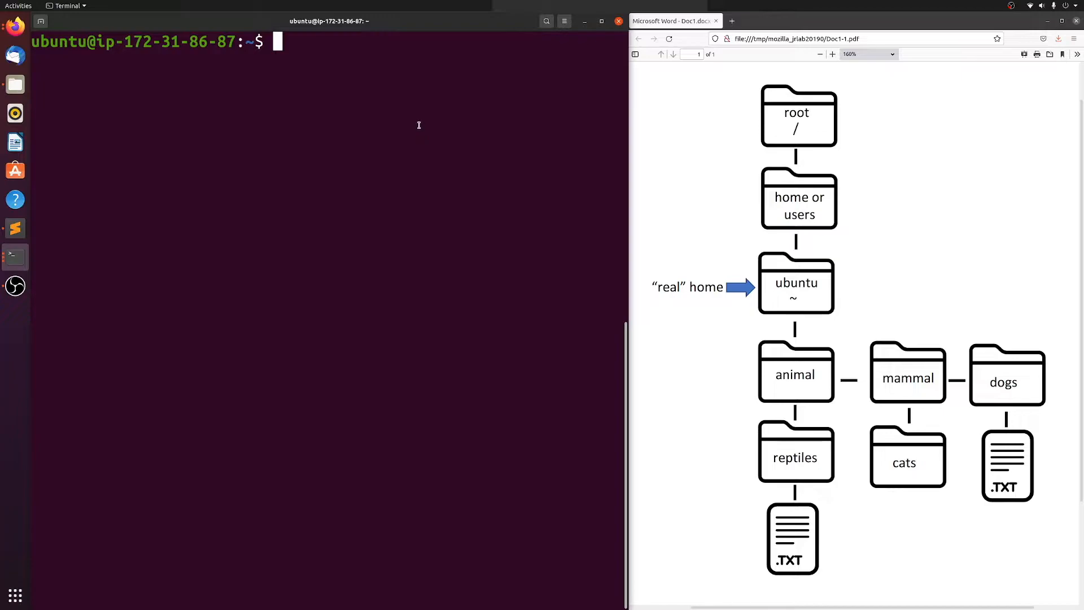
{"action": "mouse_move", "coordinate": [395, 98]}
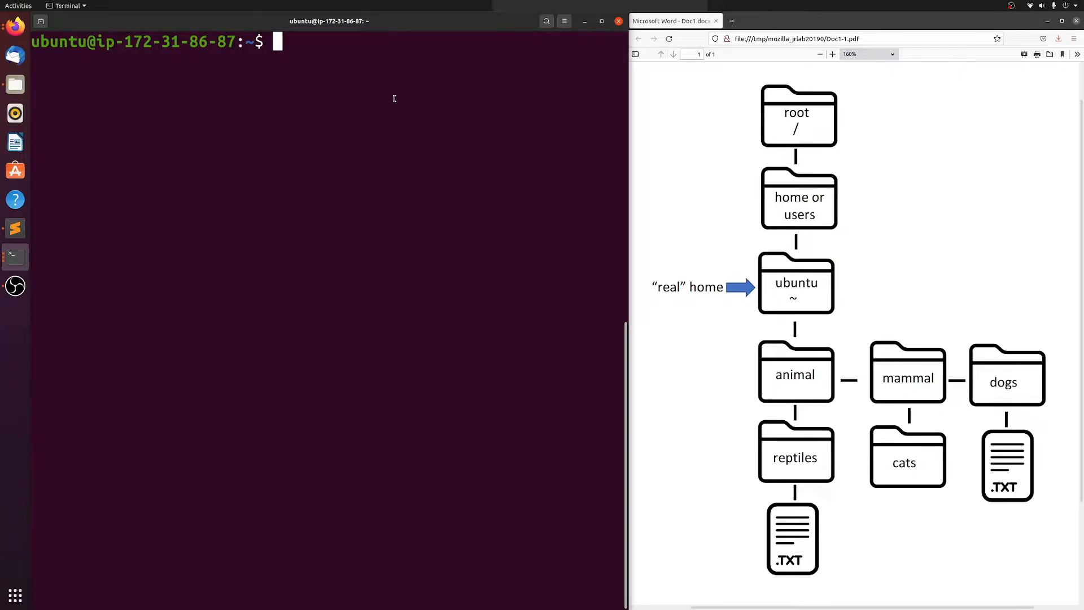
{"action": "mouse_move", "coordinate": [390, 102]}
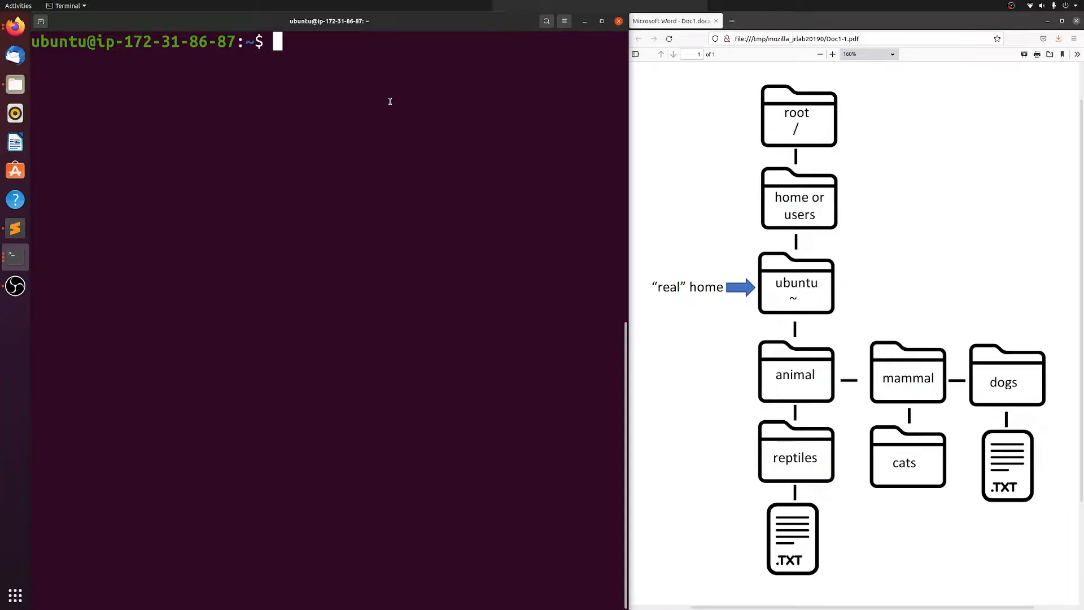
{"action": "mouse_move", "coordinate": [671, 117]}
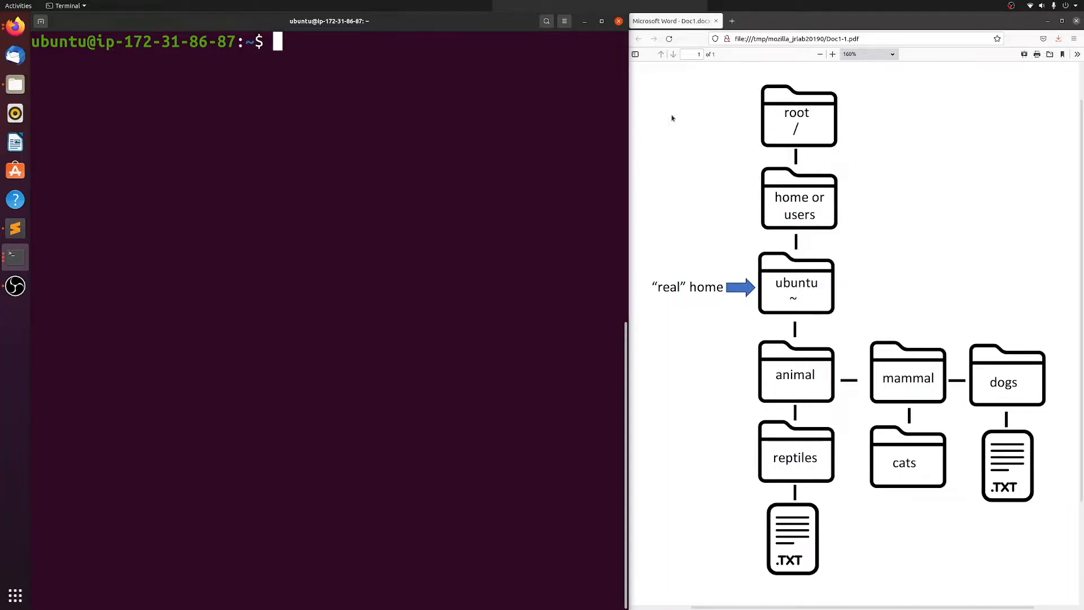
{"action": "mouse_move", "coordinate": [654, 213]}
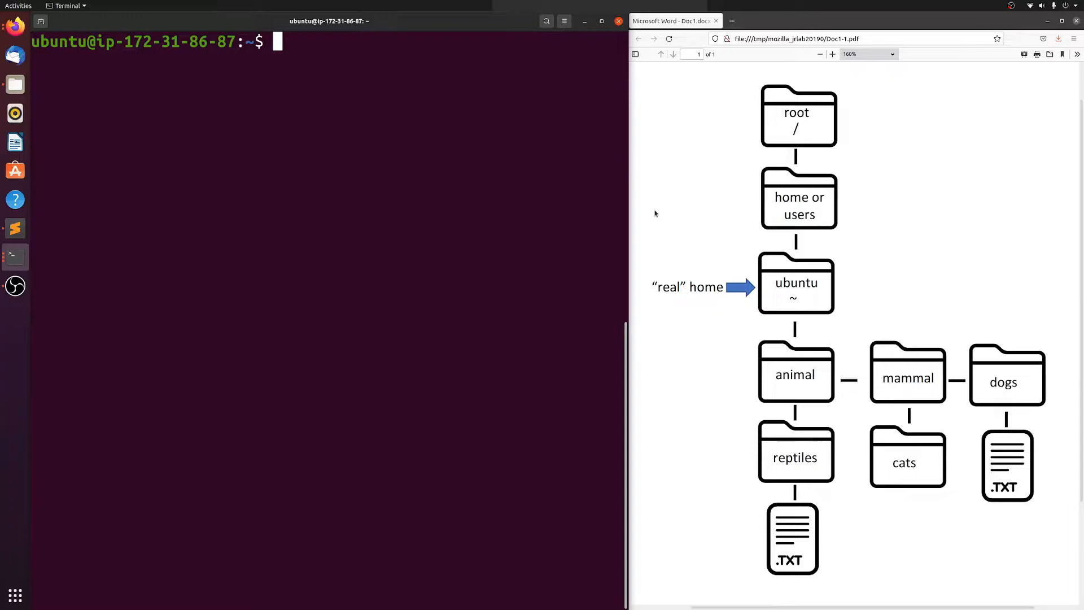
{"action": "mouse_move", "coordinate": [886, 111]}
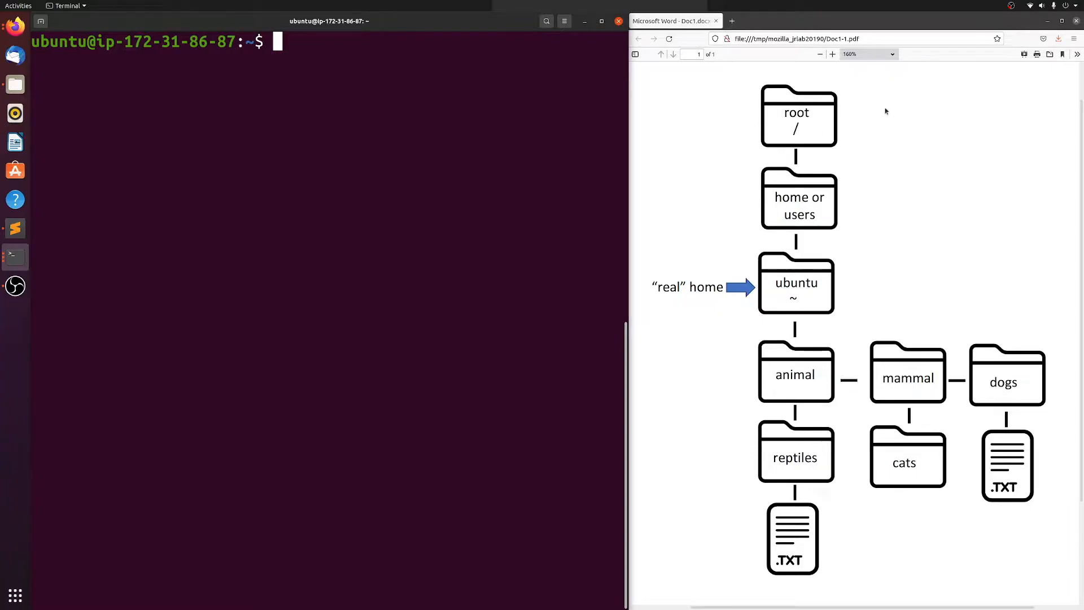
{"action": "mouse_move", "coordinate": [799, 420]}
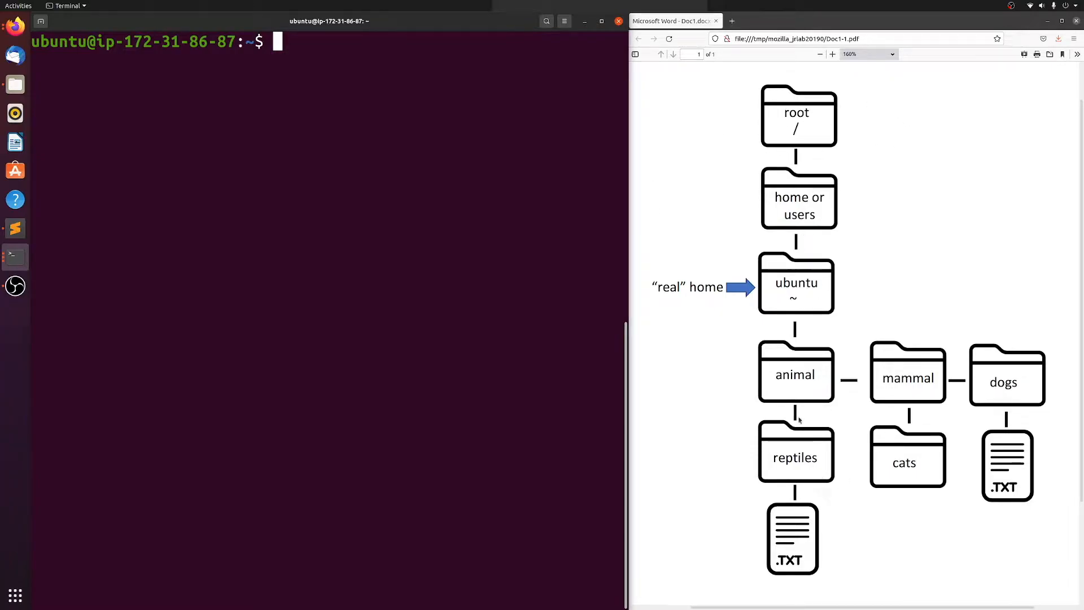
{"action": "mouse_move", "coordinate": [961, 386]}
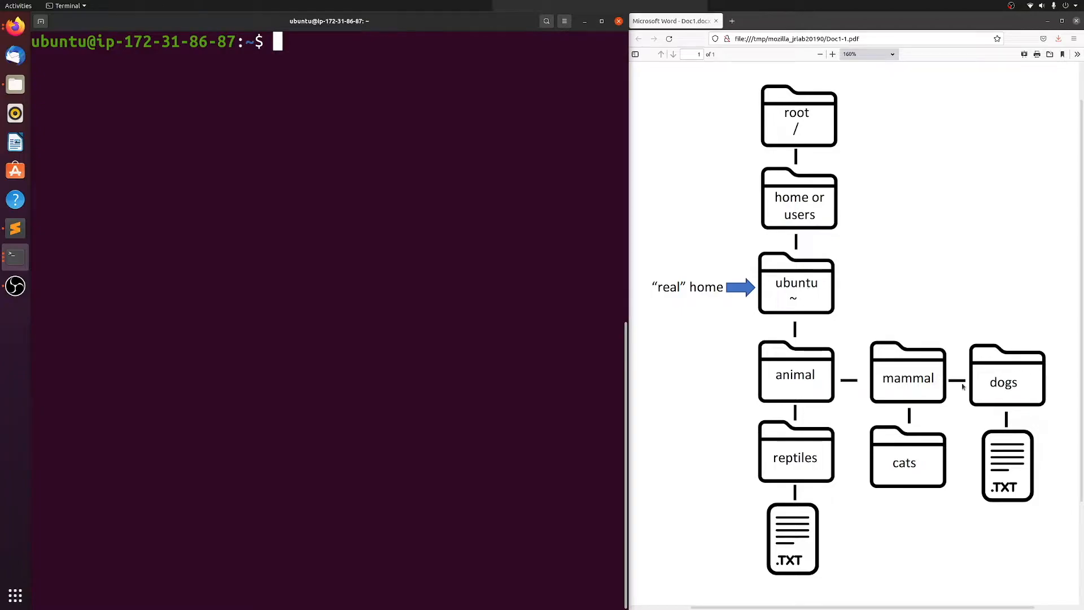
{"action": "mouse_move", "coordinate": [524, 201]}
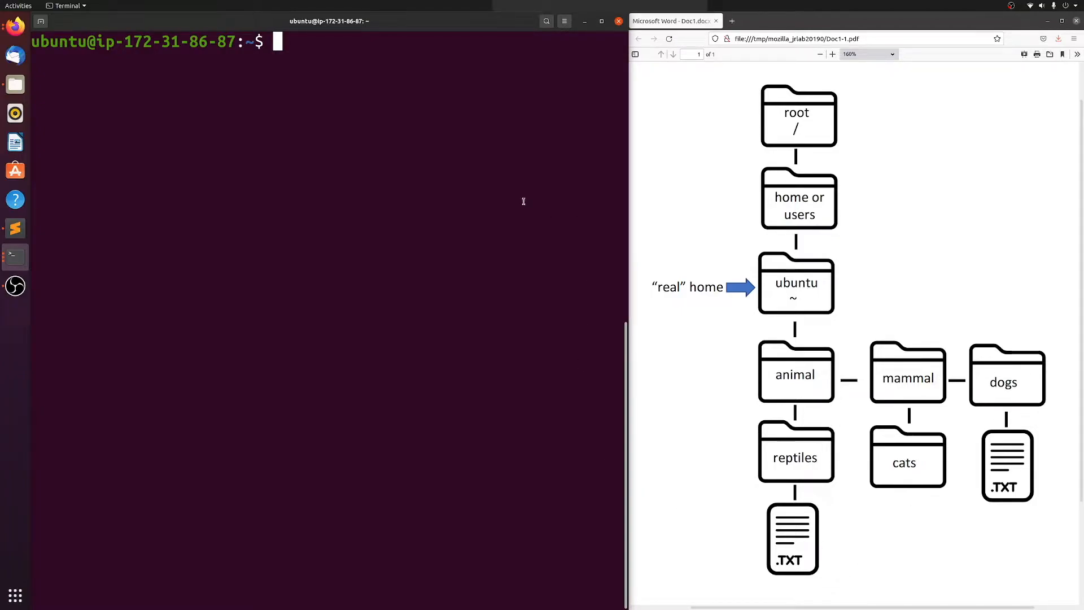
{"action": "mouse_move", "coordinate": [487, 120]}
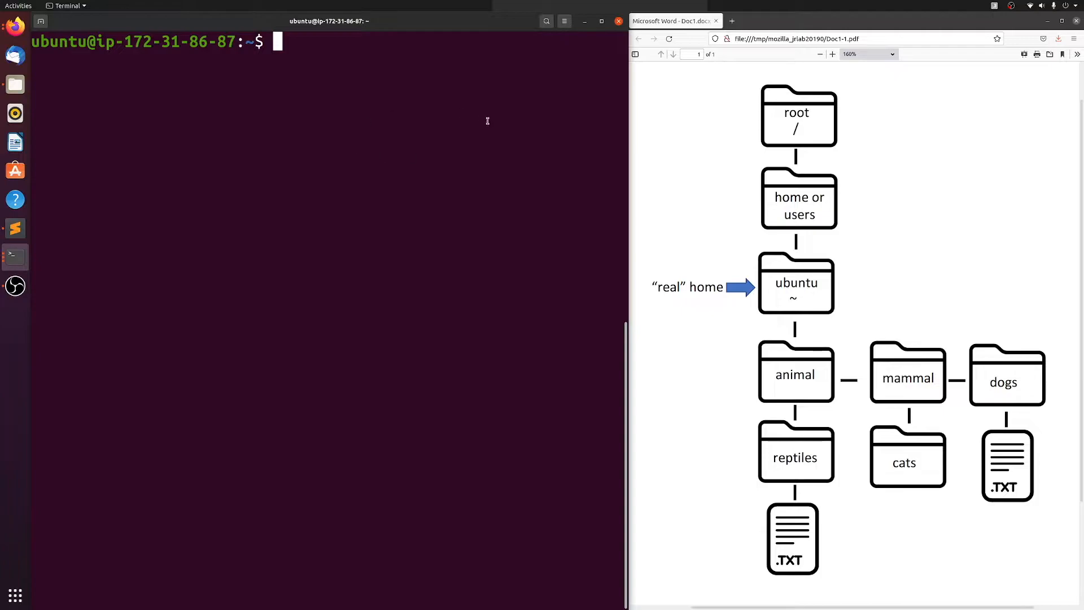
{"action": "mouse_move", "coordinate": [496, 198]}
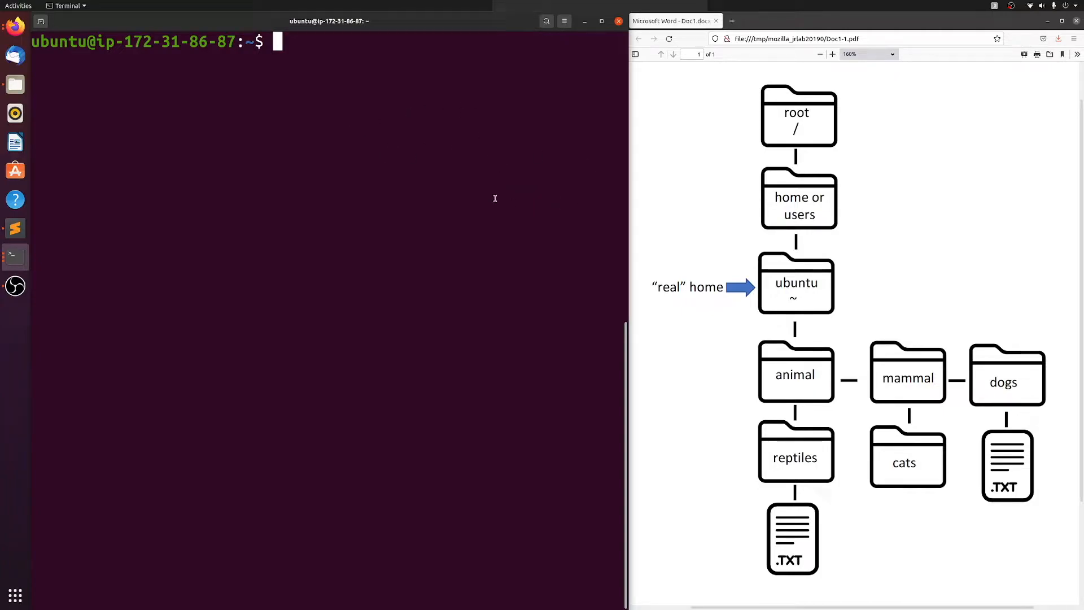
{"action": "mouse_move", "coordinate": [684, 256]}
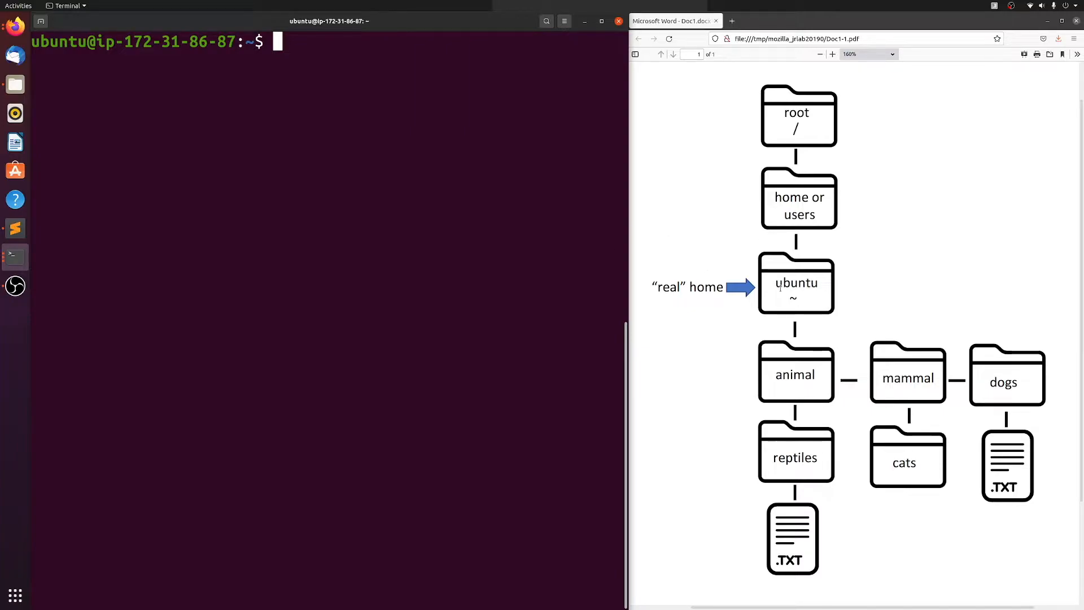
{"action": "mouse_move", "coordinate": [852, 284]}
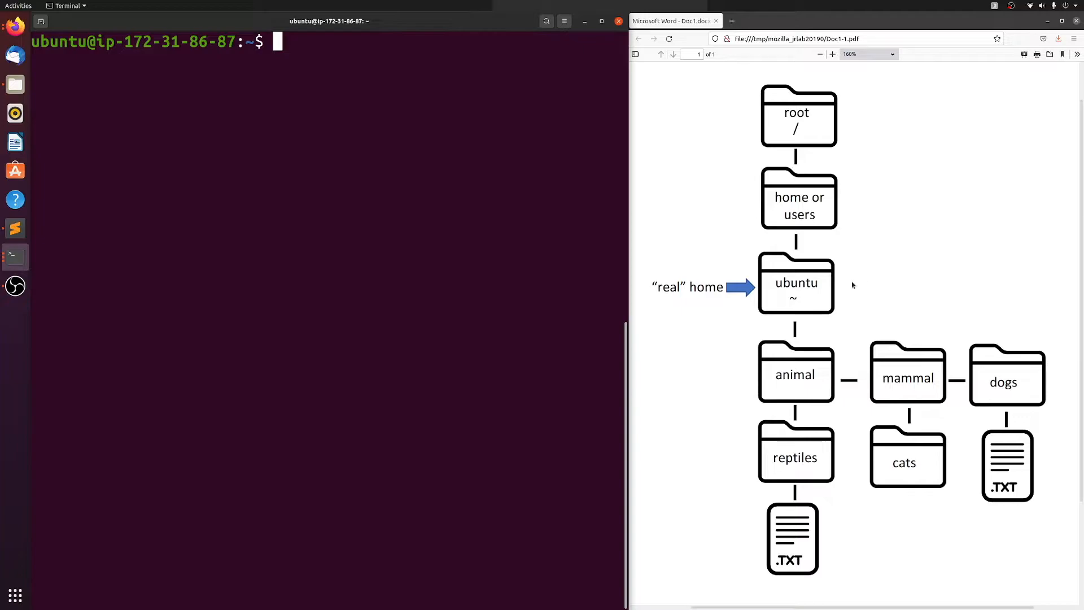
{"action": "mouse_move", "coordinate": [527, 277]}
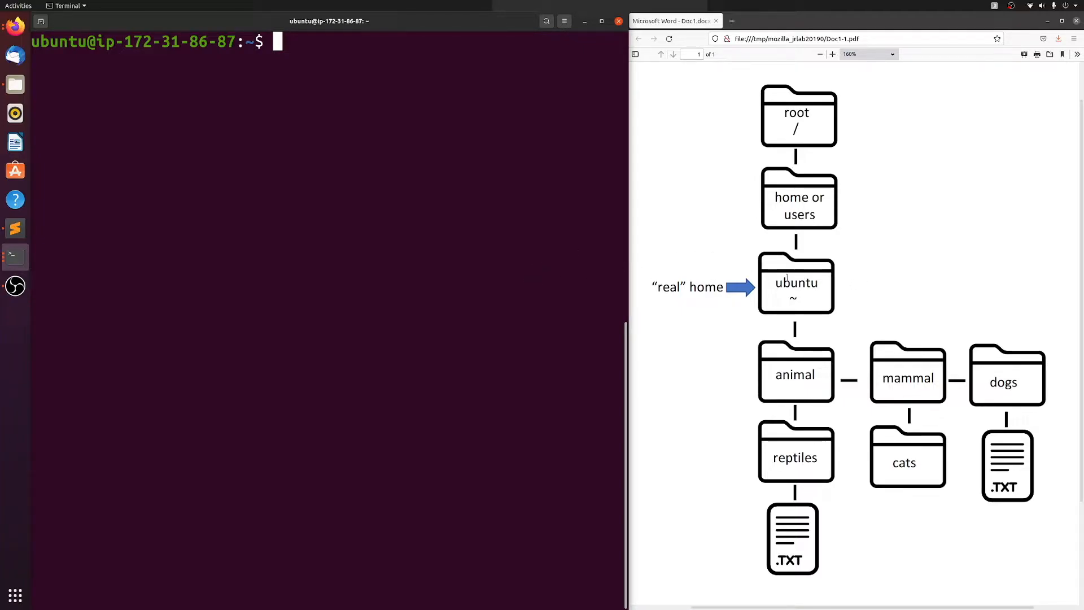
{"action": "mouse_move", "coordinate": [890, 219]}
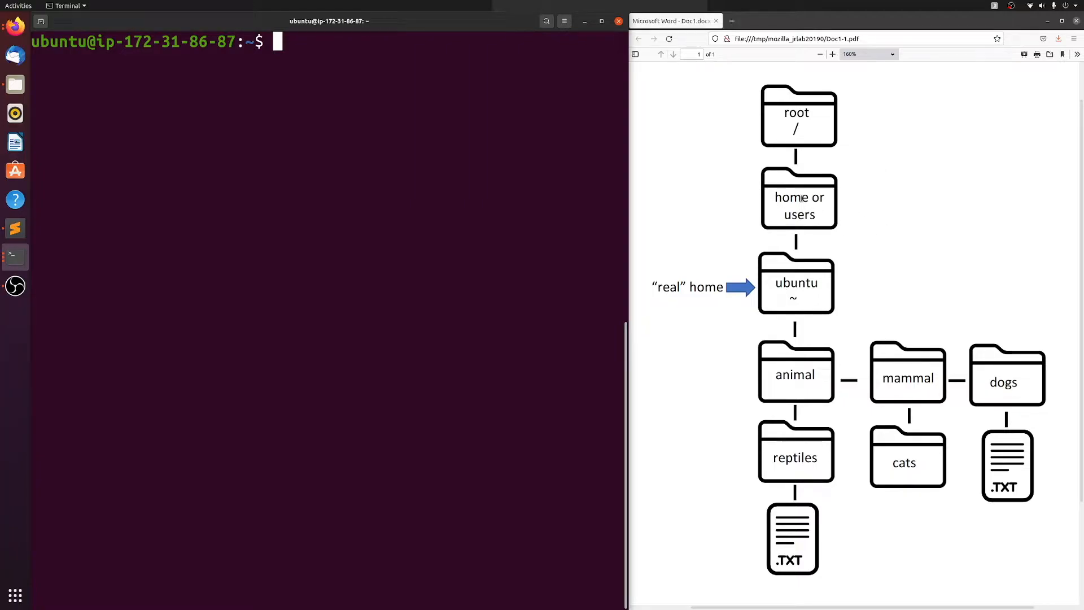
{"action": "mouse_move", "coordinate": [709, 259]}
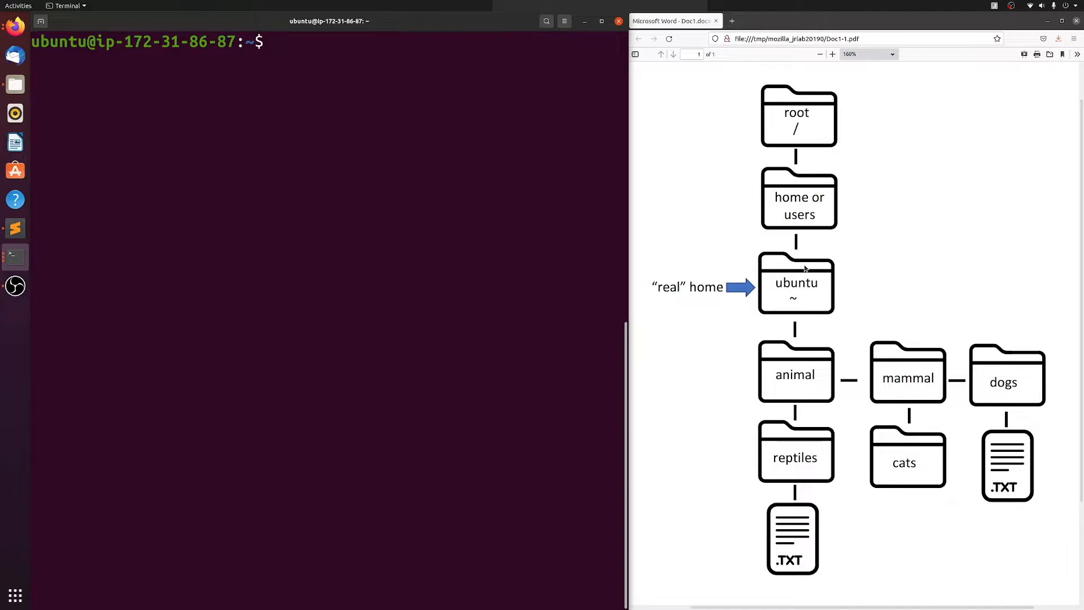
Step: Run pwd in the terminal to confirm the working directory is /home/ubuntu
{"action": "left_click", "coordinate": [339, 47]}
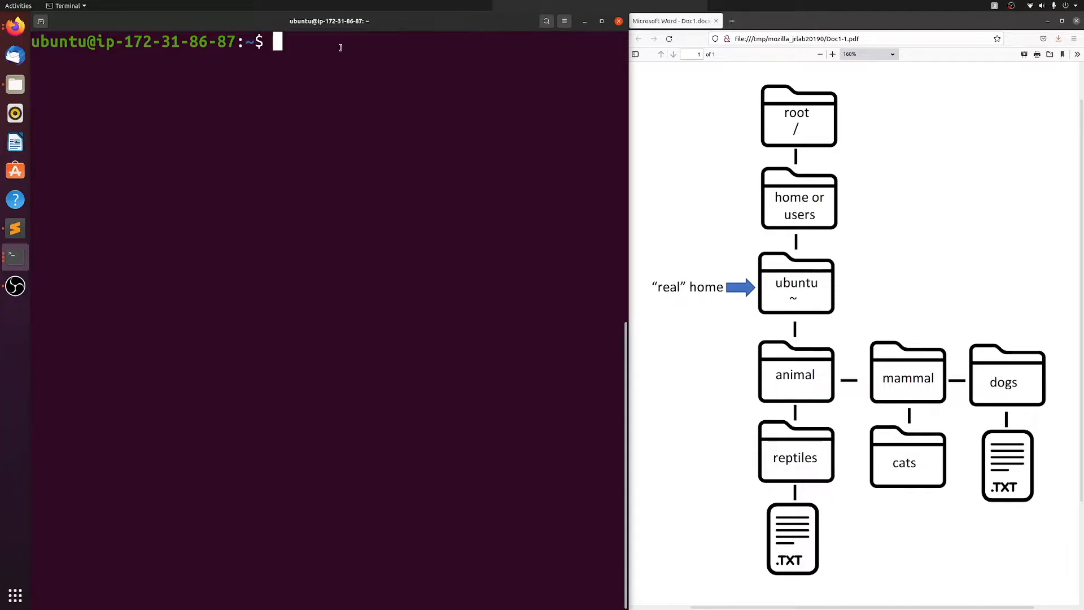
{"action": "type", "text": "pw"}
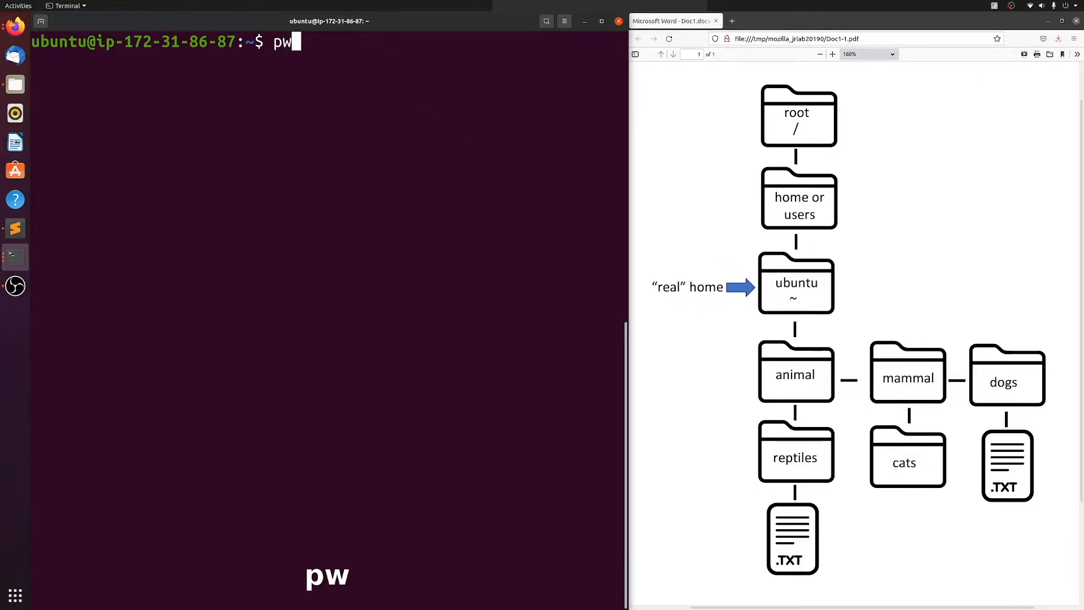
{"action": "key", "text": "Return"}
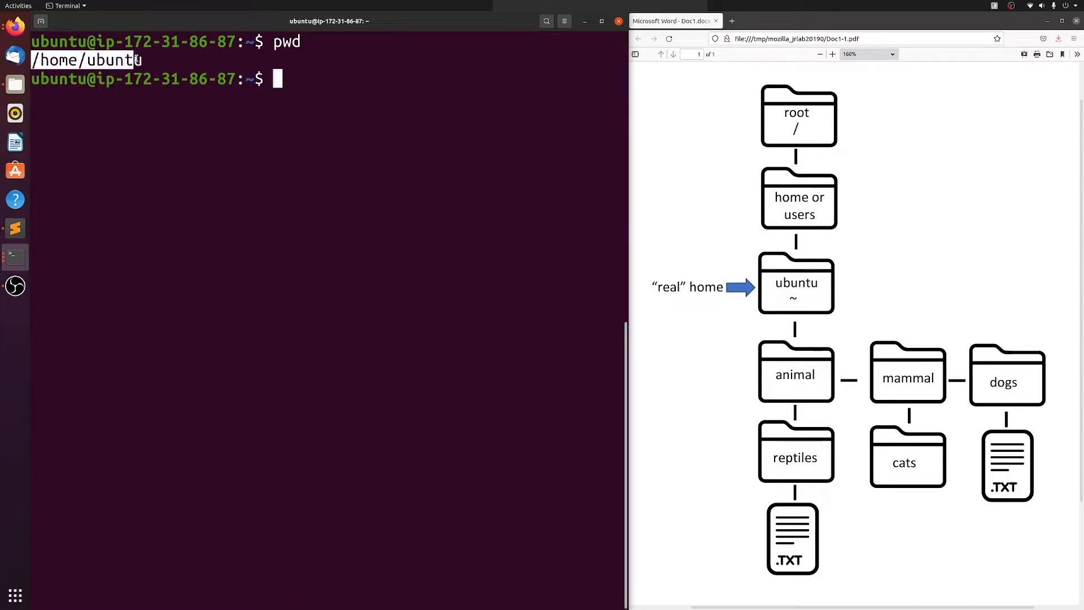
{"action": "mouse_move", "coordinate": [289, 79]}
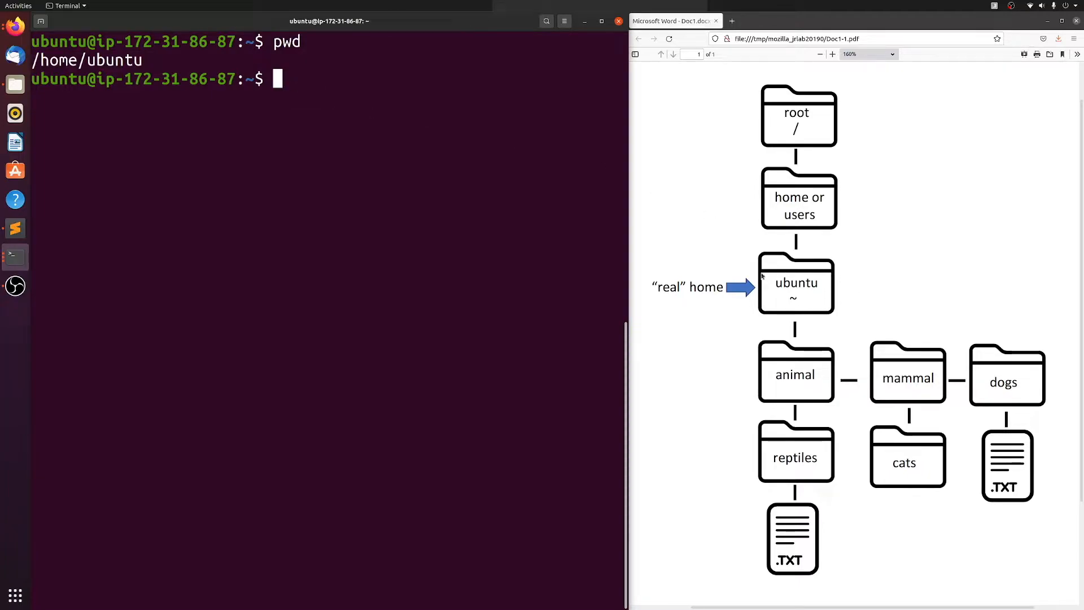
{"action": "mouse_move", "coordinate": [334, 89]}
{"action": "type", "text": "ls"}
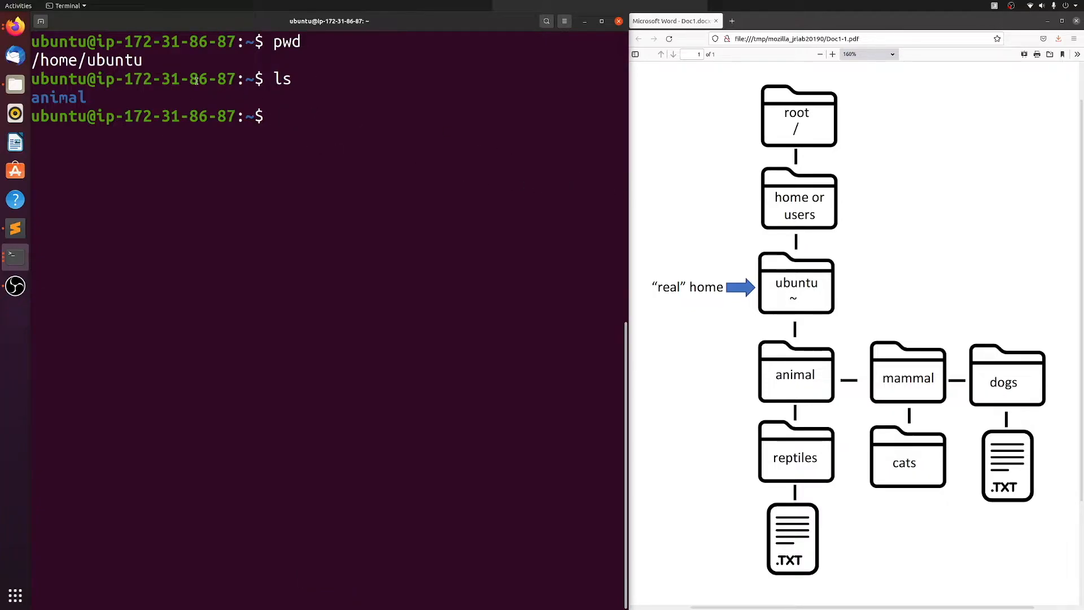
{"action": "mouse_move", "coordinate": [680, 231]}
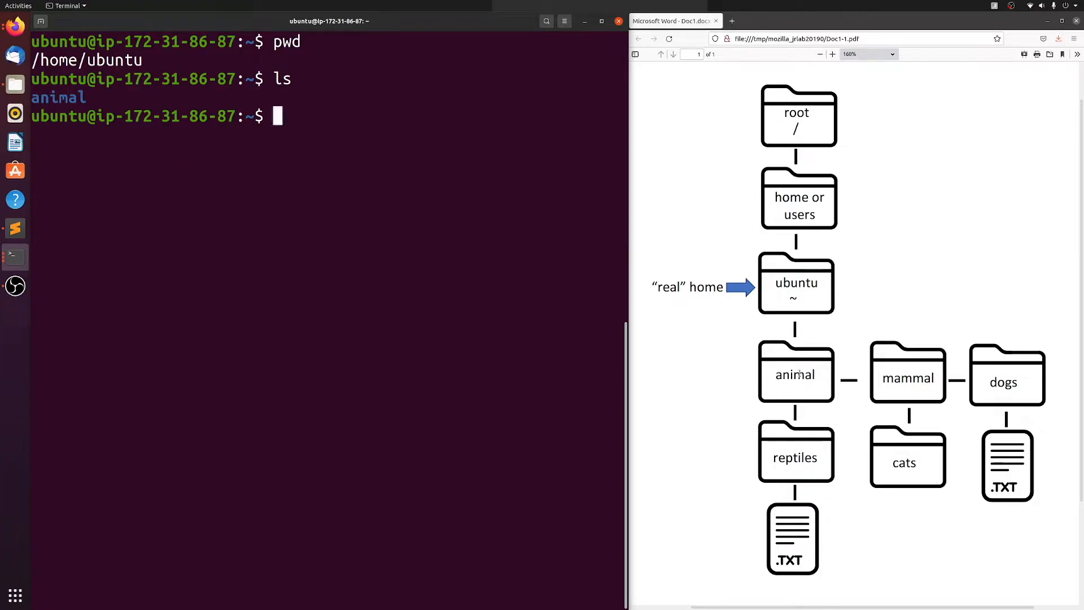
Step: Change into the animal folder, then into its reptiles subfolder
{"action": "type", "text": "c"}
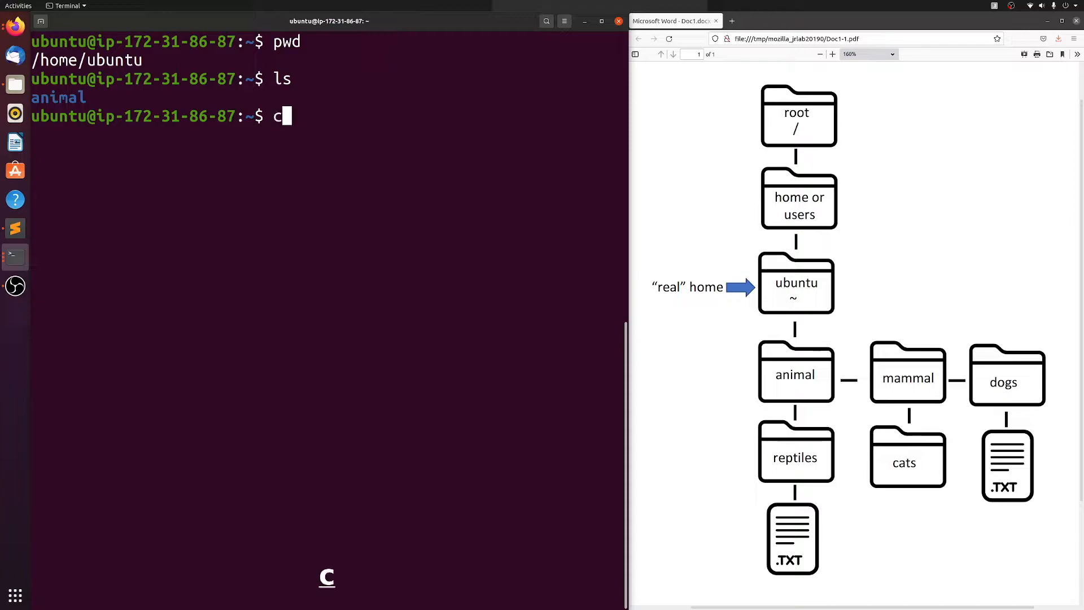
{"action": "type", "text": "d"}
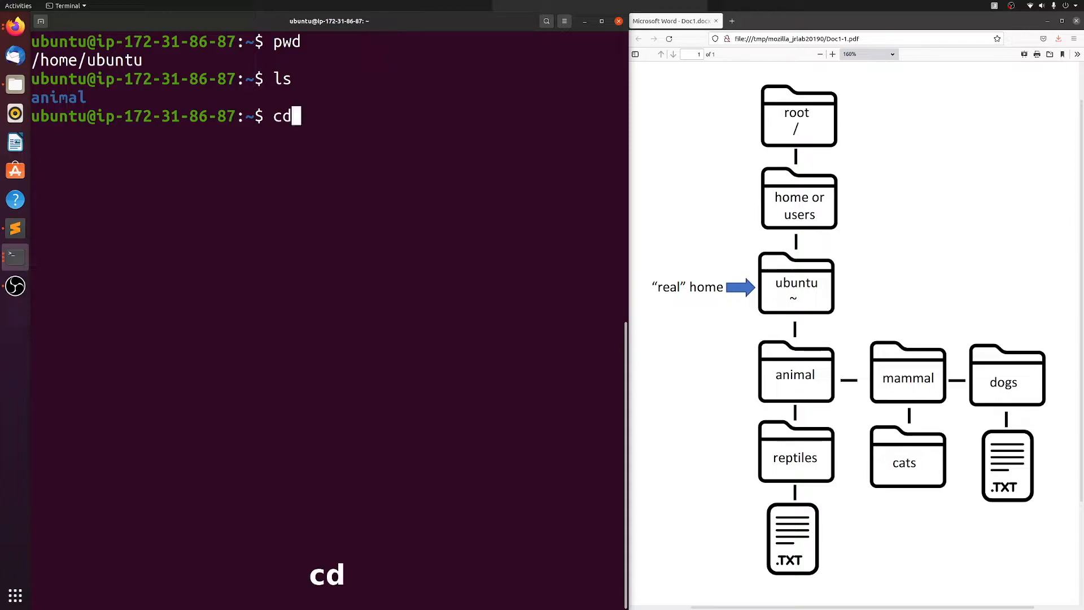
{"action": "type", "text": "anim"}
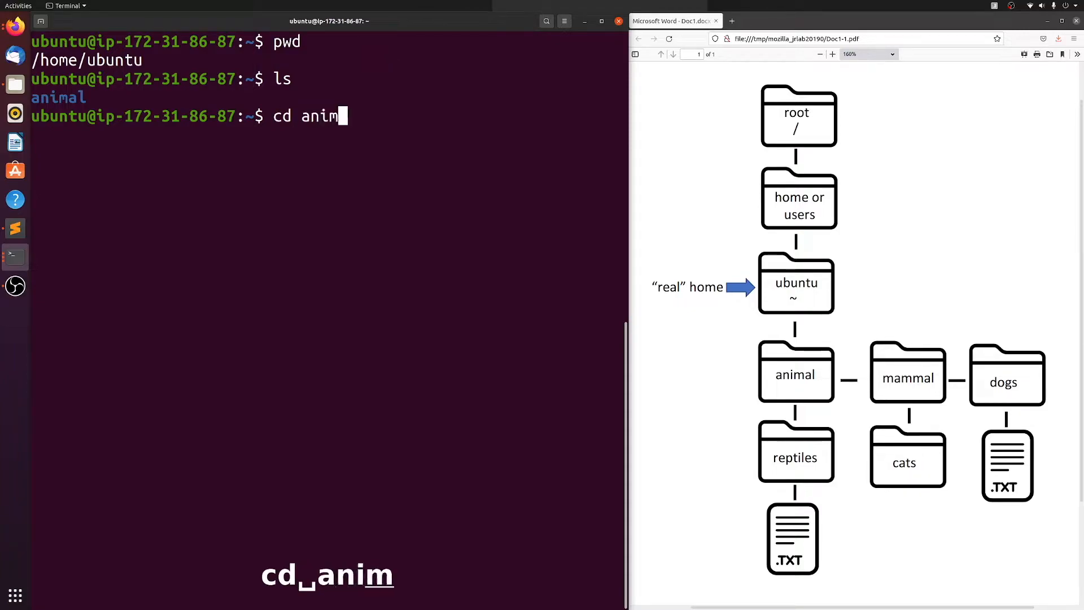
{"action": "key", "text": "Return"}
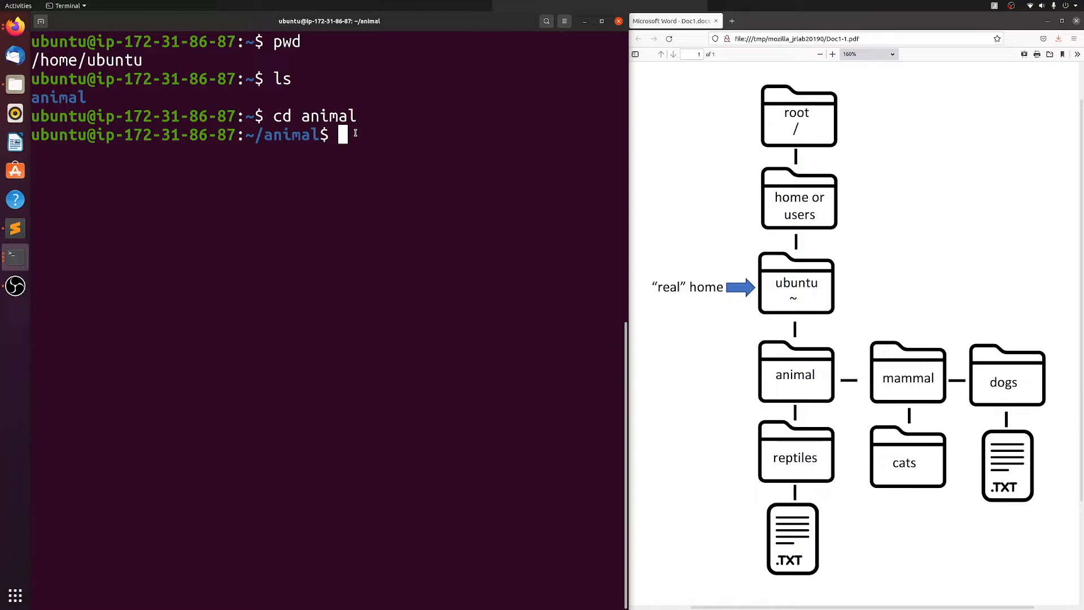
{"action": "type", "text": "cd"}
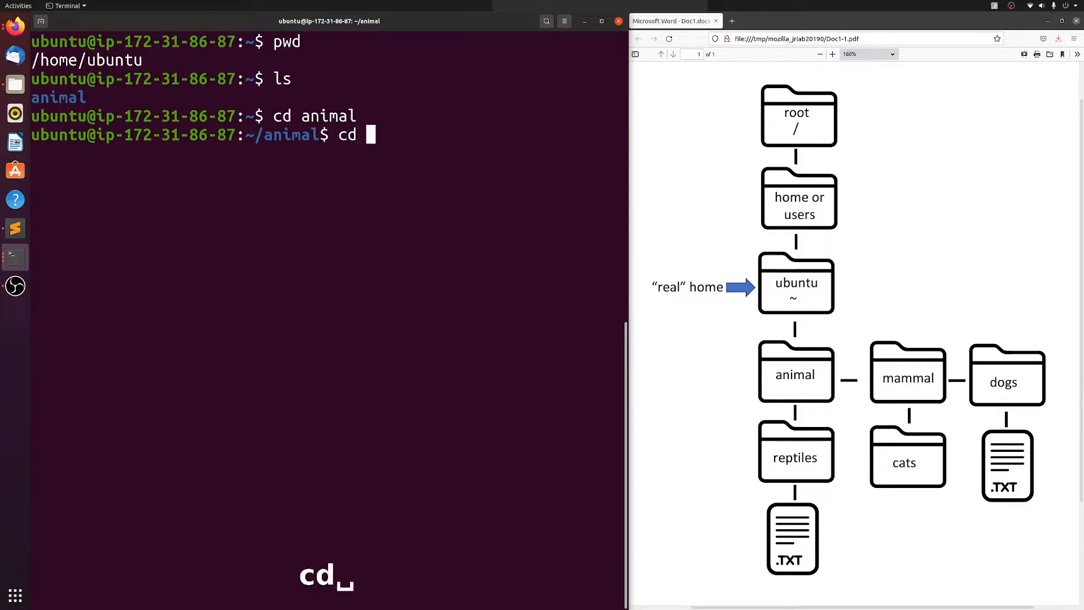
{"action": "type", "text": "reptiles"}
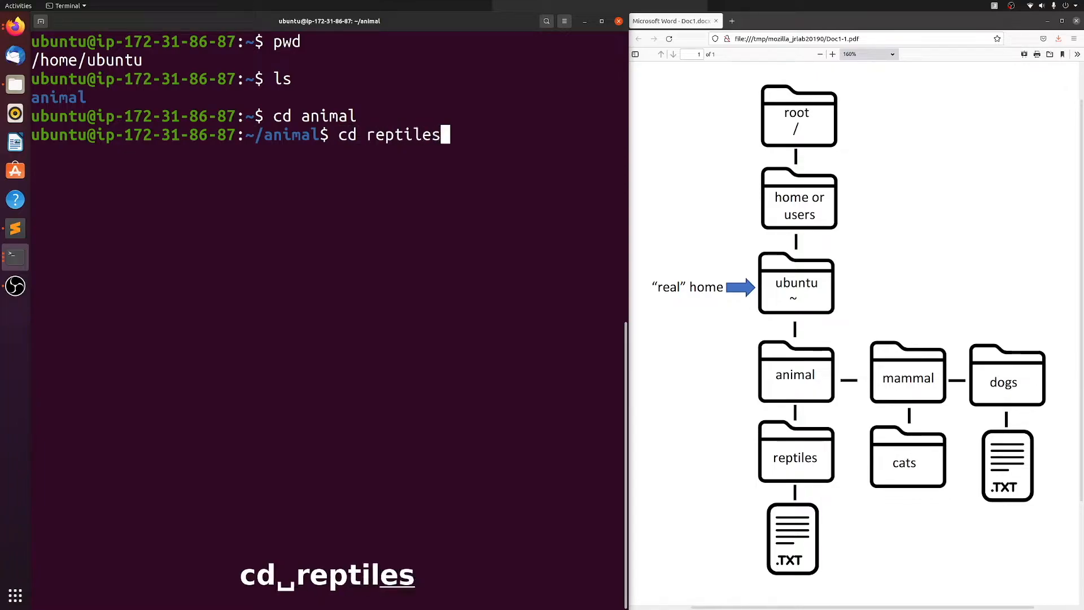
{"action": "key", "text": "Return"}
{"action": "type", "text": "ls"}
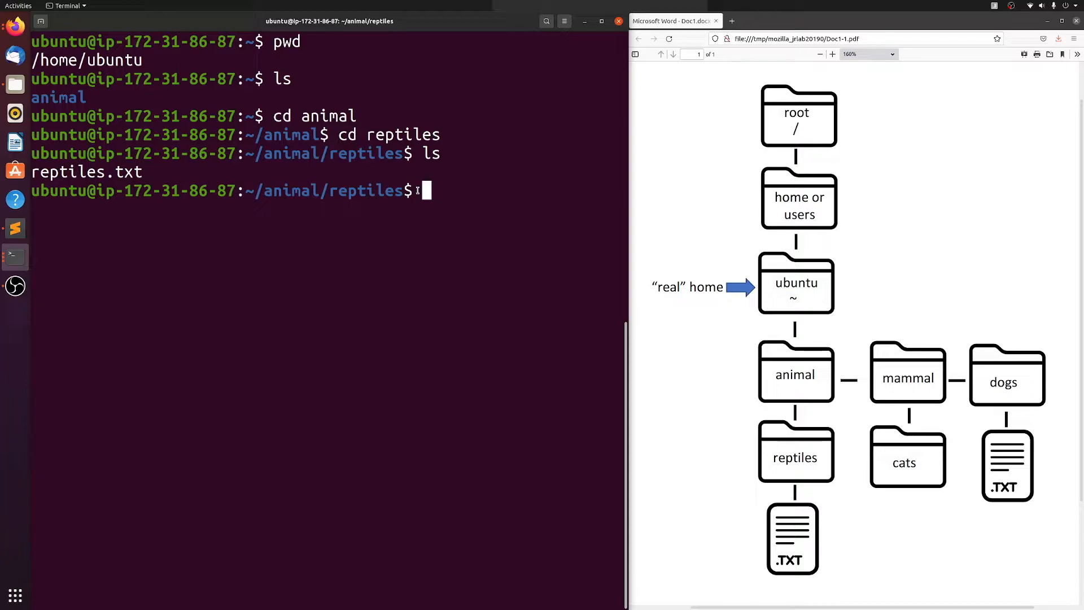
Step: Print reptiles.txt with cat, showing lizard, snake, turtle, crocodile, gecko and iguana
{"action": "type", "text": "c"}
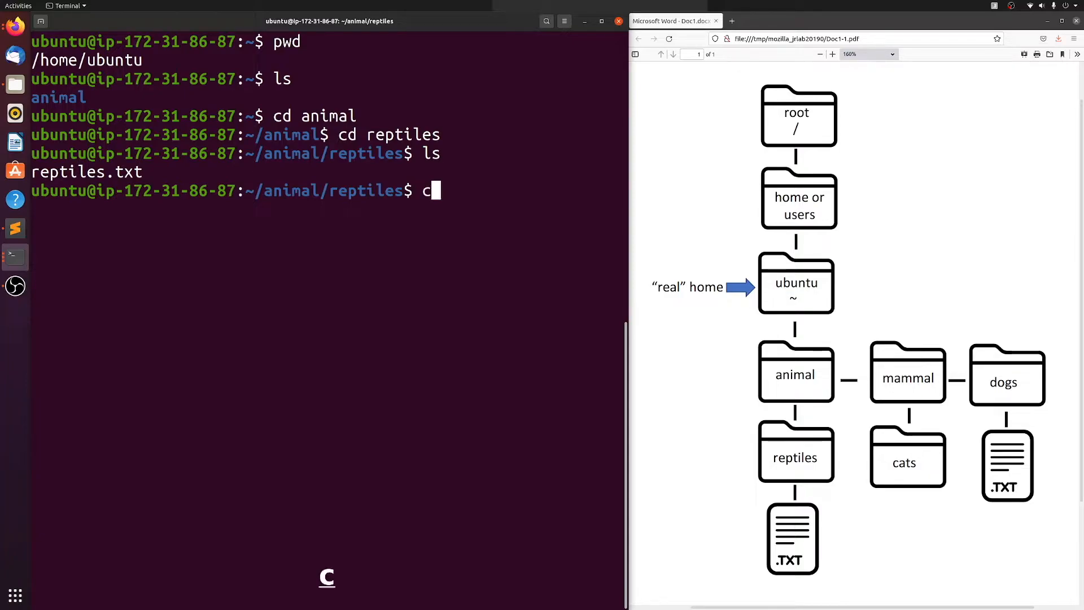
{"action": "type", "text": "at"}
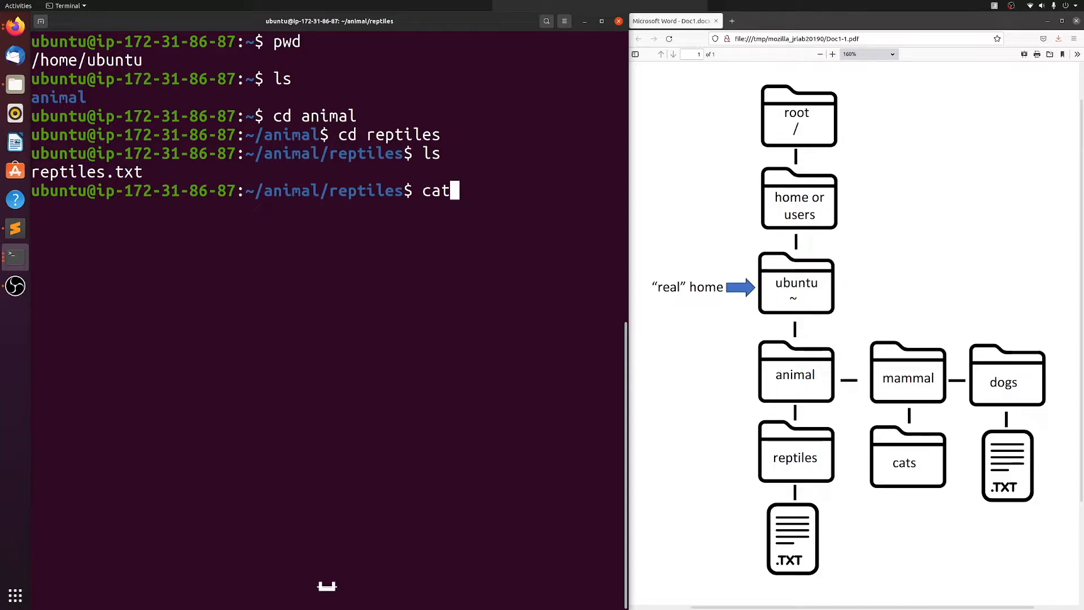
{"action": "type", "text": "reptiles.txt"}
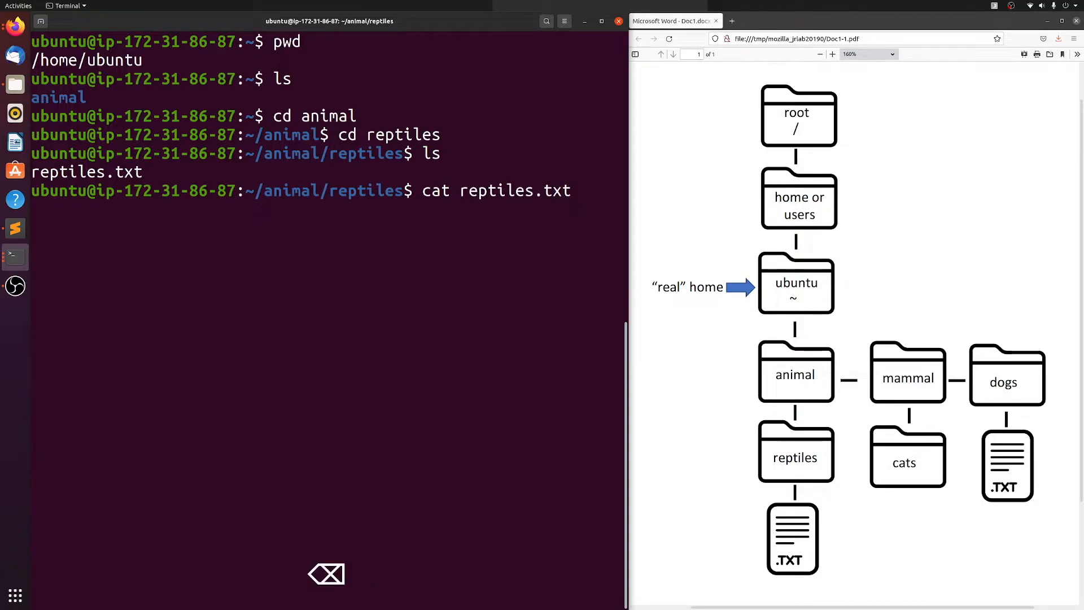
{"action": "key", "text": "Return"}
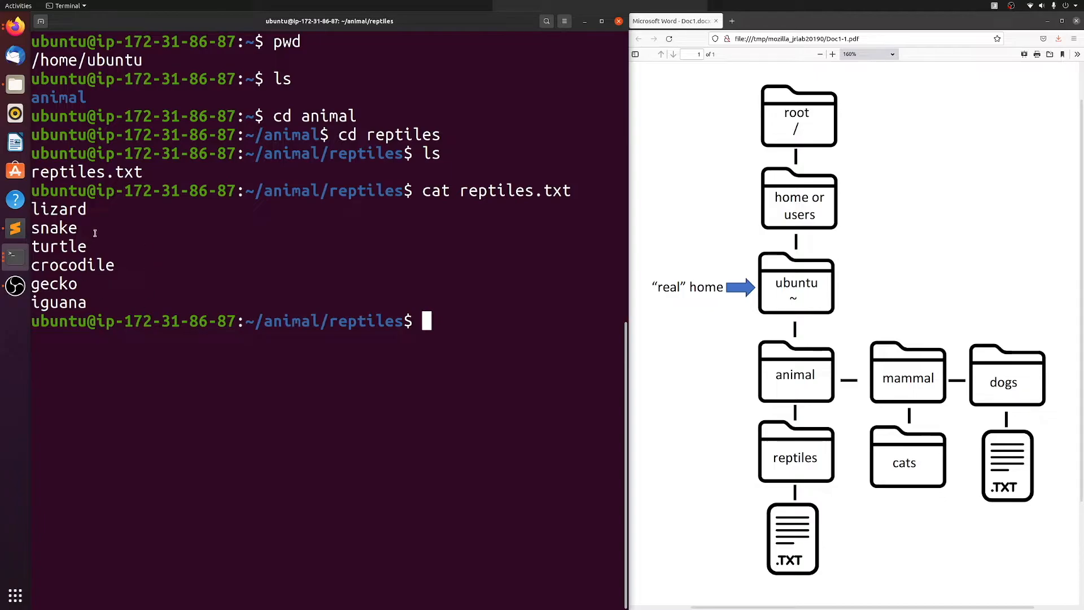
{"action": "mouse_move", "coordinate": [170, 286]}
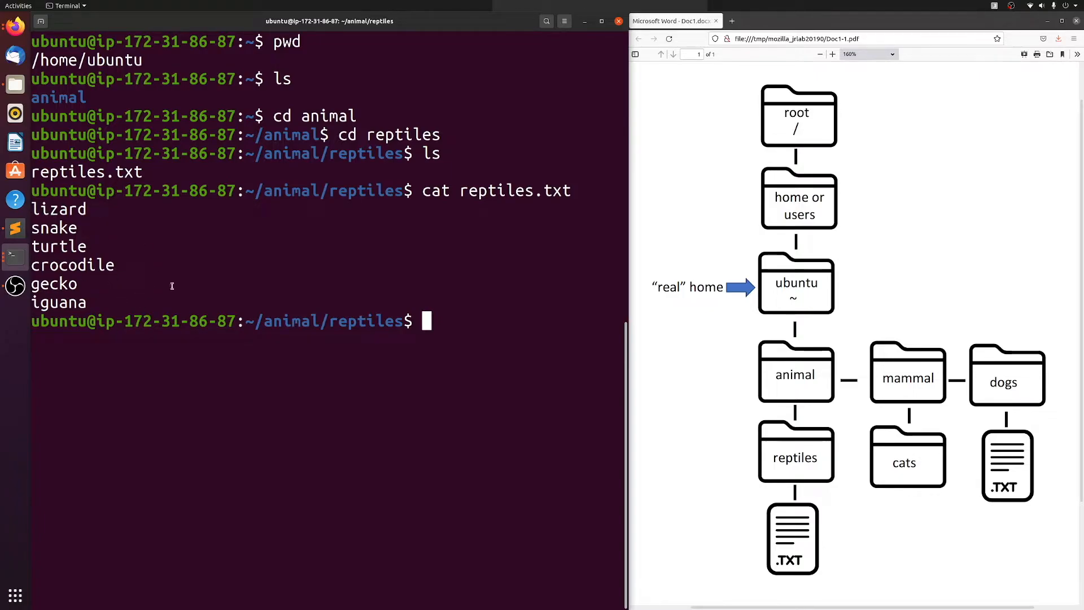
{"action": "mouse_move", "coordinate": [478, 319]}
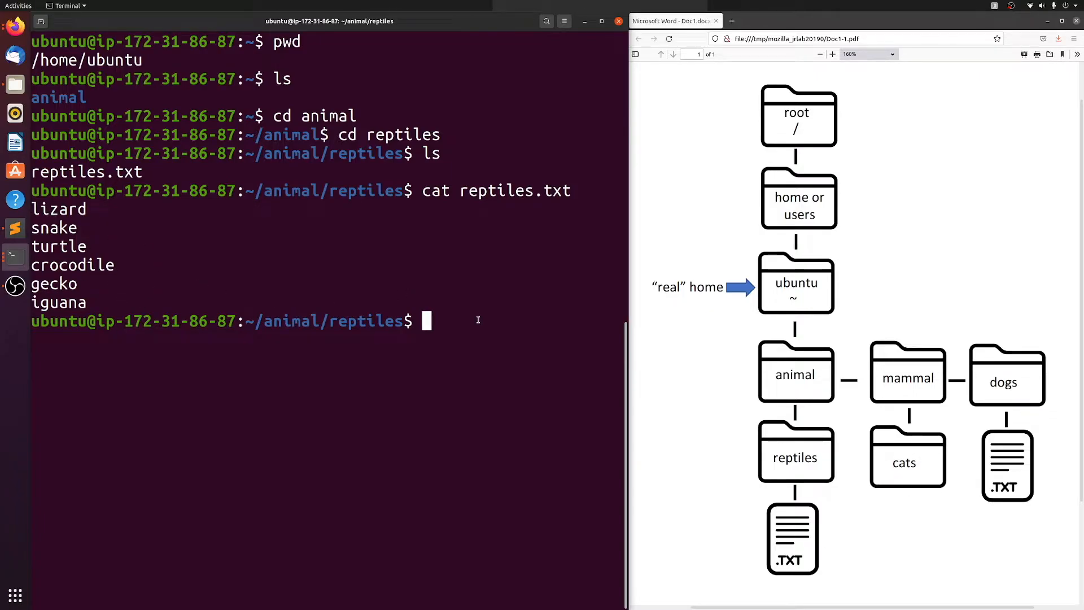
Step: Copy reptiles.txt to a new file named reptiles_copy.txt with cp
{"action": "type", "text": "cp"}
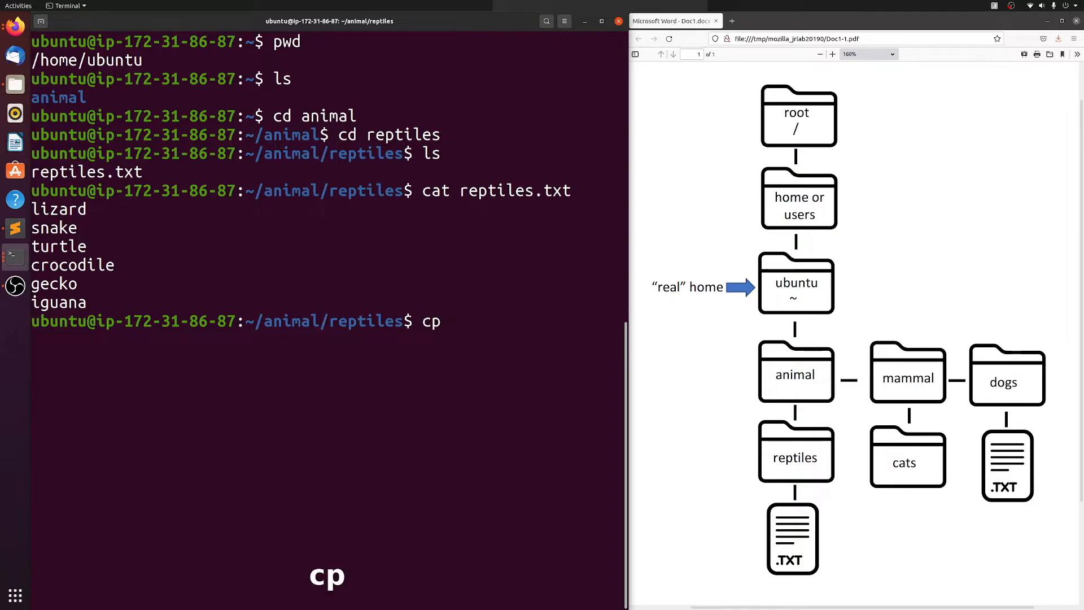
{"action": "type", "text": "re"}
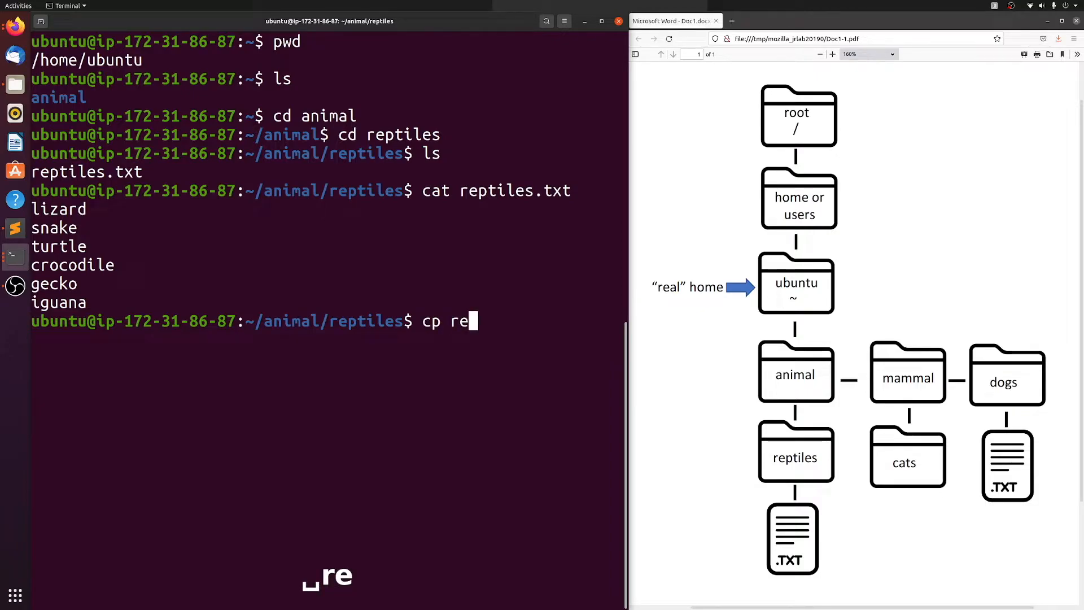
{"action": "type", "text": "ptiles.txt"}
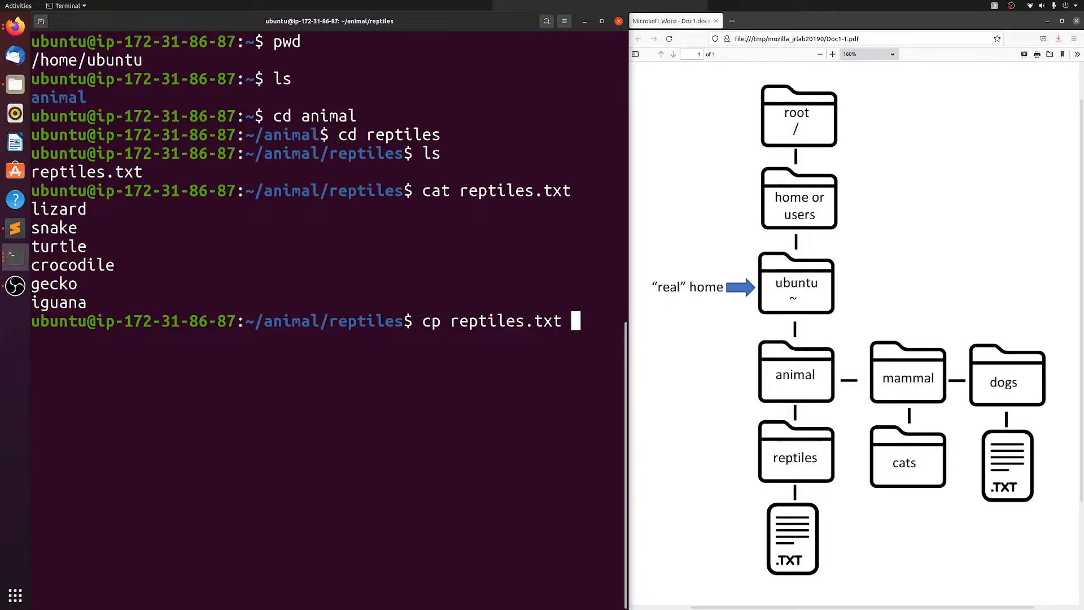
{"action": "type", "text": "reptiles"}
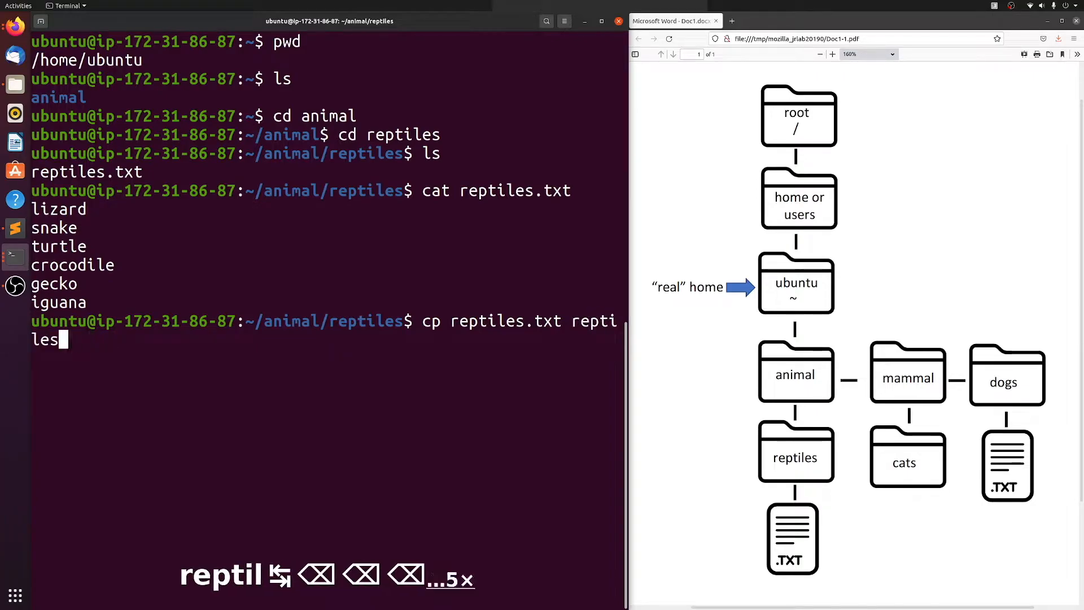
{"action": "type", "text": "_copy"}
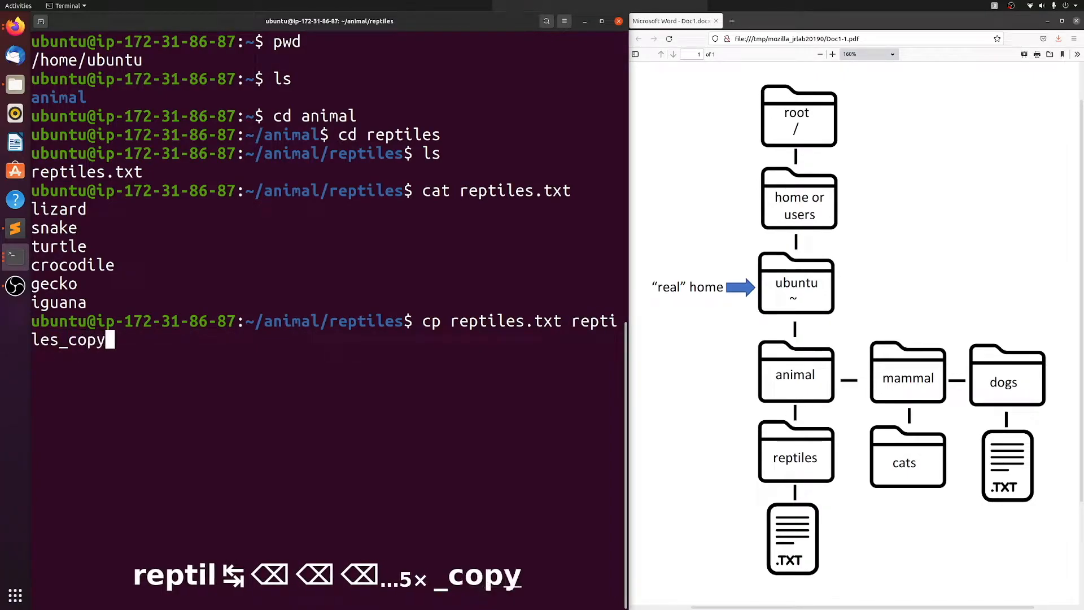
{"action": "key", "text": "Return"}
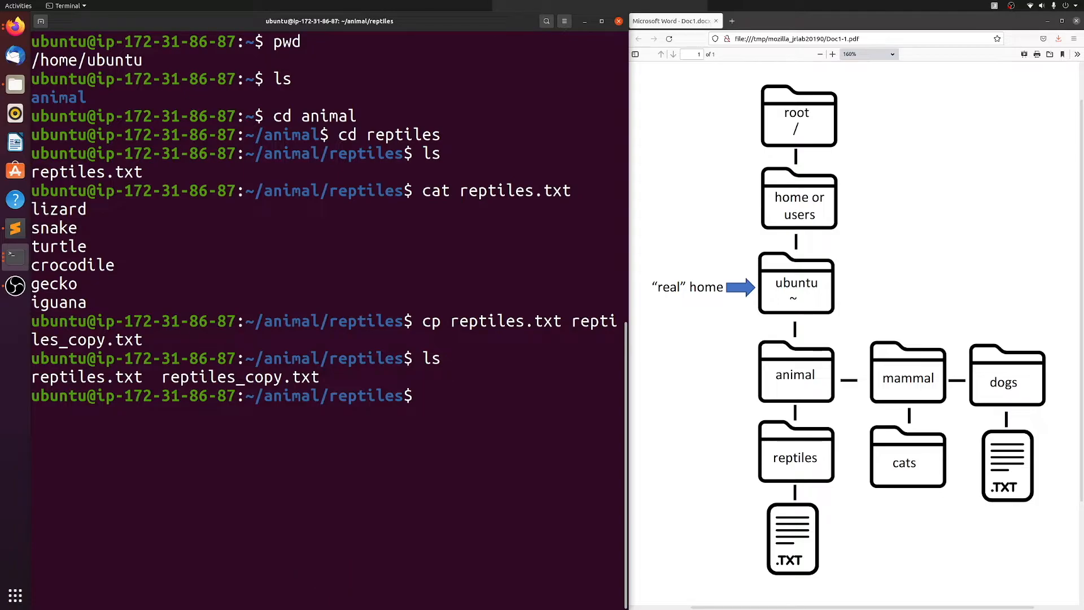
Step: Delete the original reptiles.txt with rm, keeping only reptiles_copy.txt
{"action": "type", "text": "rm"}
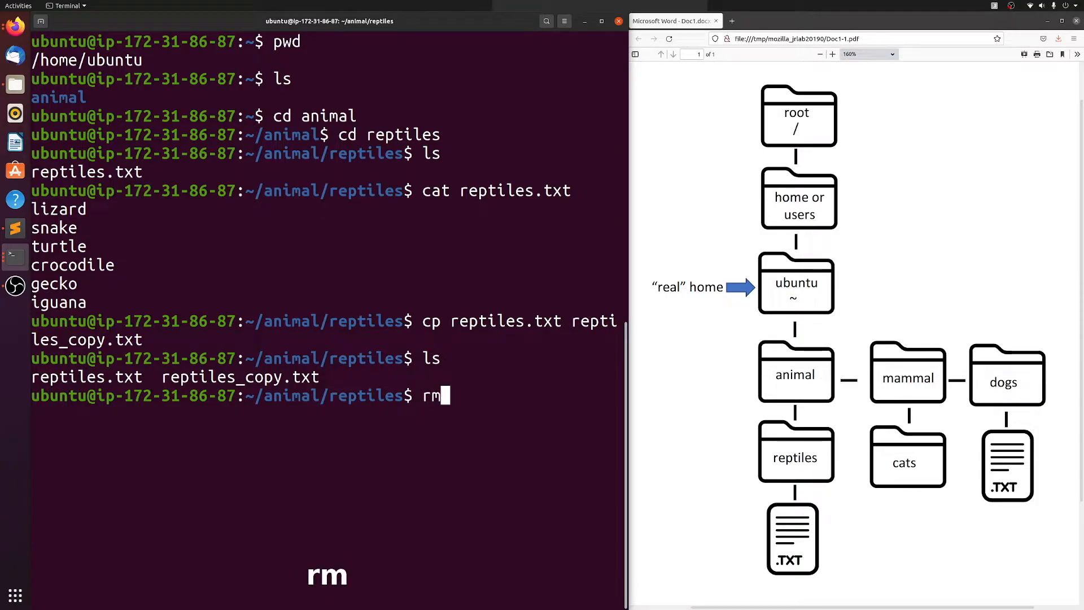
{"action": "type", "text": "reptiles"}
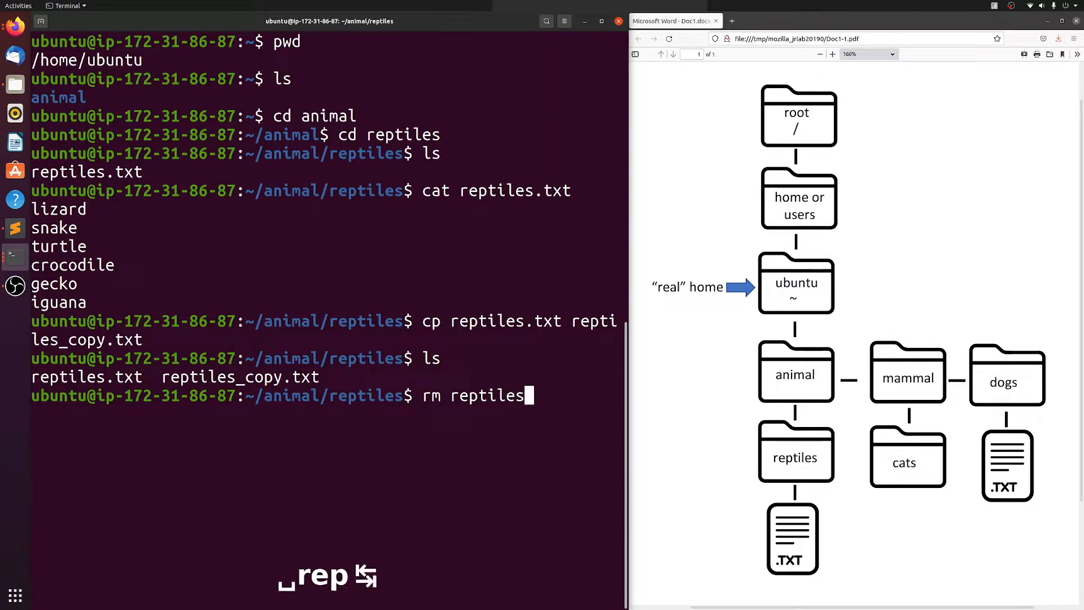
{"action": "type", "text": ".txt"}
{"action": "type", "text": "ls"}
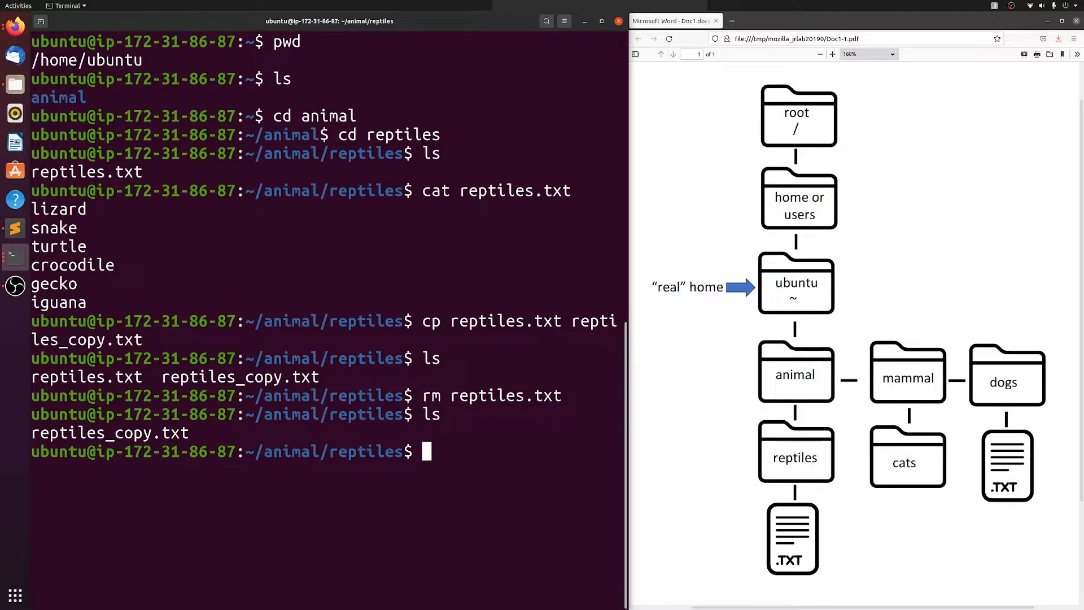
{"action": "type", "text": "mv"}
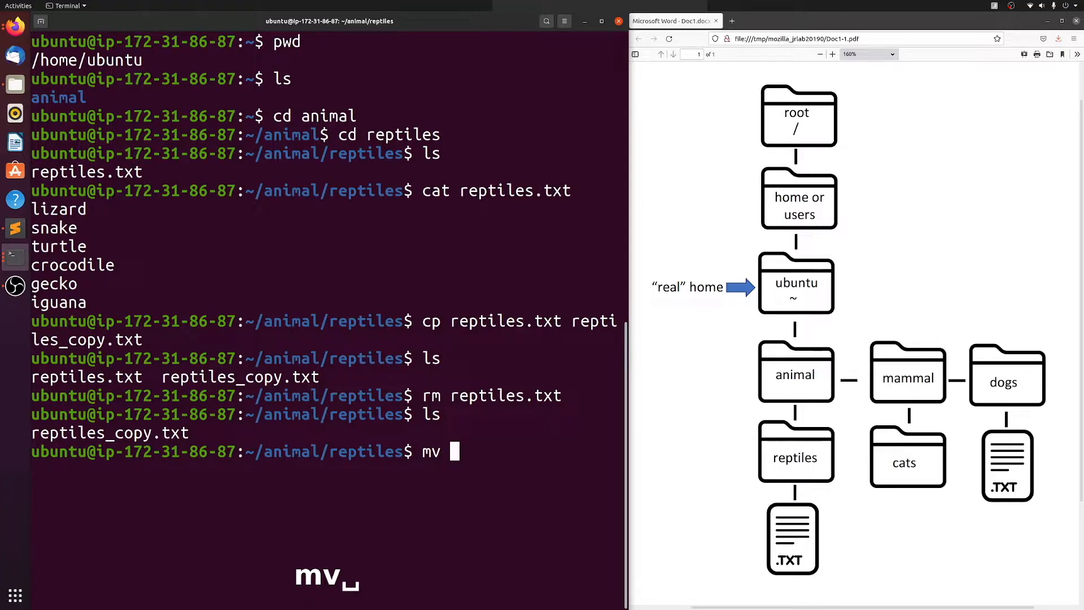
Step: Rename reptiles_copy.txt back to reptiles.txt using mv with Tab completion
{"action": "type", "text": "reptiles_copy.txt"}
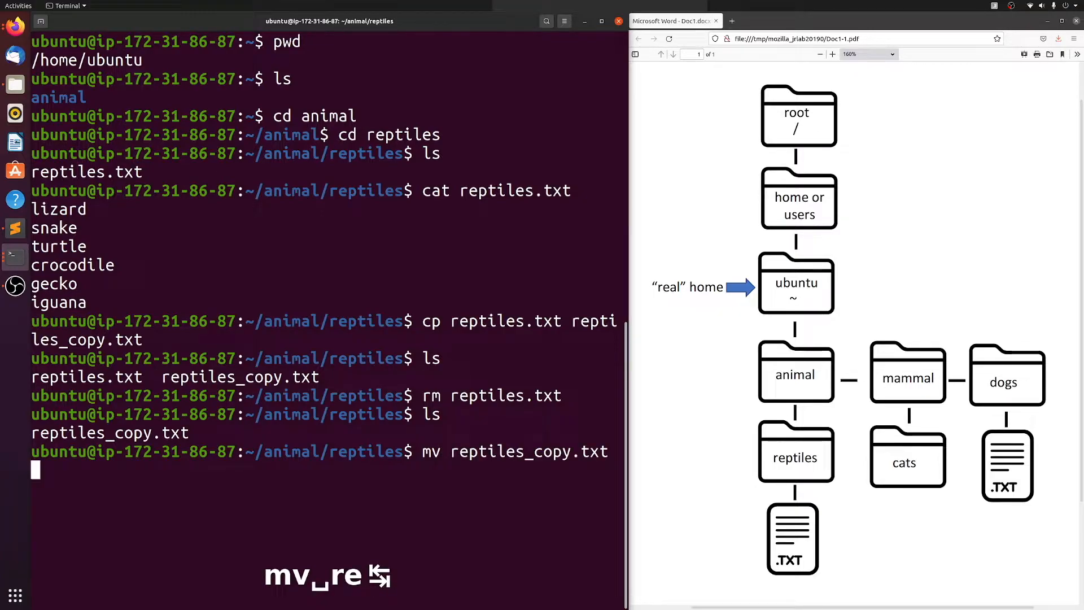
{"action": "type", "text": "re"}
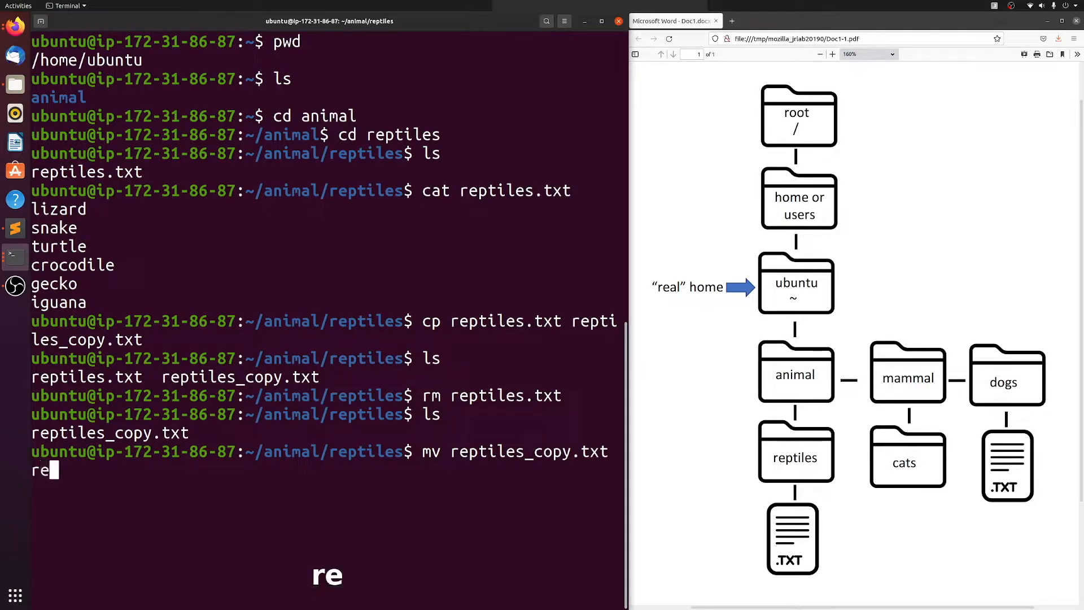
{"action": "key", "text": "Tab"}
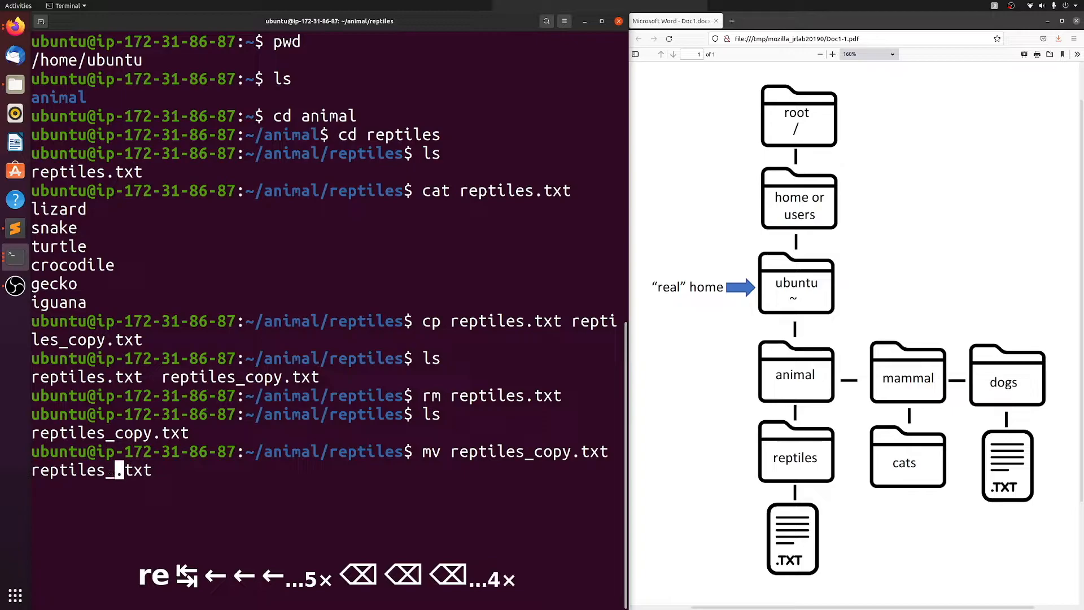
{"action": "key", "text": "Return"}
{"action": "type", "text": "ls"}
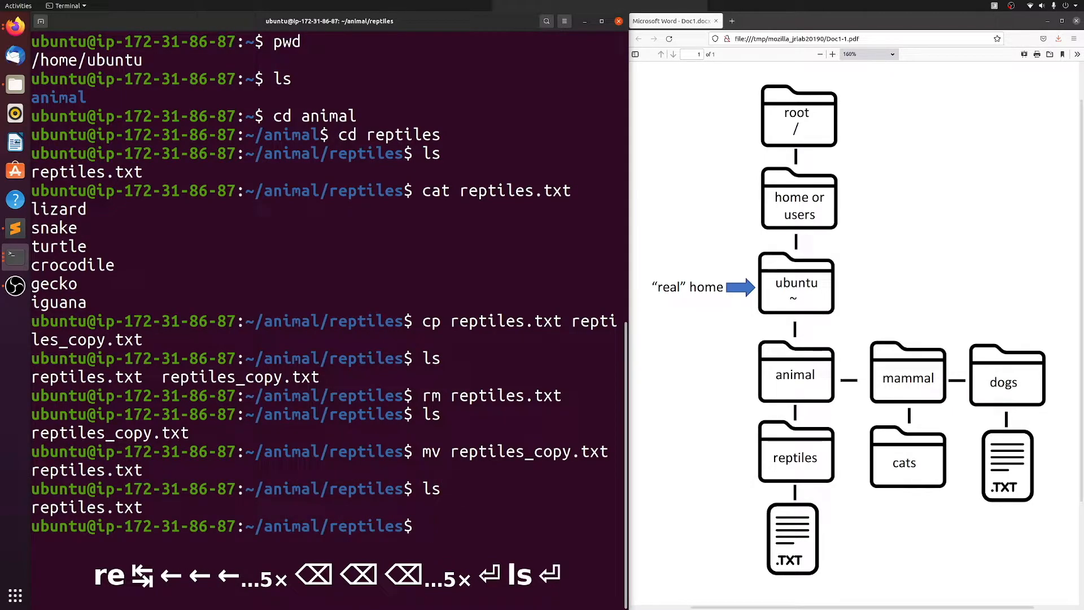
{"action": "type", "text": "clear"}
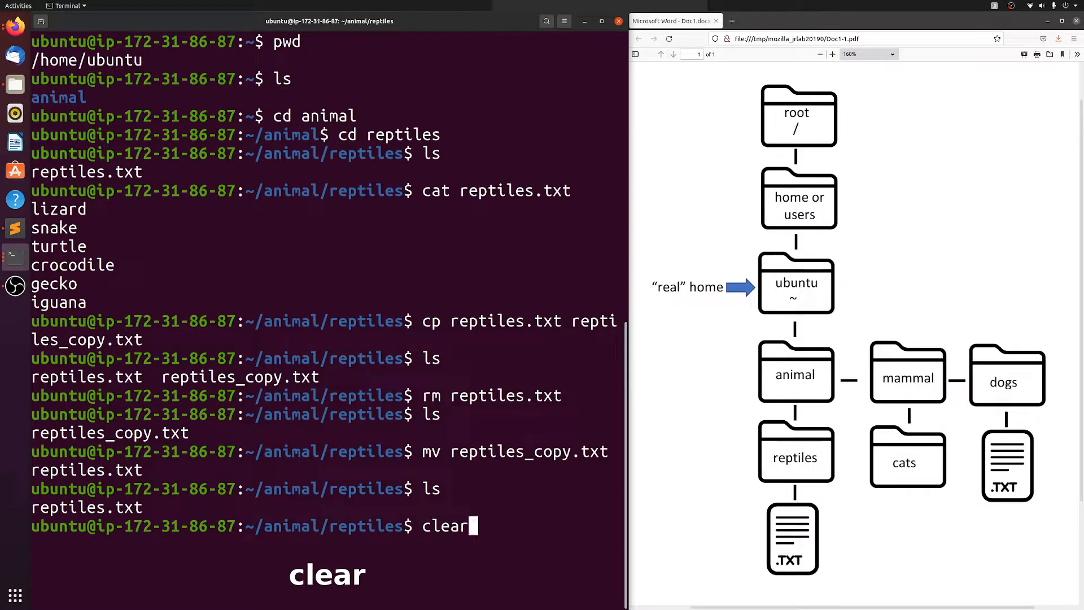
Step: Clear the screen and return to the home directory with cd ~
{"action": "key", "text": "Return"}
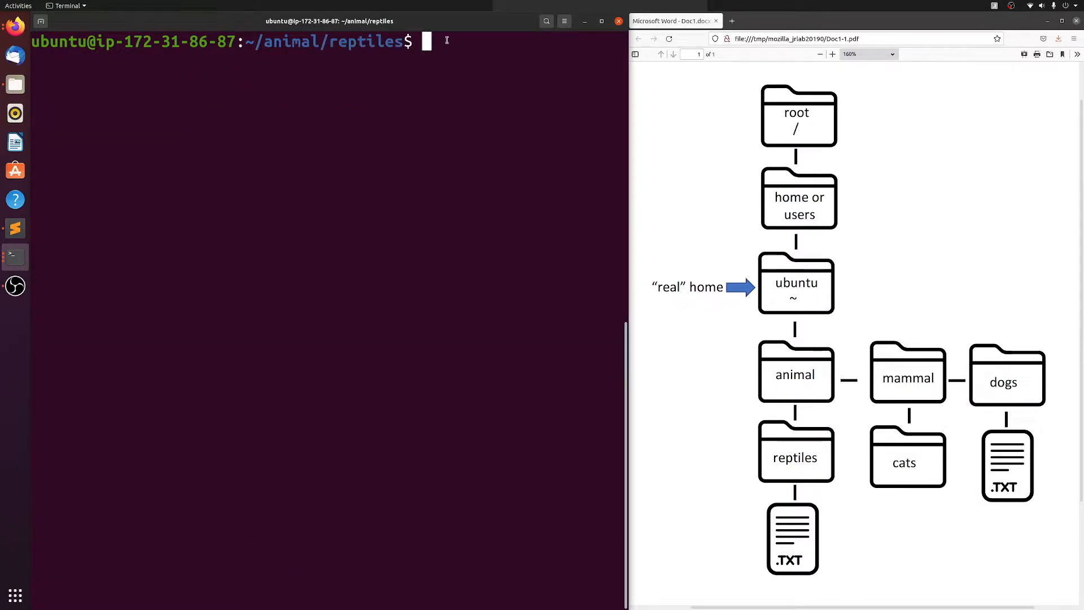
{"action": "mouse_move", "coordinate": [777, 486]}
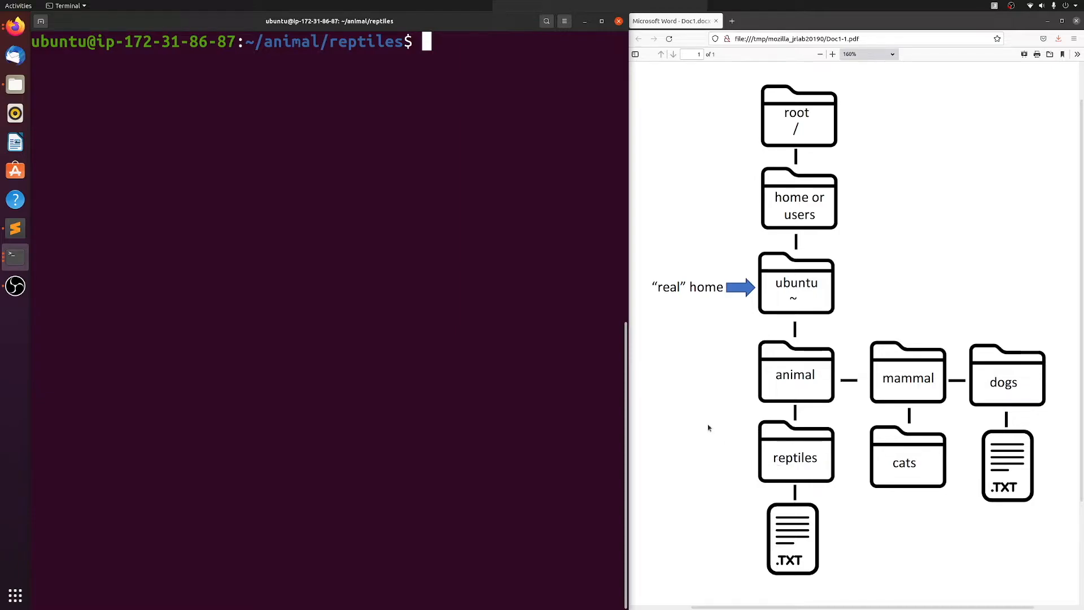
{"action": "mouse_move", "coordinate": [781, 298]}
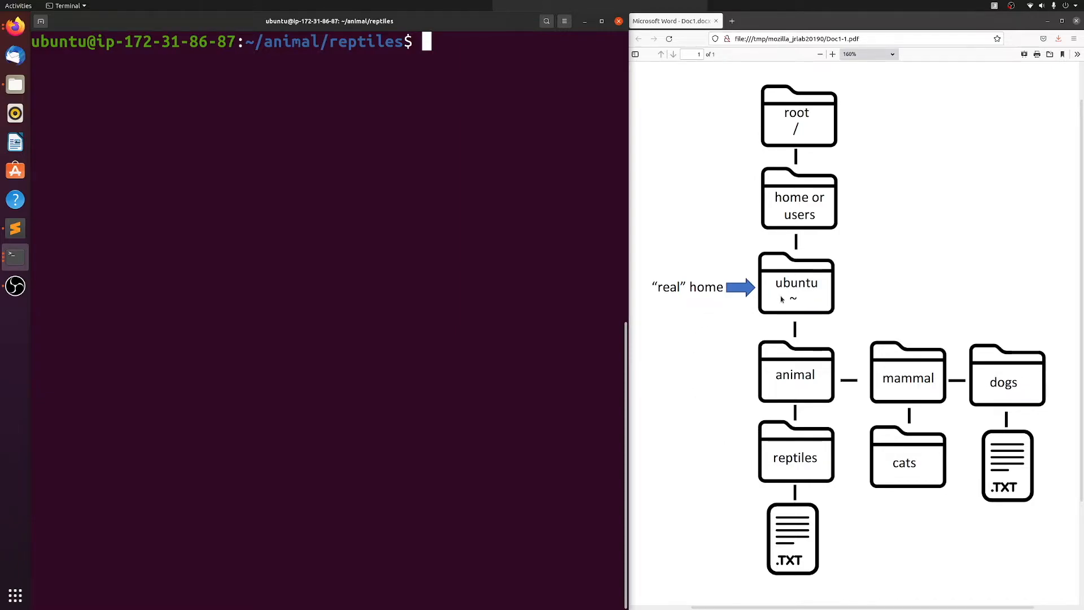
{"action": "mouse_move", "coordinate": [791, 302]}
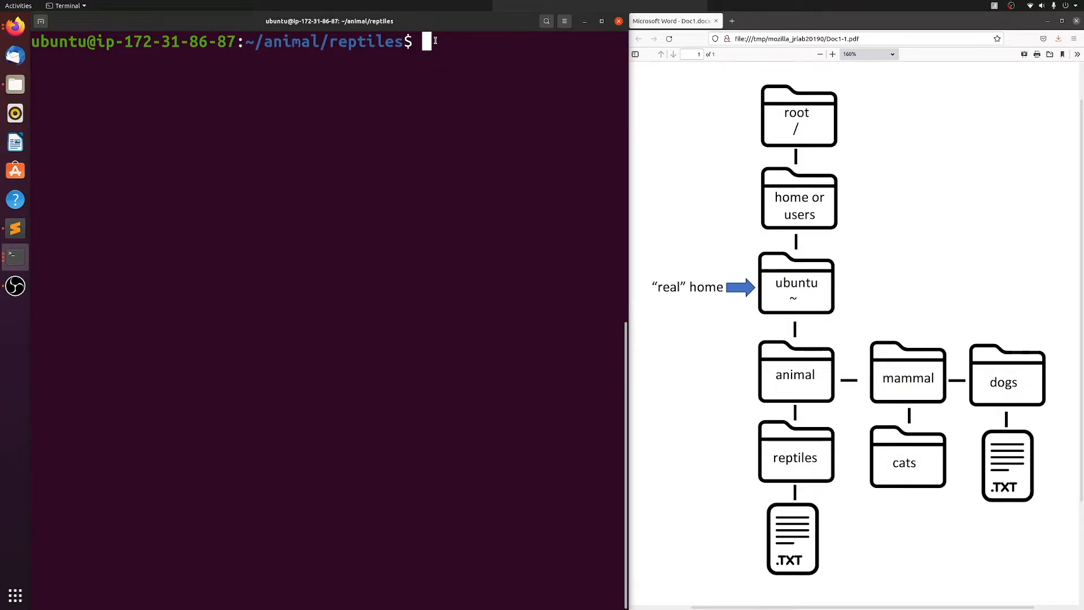
{"action": "type", "text": "cd"}
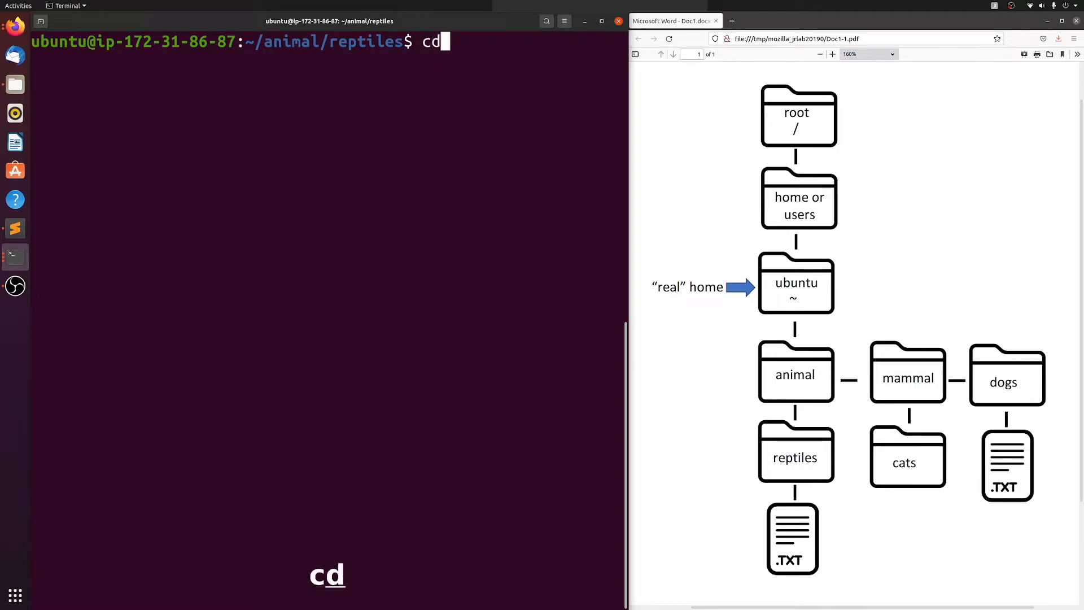
{"action": "type", "text": "~"}
{"action": "type", "text": "pwd"}
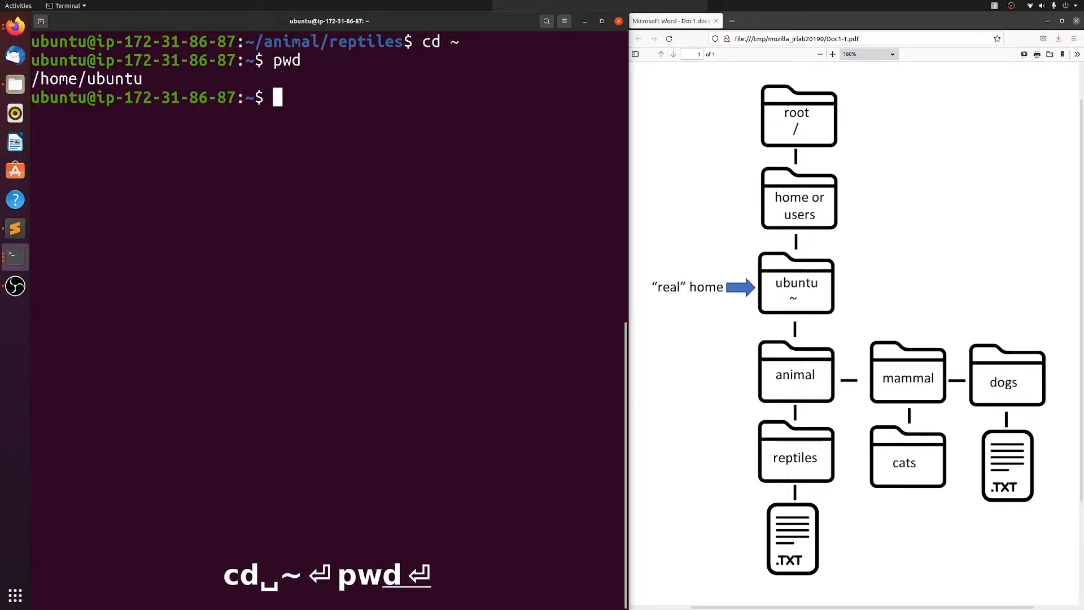
{"action": "double_click", "coordinate": [102, 78]}
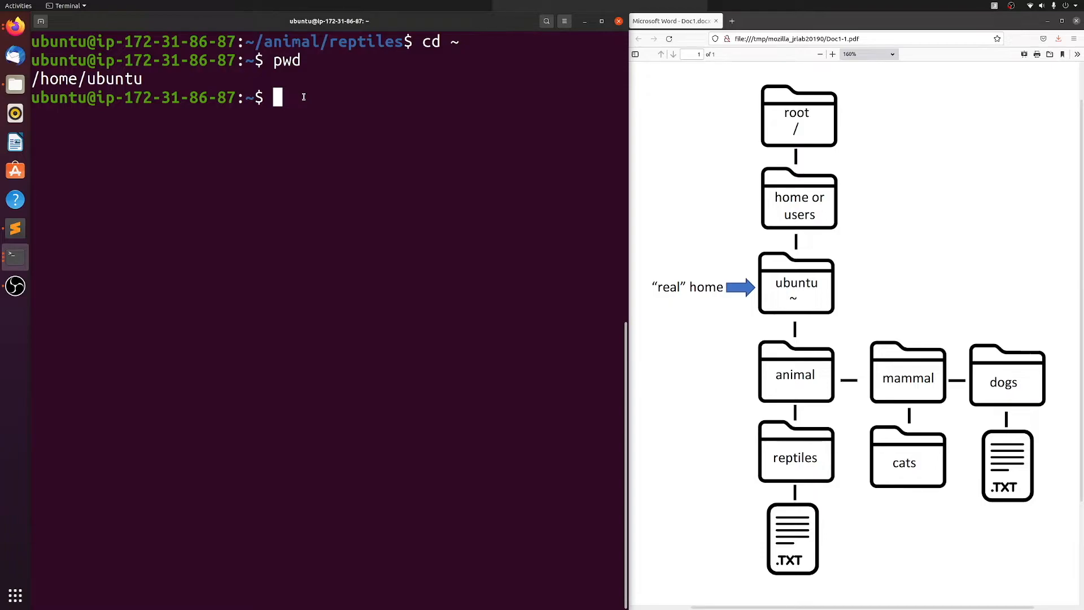
{"action": "mouse_move", "coordinate": [995, 355]}
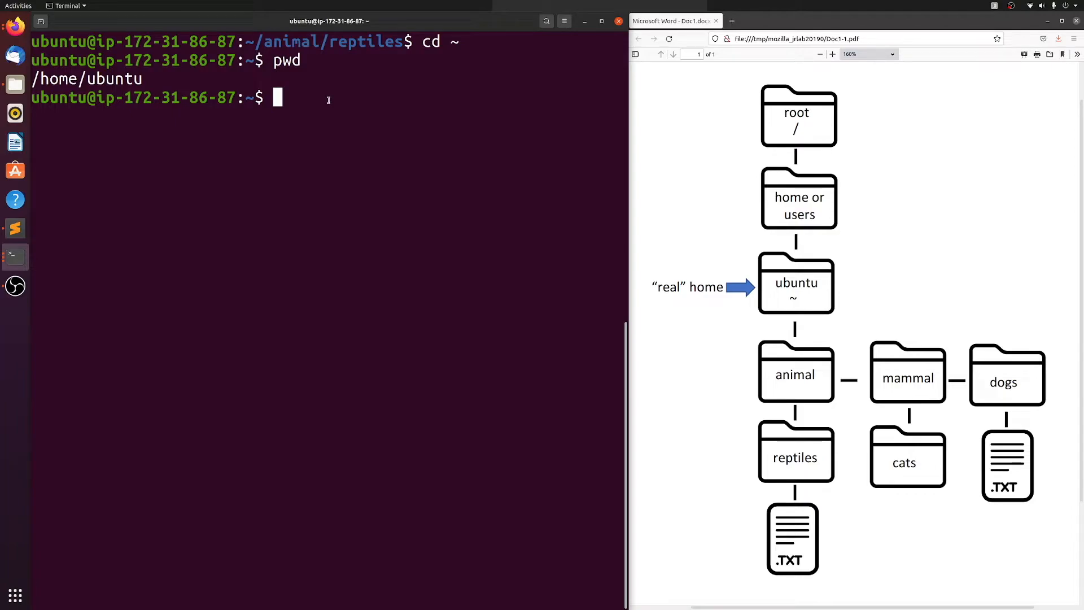
Step: Change into animal/mammal/dogs using Tab completion
{"action": "type", "text": "cd anim"}
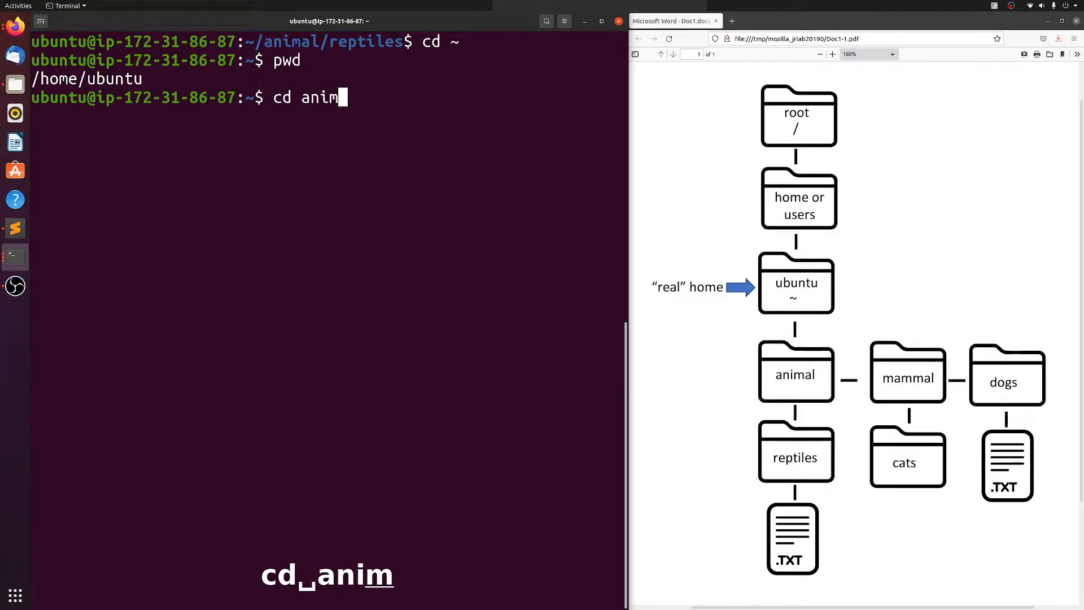
{"action": "key", "text": "Tab"}
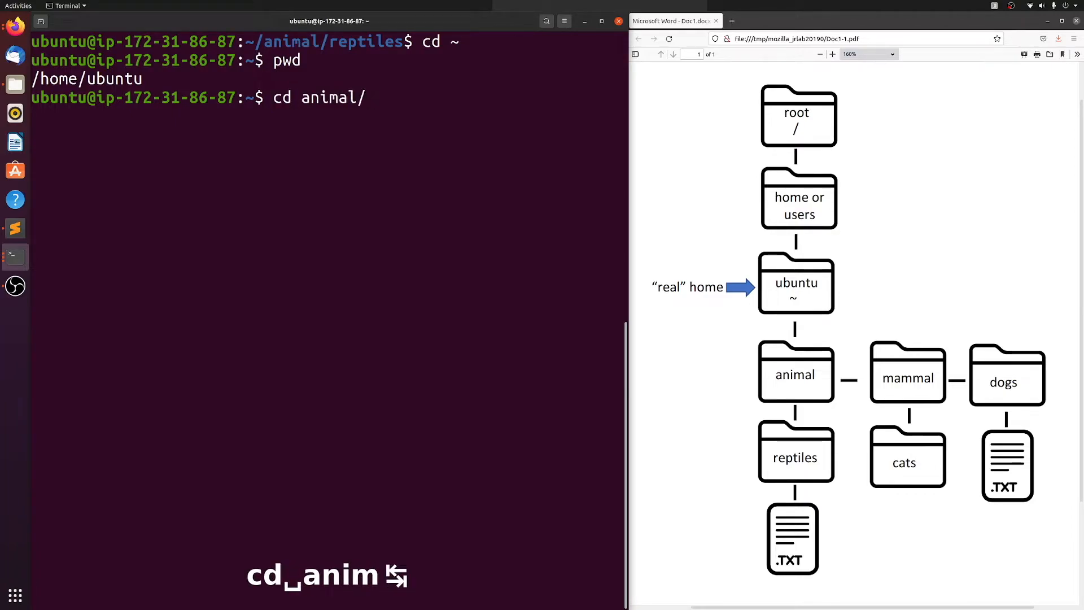
{"action": "type", "text": "mammal/"}
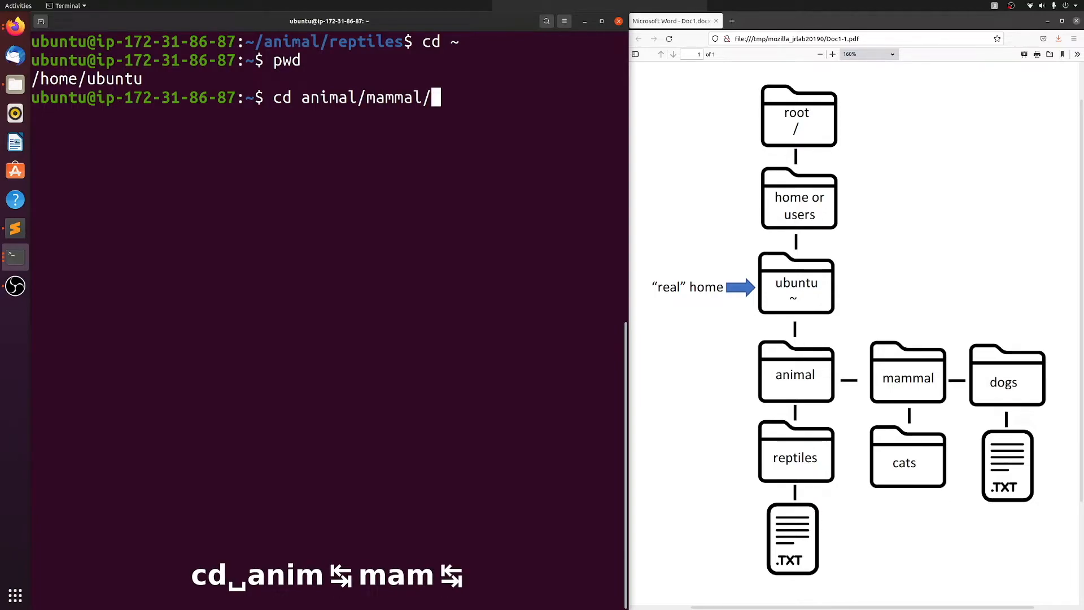
{"action": "type", "text": "dogs"}
{"action": "type", "text": "pwd"}
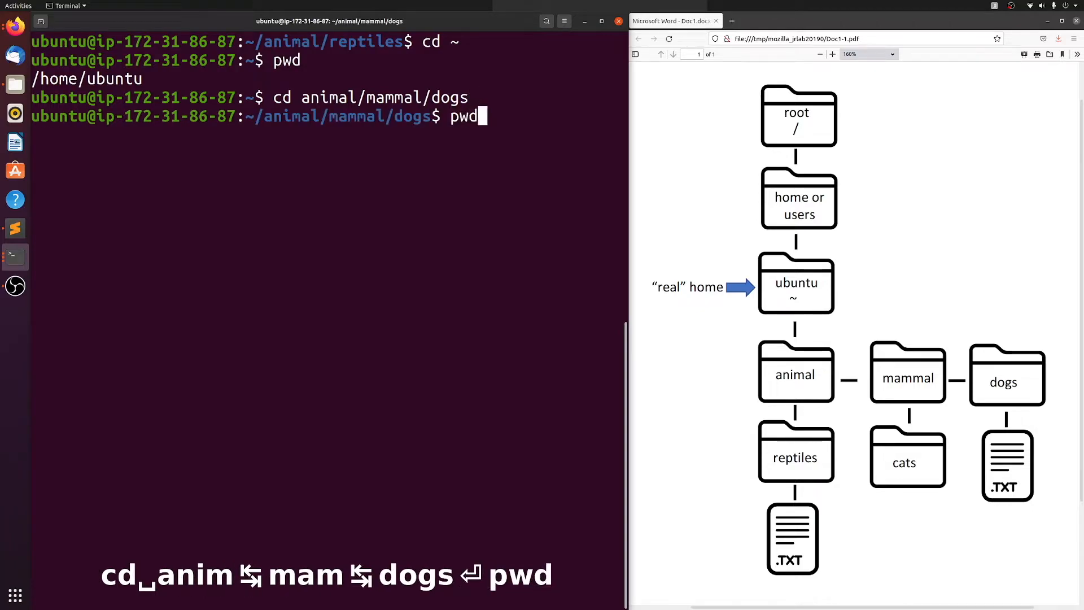
{"action": "key", "text": "Return"}
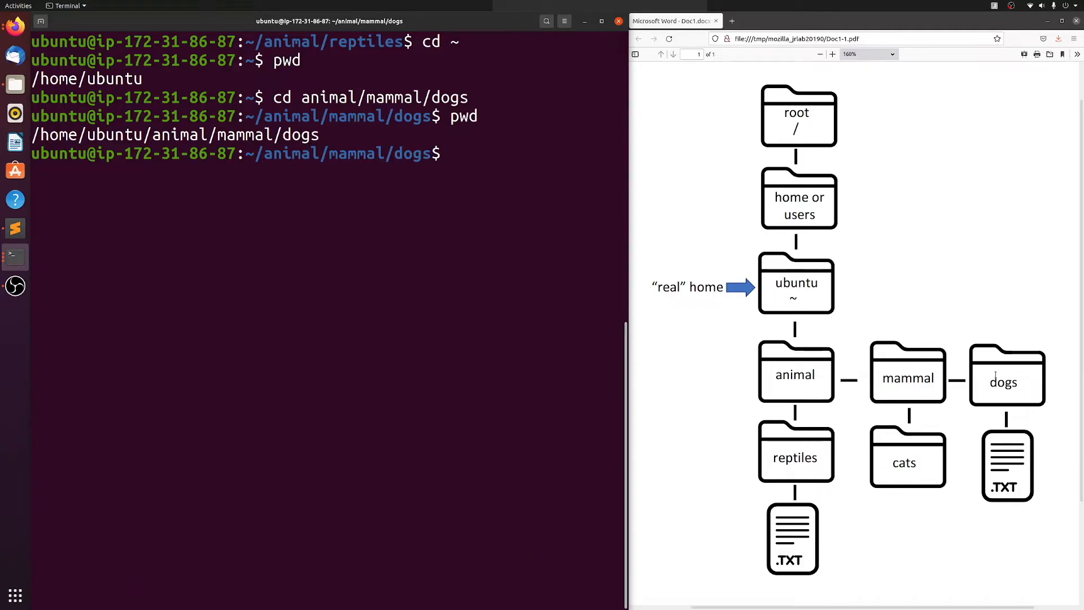
Step: List the dogs folder and print the eight breeds in dogs.txt
{"action": "type", "text": "l"}
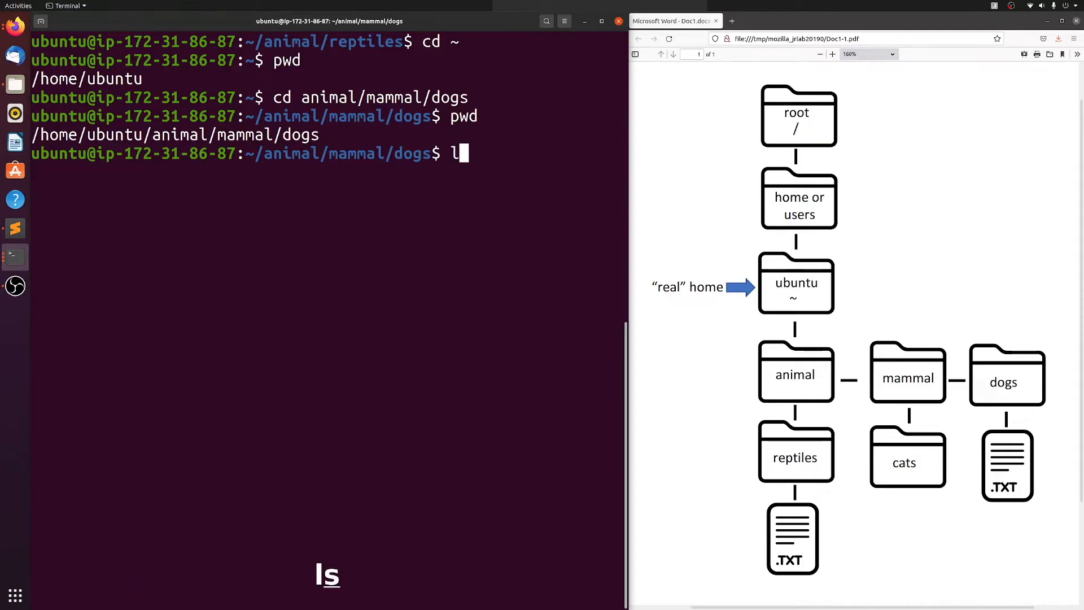
{"action": "key", "text": "Return"}
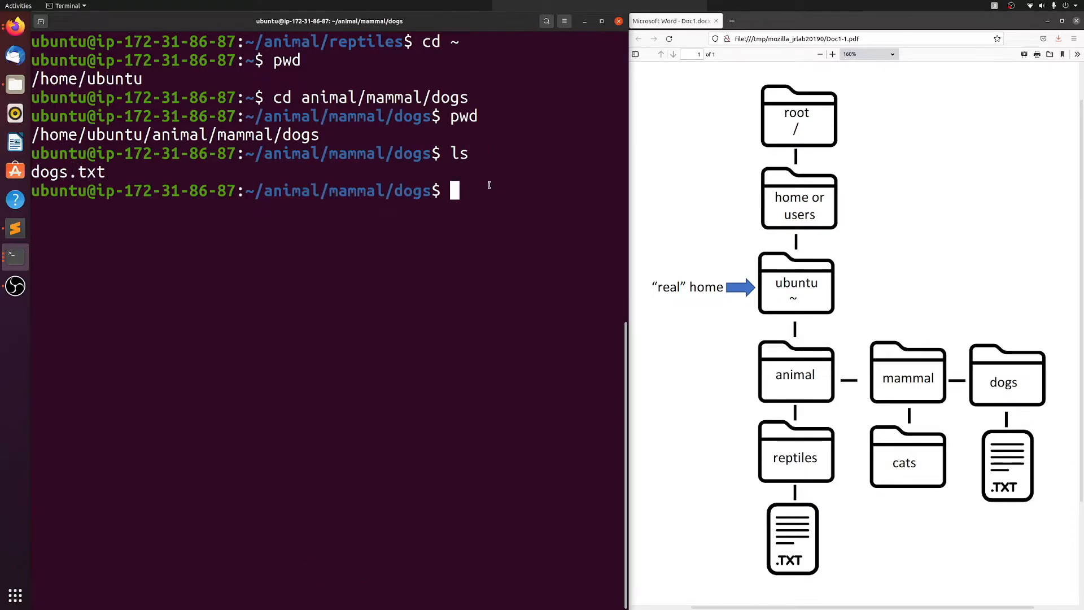
{"action": "type", "text": "cat"}
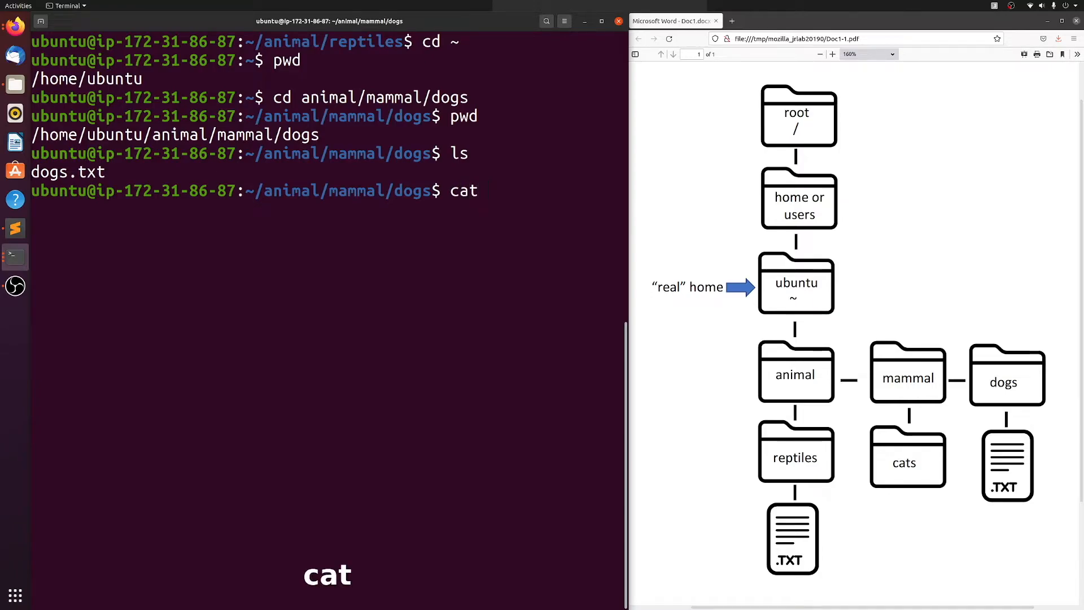
{"action": "type", "text": "dogs.txt"}
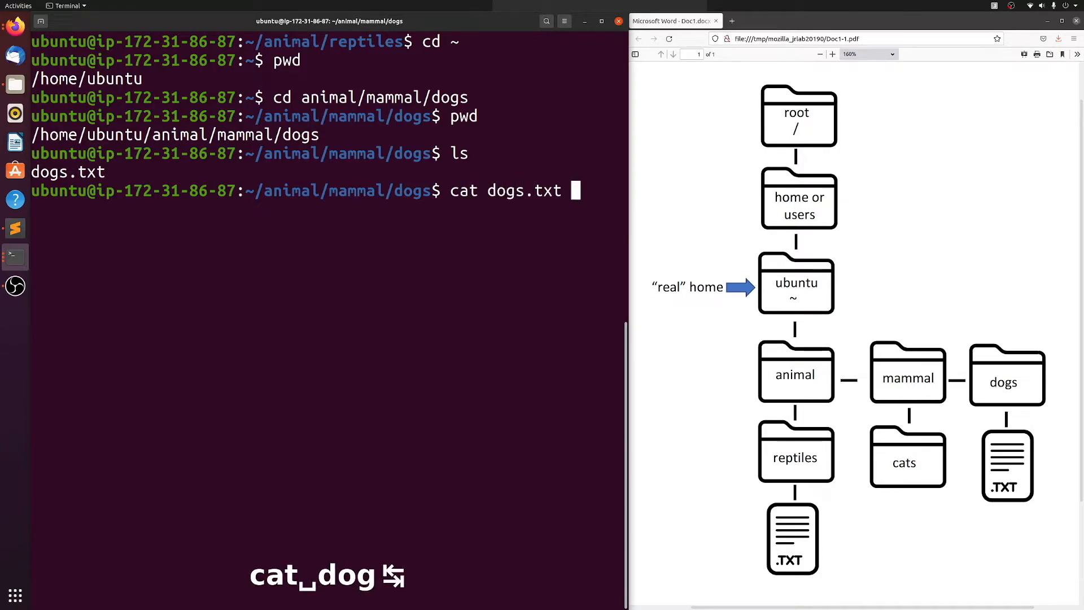
{"action": "key", "text": "Return"}
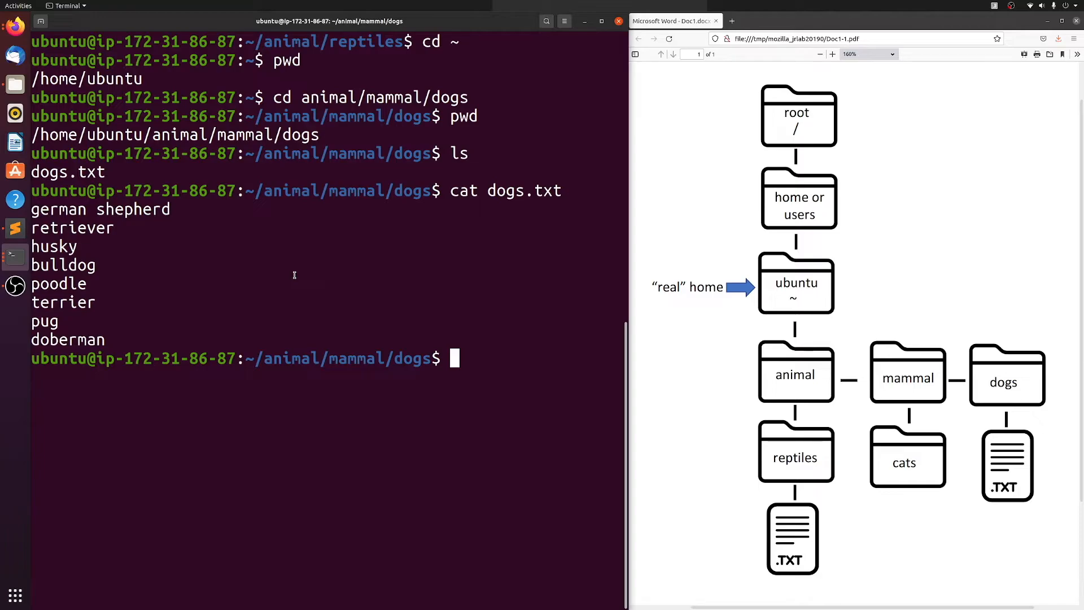
{"action": "type", "text": "cd"}
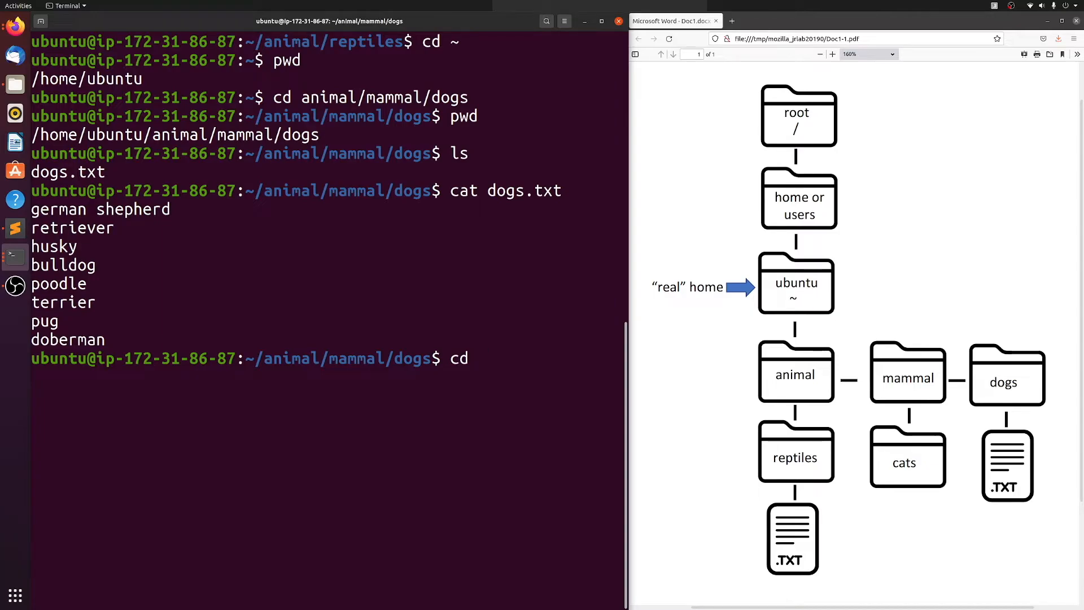
Step: Move up to the mammal folder and list it, showing only dogs
{"action": "key", "text": "Return"}
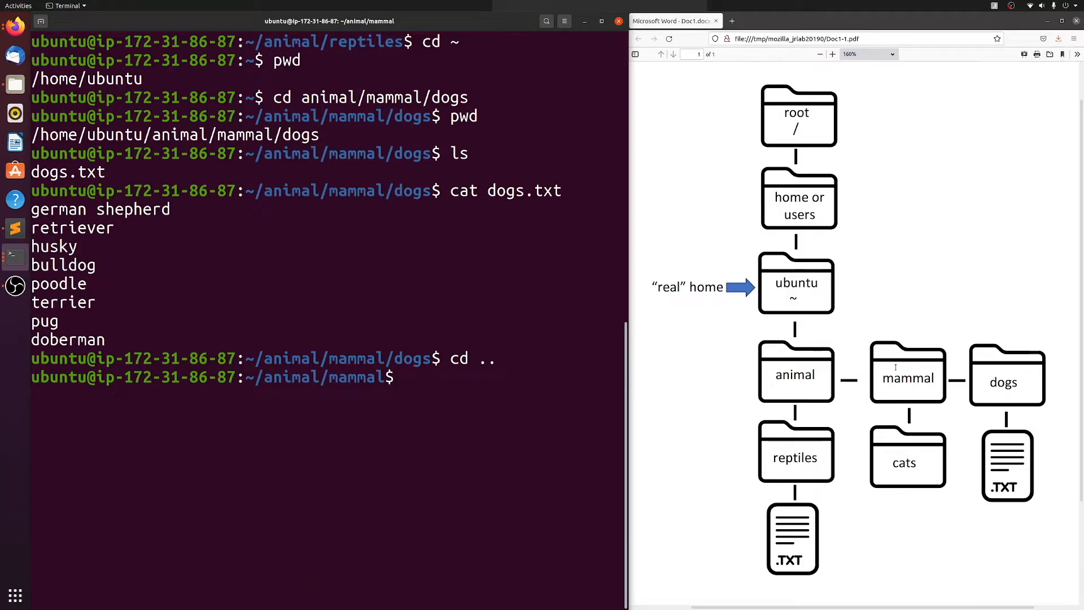
{"action": "type", "text": "ls"}
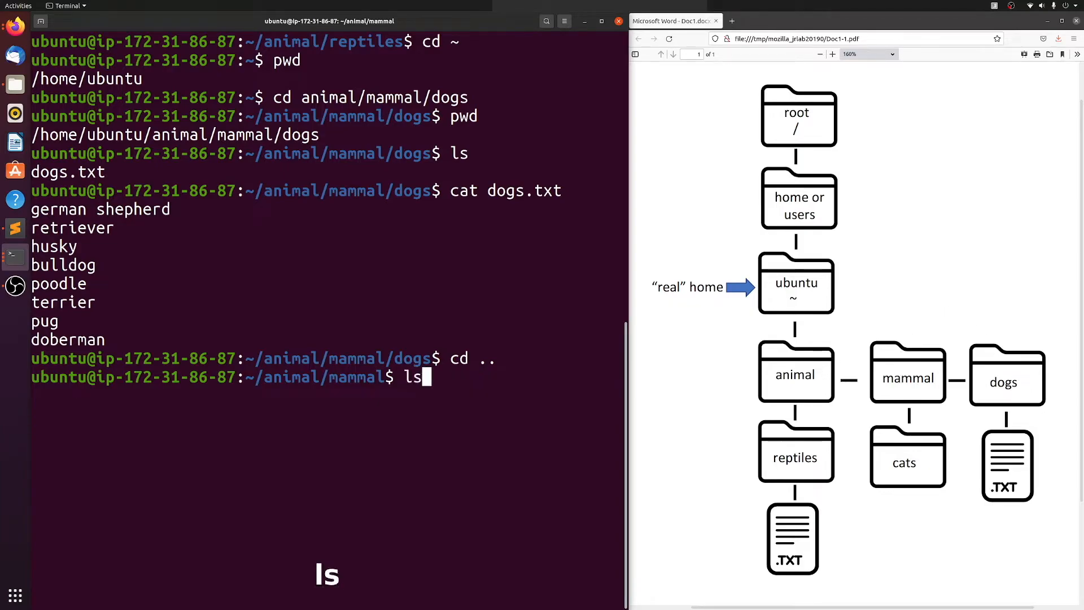
{"action": "key", "text": "Return"}
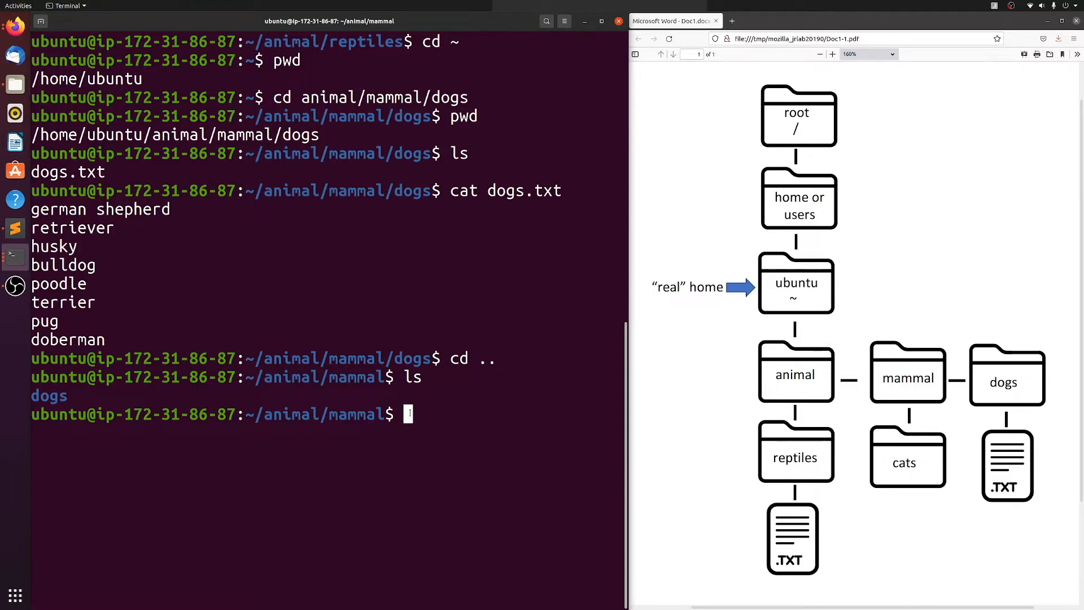
Step: Create a cat folder inside mammal with mkdir cat
{"action": "type", "text": "mk"}
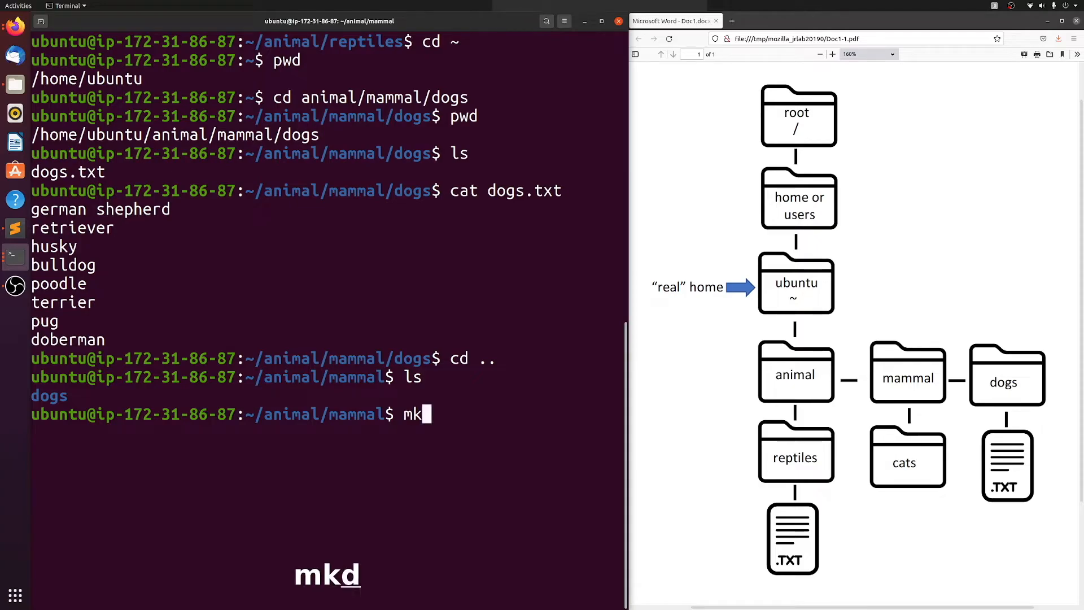
{"action": "type", "text": "dir"}
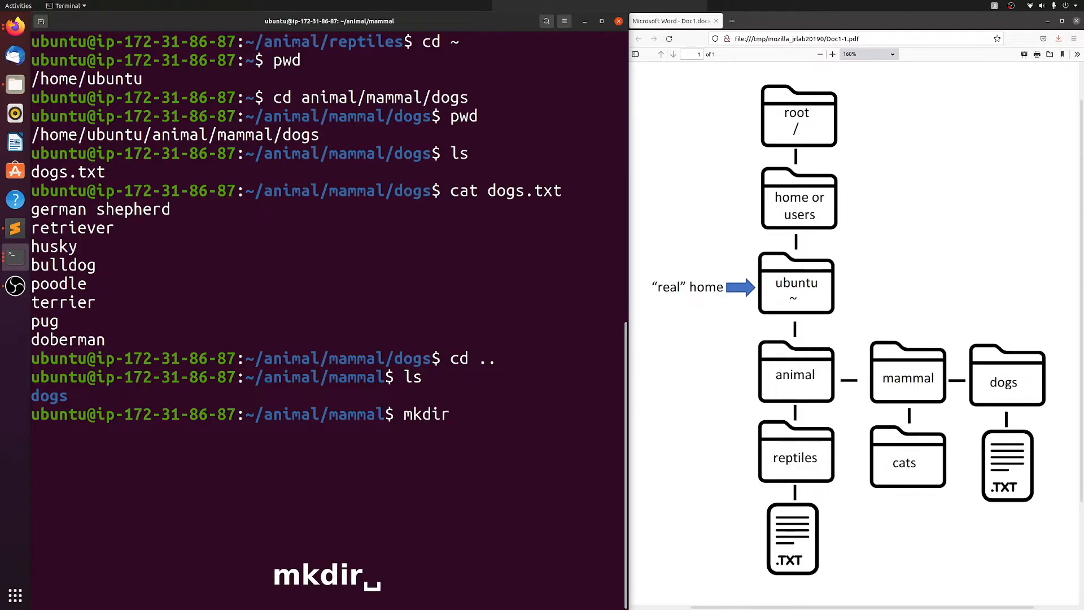
{"action": "type", "text": "cat"}
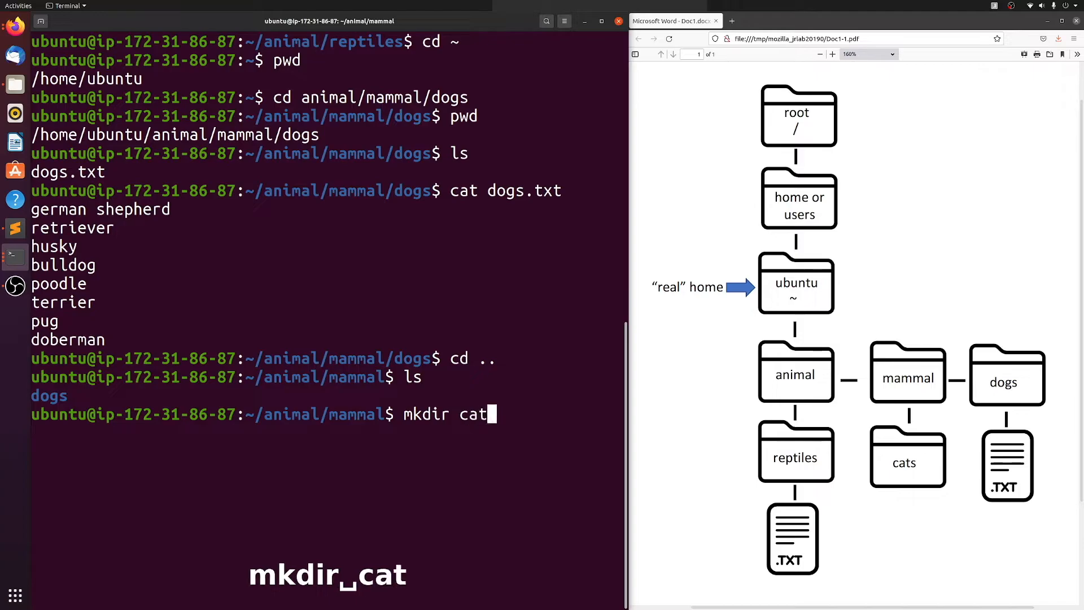
{"action": "key", "text": "Return"}
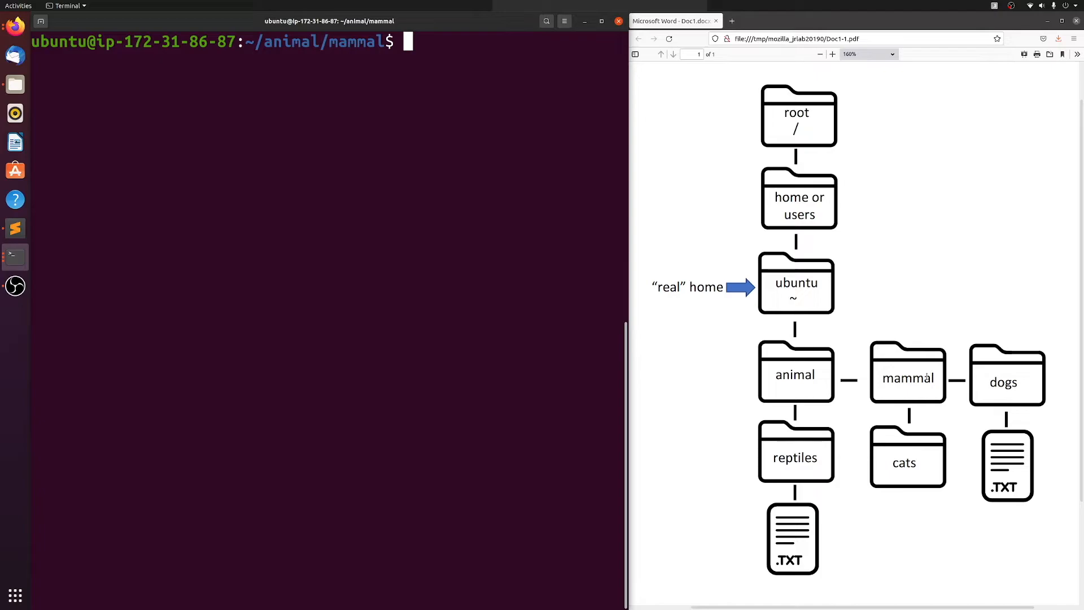
{"action": "mouse_move", "coordinate": [791, 300]}
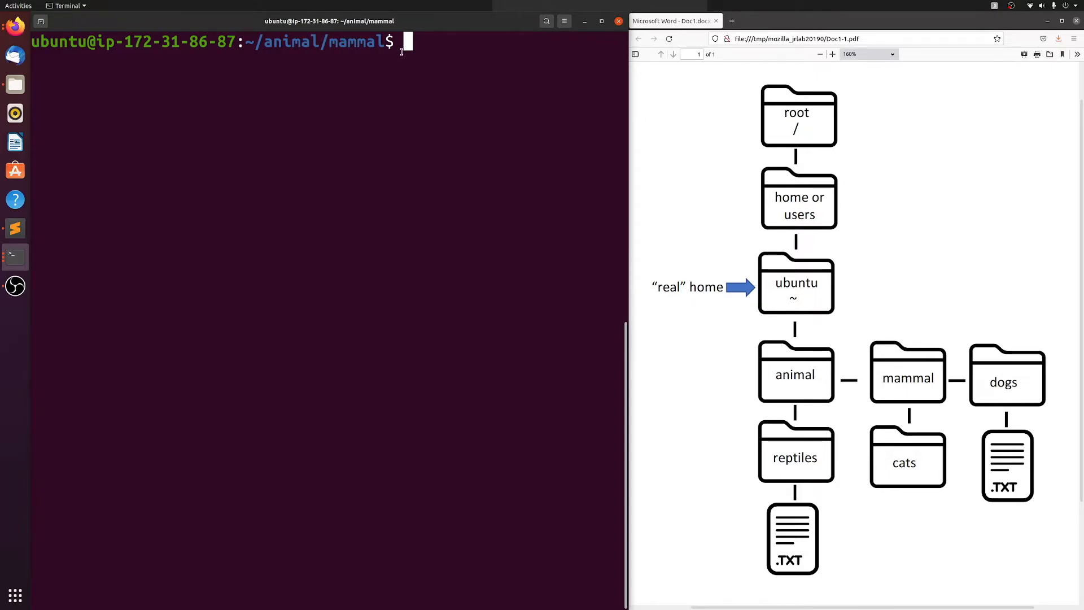
Step: Jump from mammal to /home/ubuntu with cd ../.. and list it, showing only animal
{"action": "type", "text": "cd"}
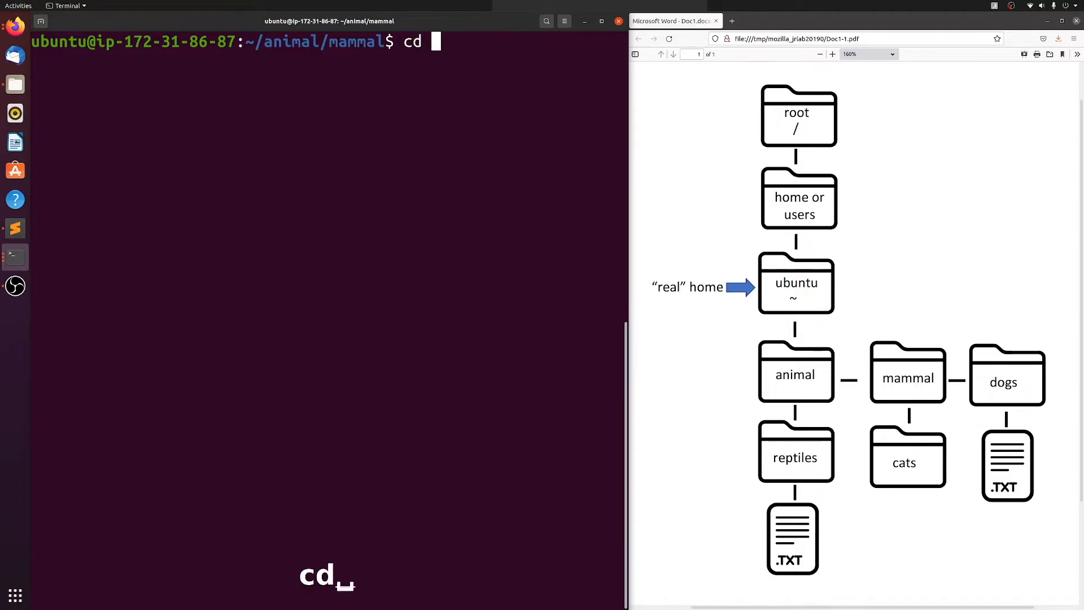
{"action": "type", "text": "../.."}
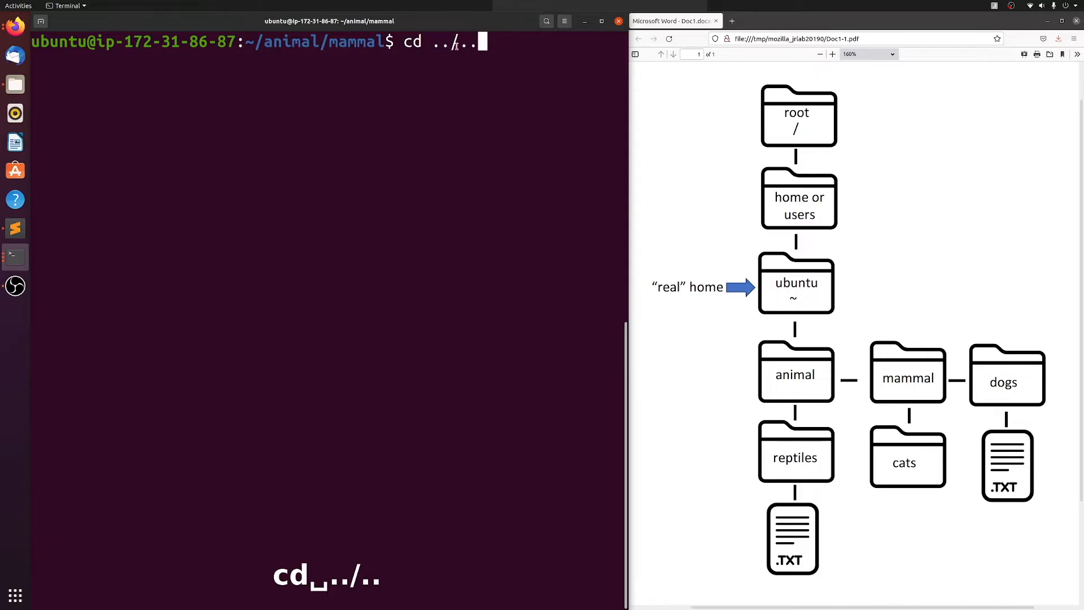
{"action": "key", "text": "Return"}
{"action": "type", "text": "pwd"}
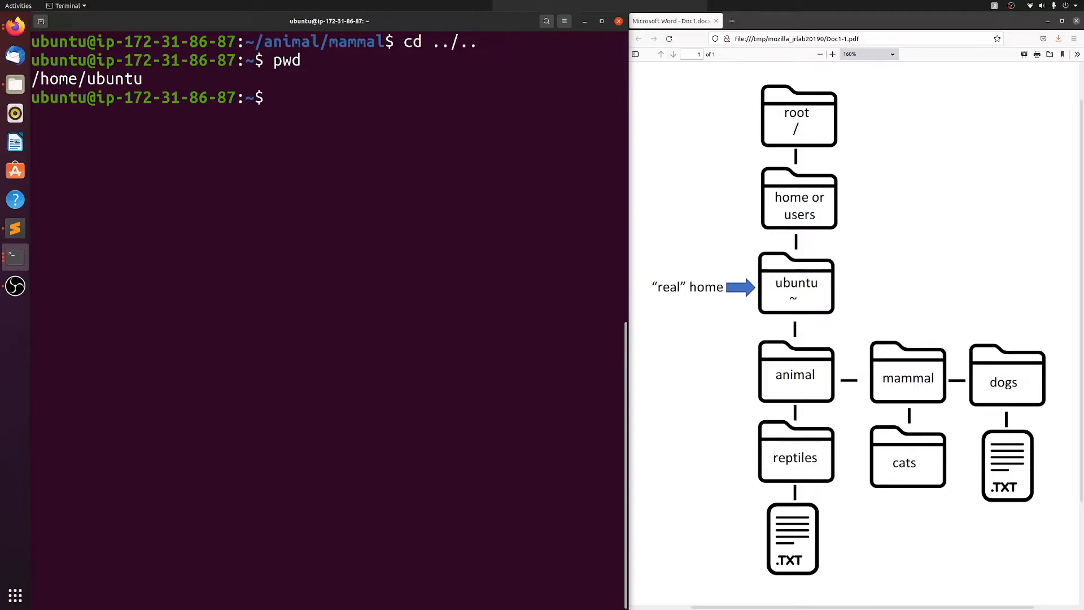
{"action": "type", "text": "ls"}
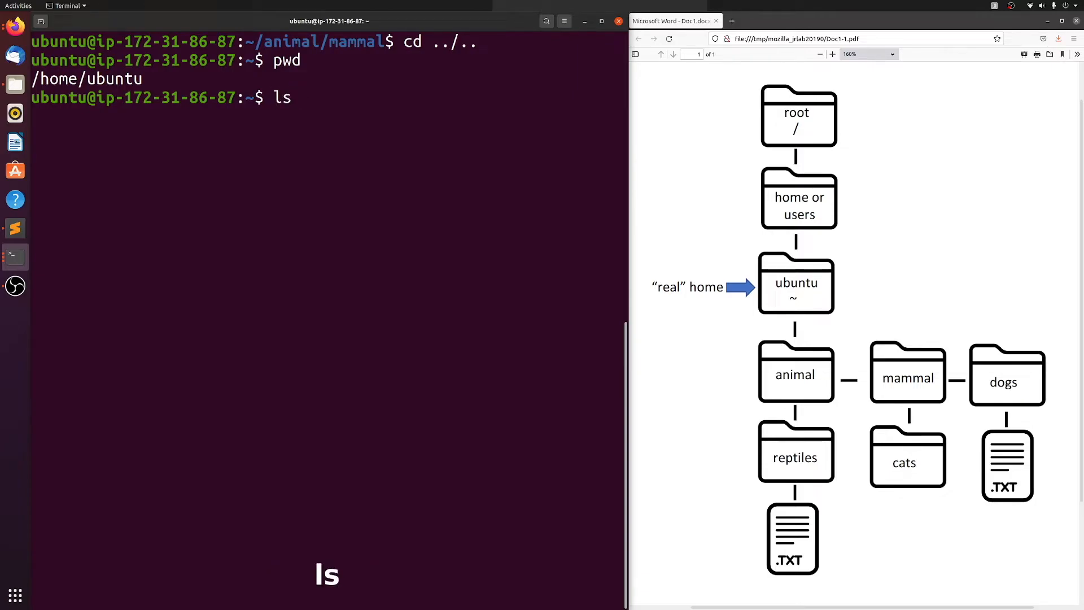
{"action": "key", "text": "Return"}
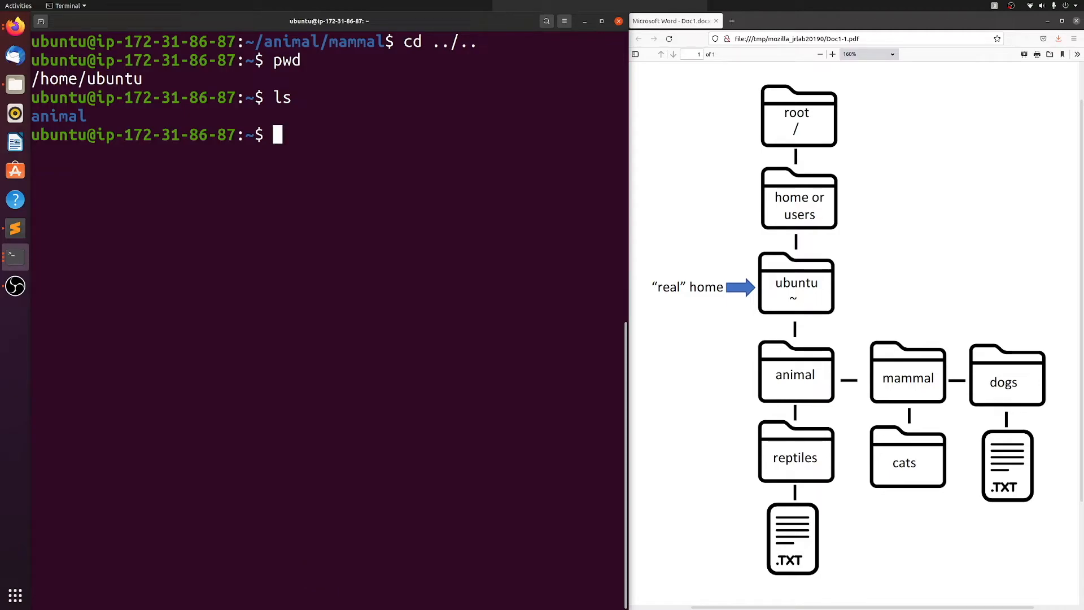
Step: Copy animal/mammal/dogs/dogs.txt into the current home folder with cp
{"action": "type", "text": "cp"}
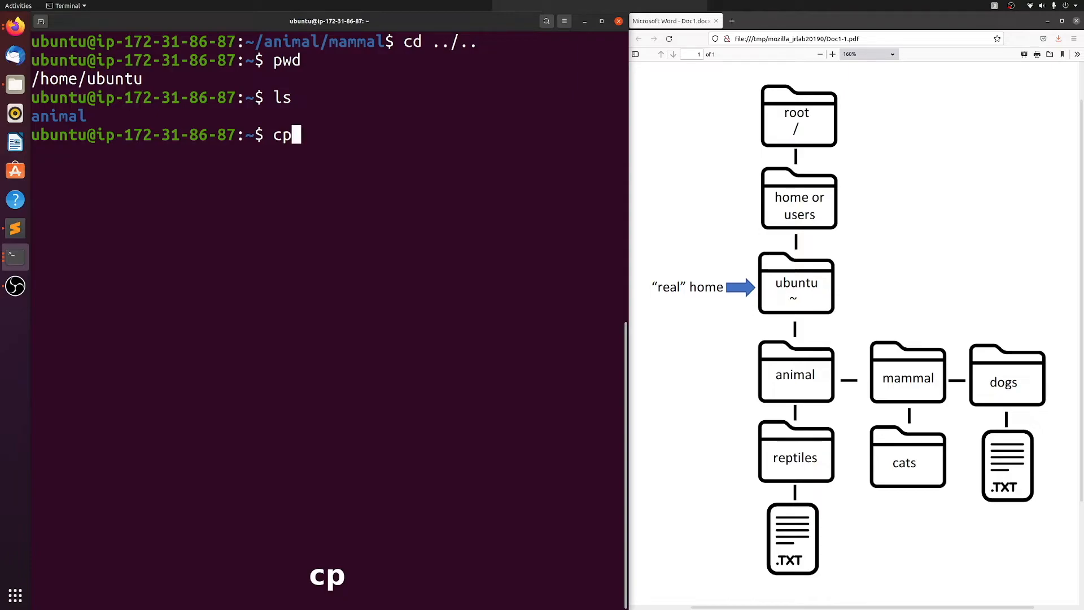
{"action": "type", "text": "animal/"}
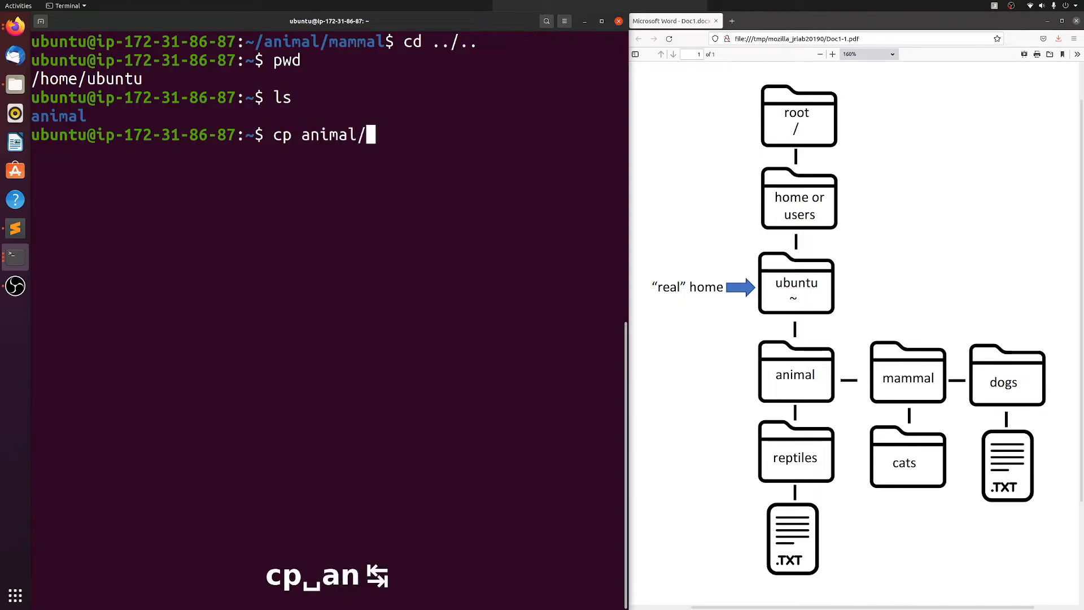
{"action": "type", "text": "mammal/"}
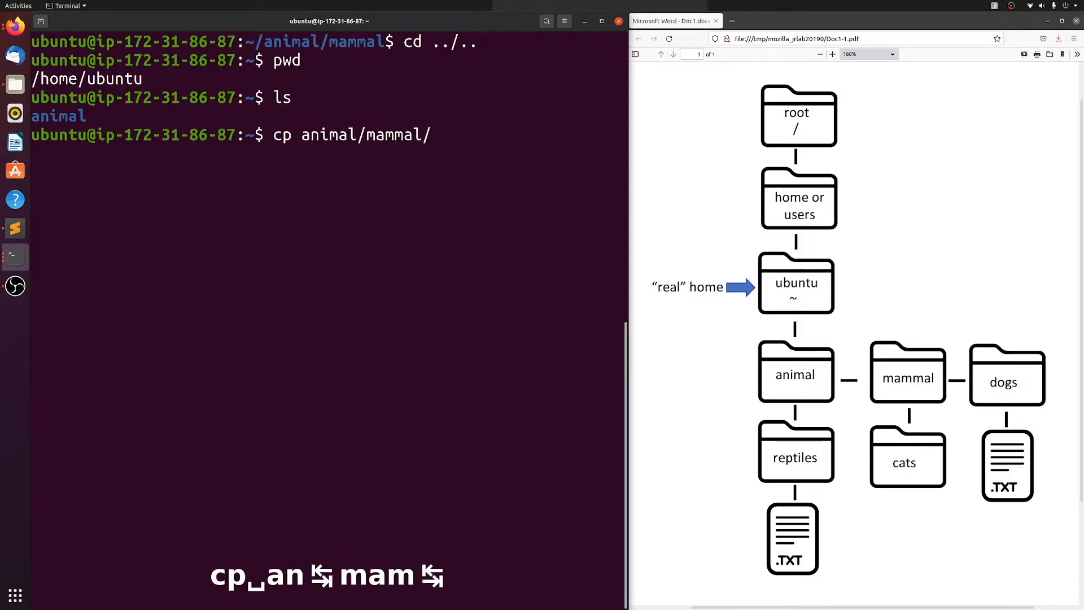
{"action": "type", "text": "dogs/dogs.txt"}
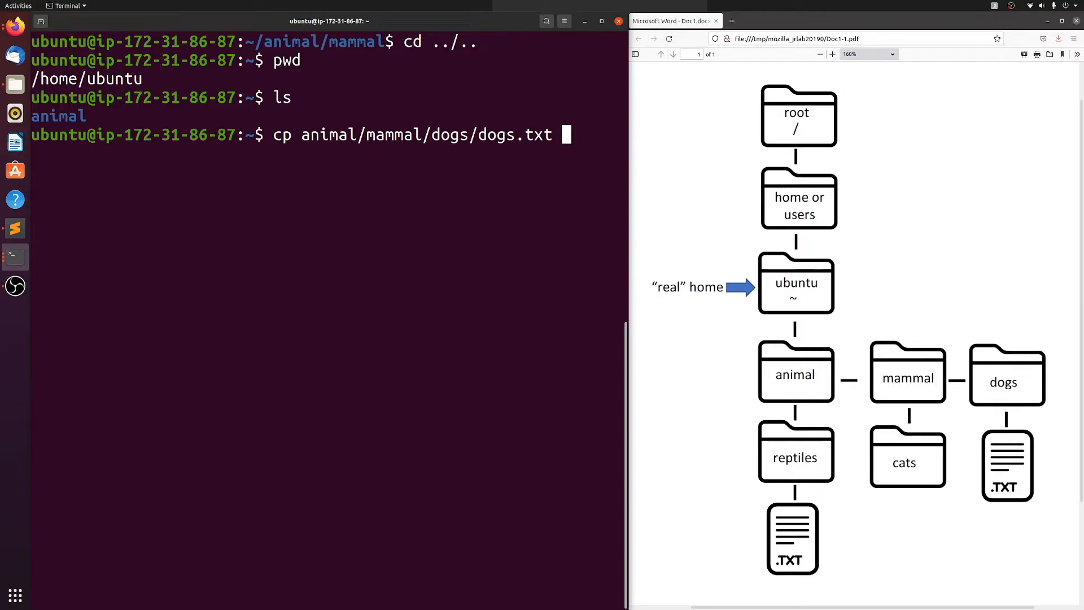
{"action": "type", "text": "."}
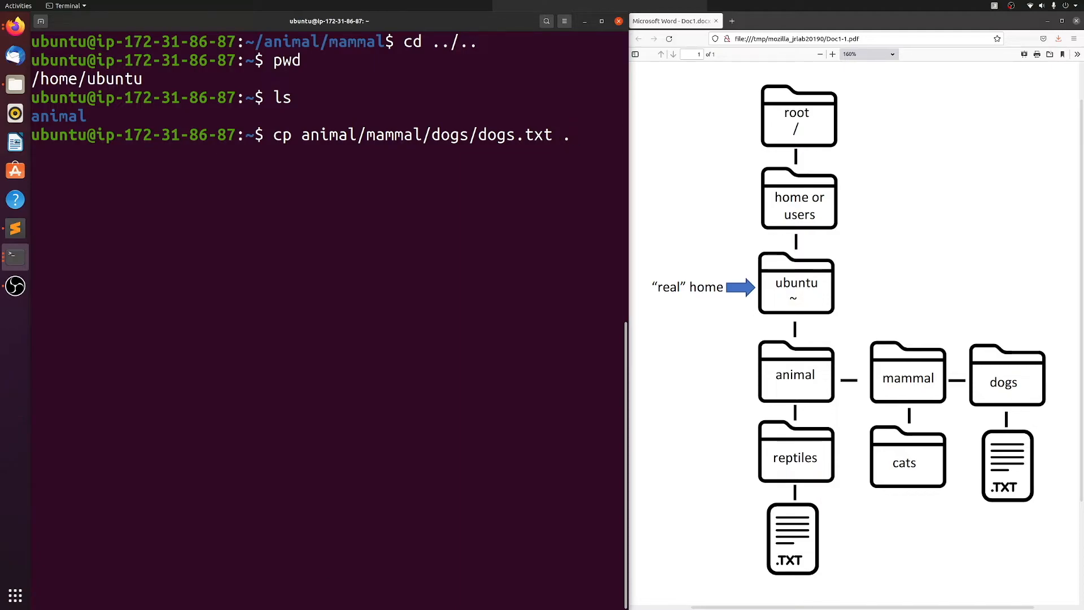
{"action": "mouse_move", "coordinate": [573, 135]}
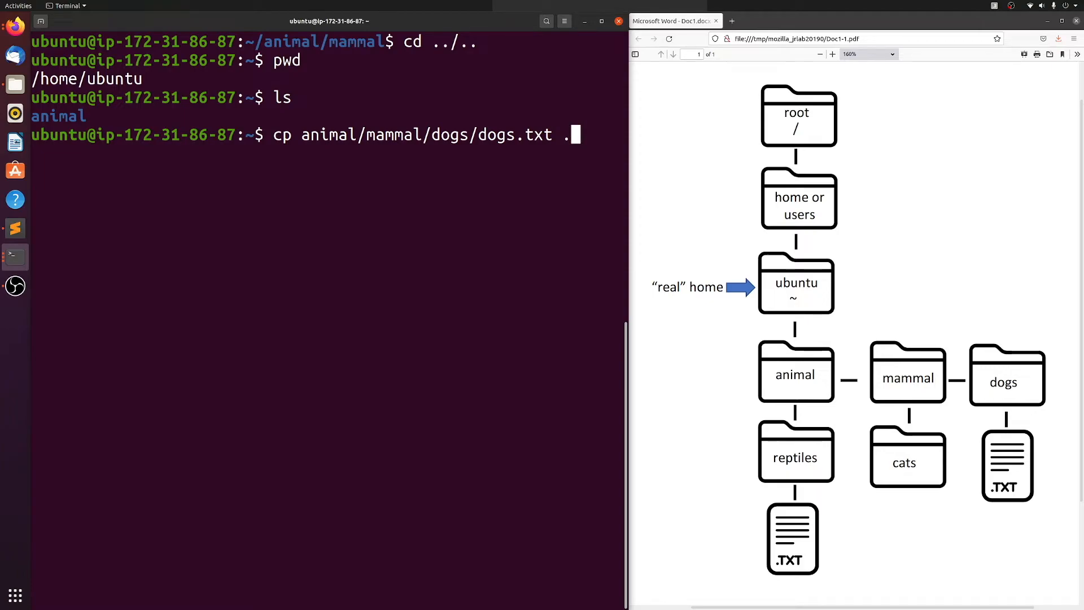
{"action": "key", "text": "Return"}
{"action": "type", "text": "ls"}
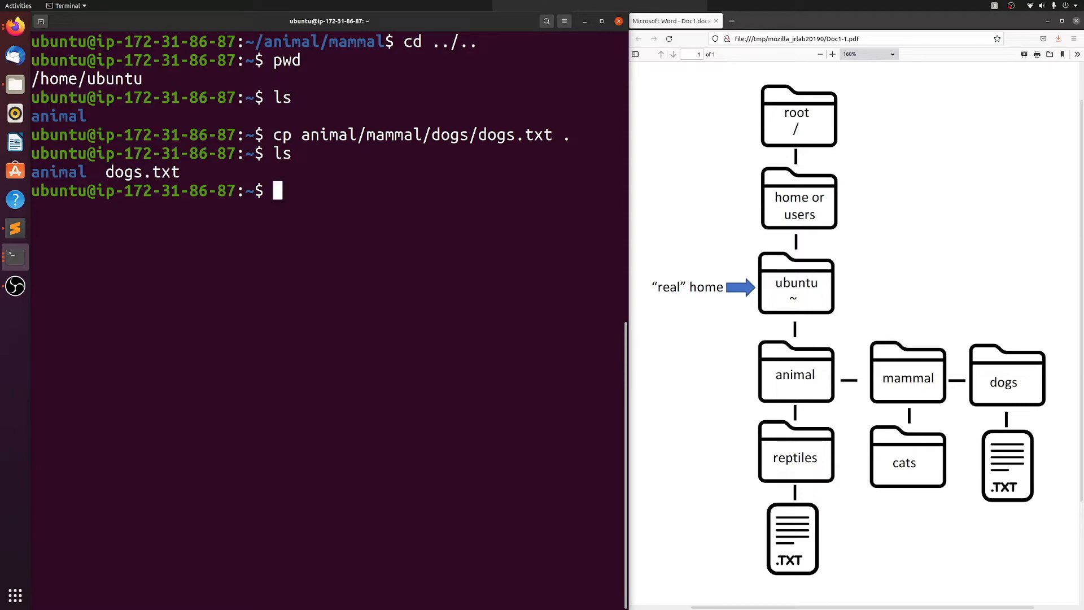
Step: Copy animal/reptiles/reptiles.txt into the current home folder with cp
{"action": "type", "text": "cp"}
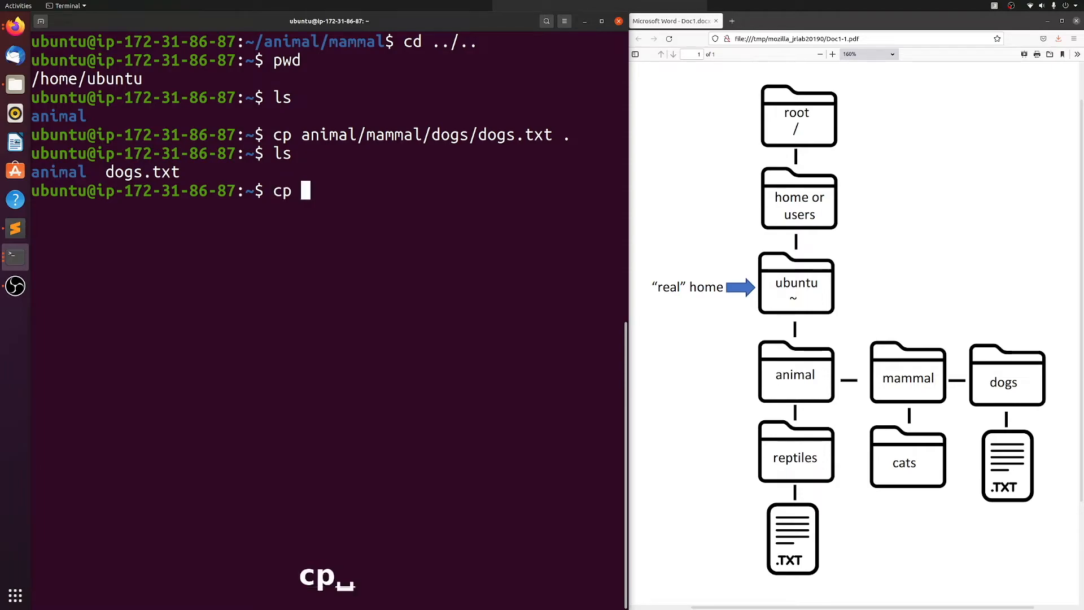
{"action": "type", "text": "animal/"}
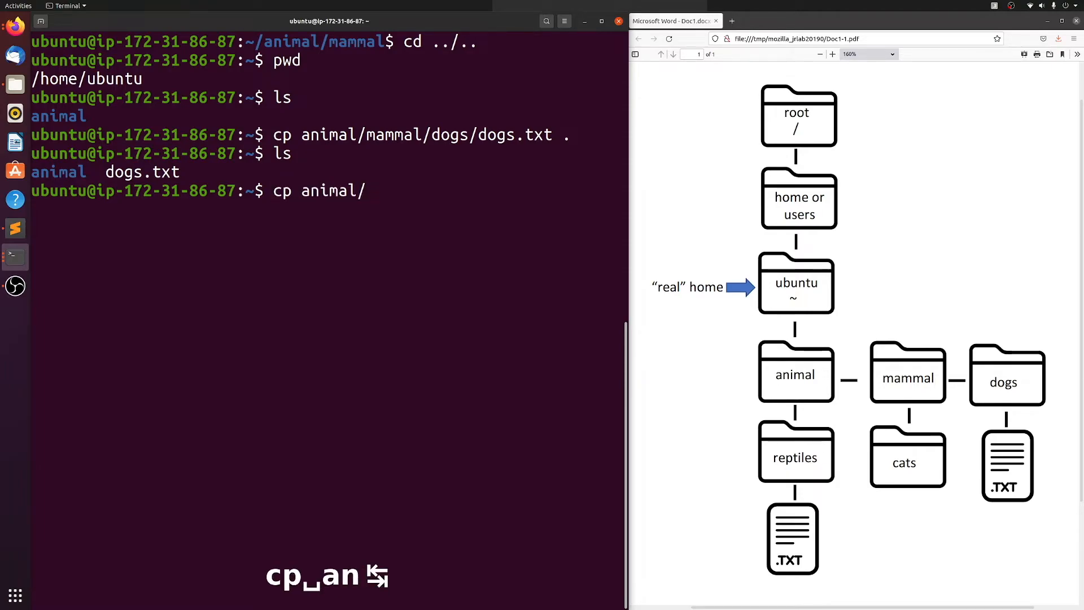
{"action": "type", "text": "reptiles/"}
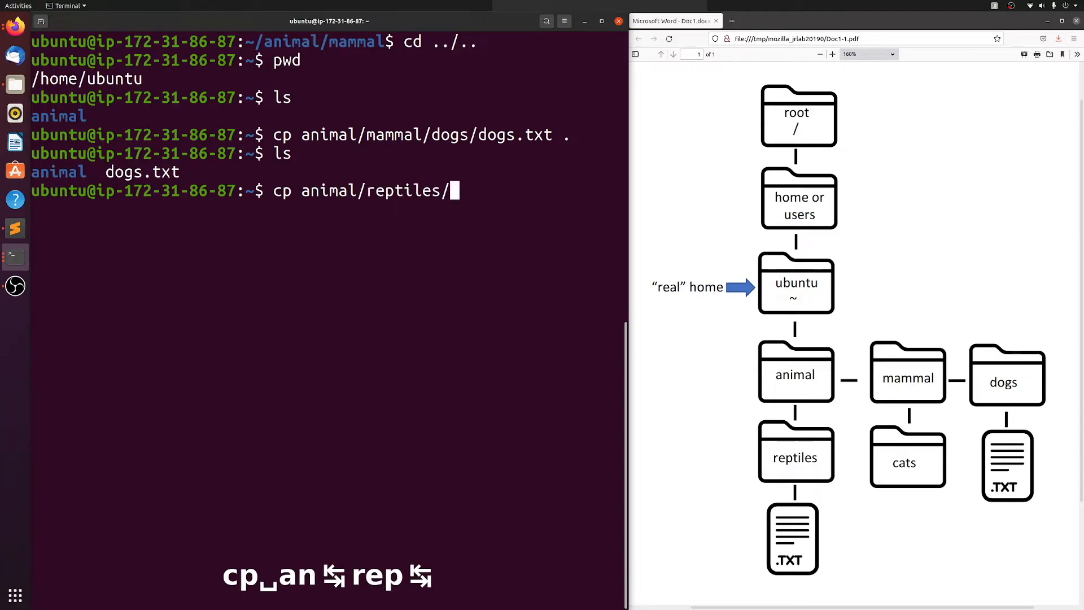
{"action": "type", "text": "reptiles.txt"}
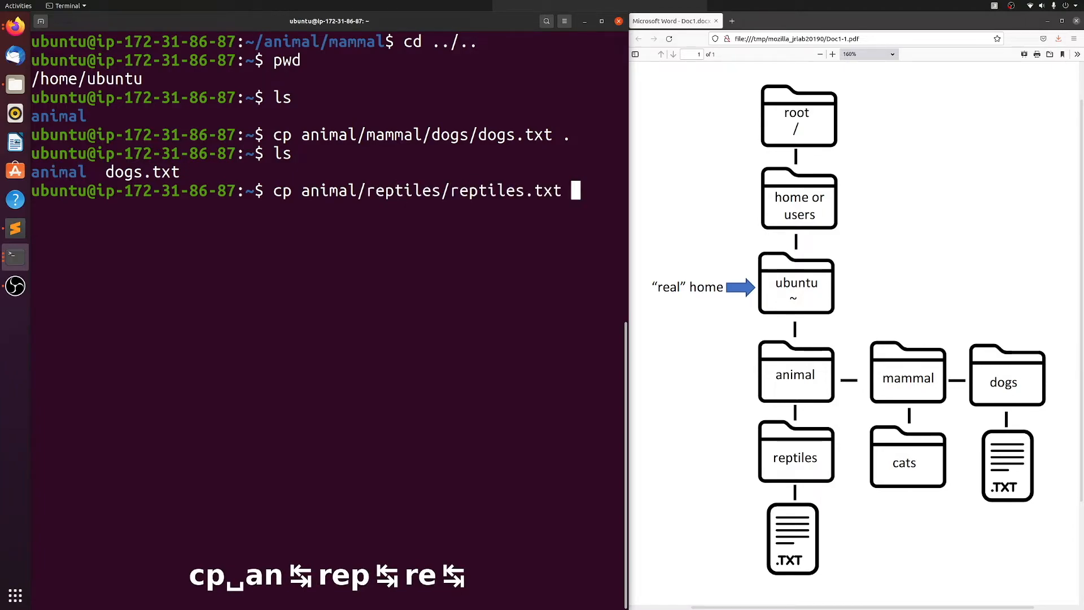
{"action": "type", "text": "."}
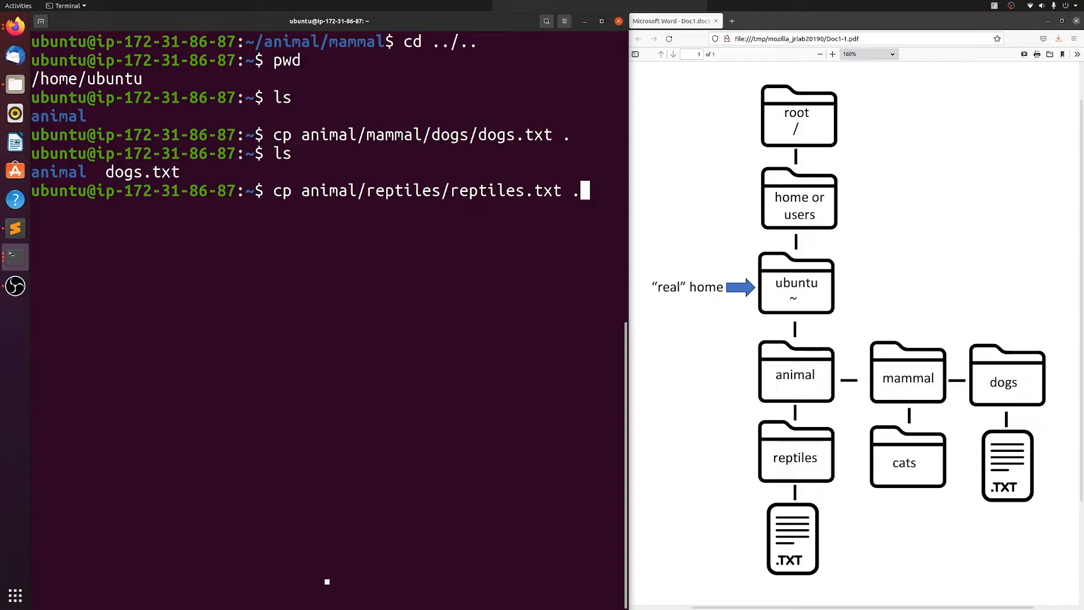
{"action": "key", "text": "Return"}
{"action": "type", "text": "ls"}
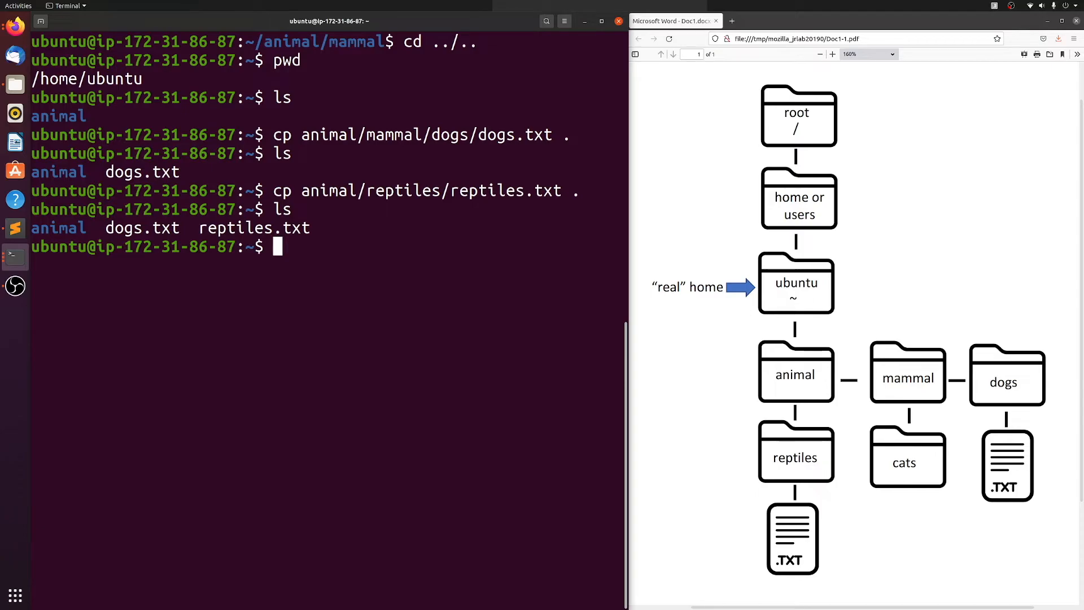
Step: Move dogs.txt from home into animal/mammal/cats with mv
{"action": "type", "text": "mv"}
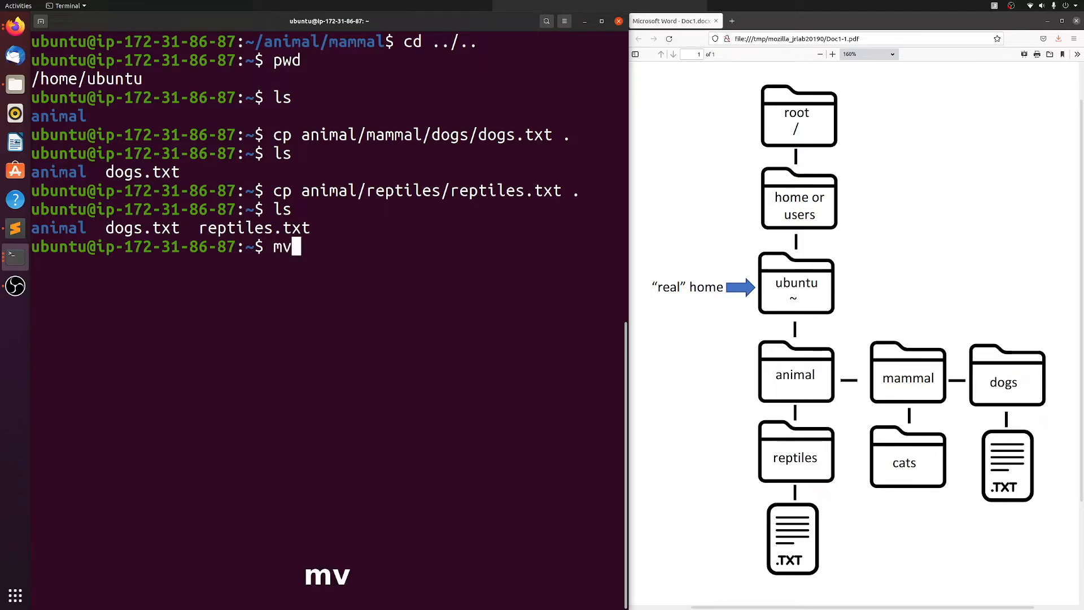
{"action": "type", "text": "dogs.txt"}
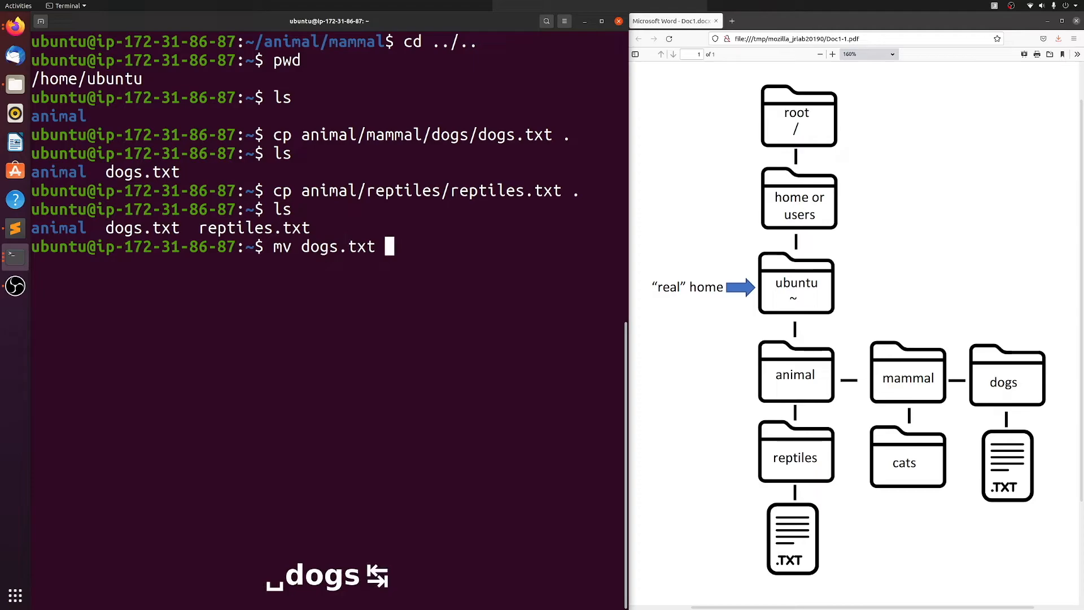
{"action": "type", "text": "animal/"}
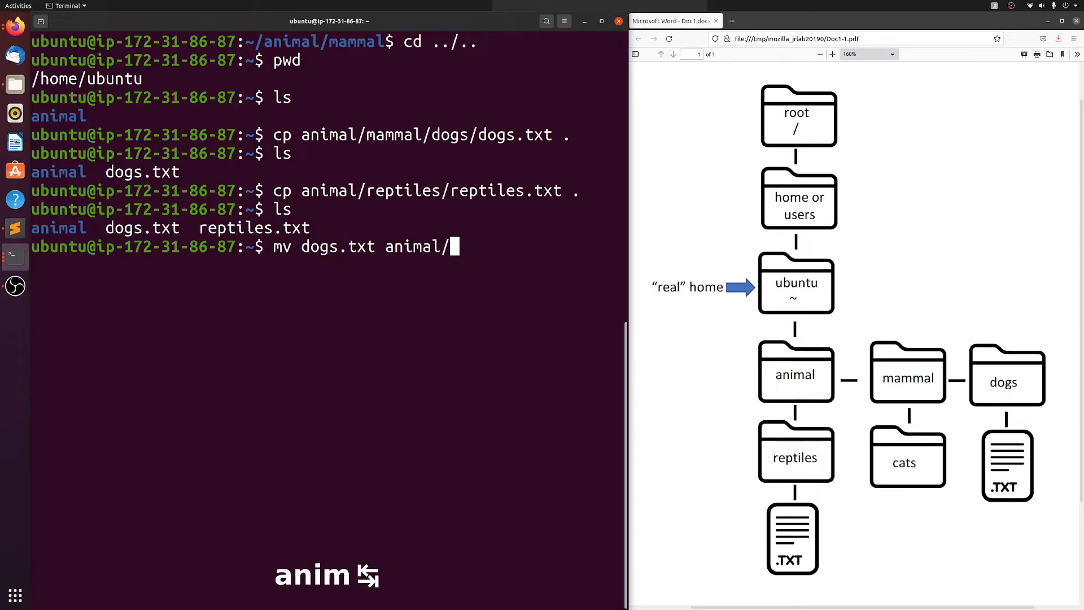
{"action": "type", "text": "mammal/"}
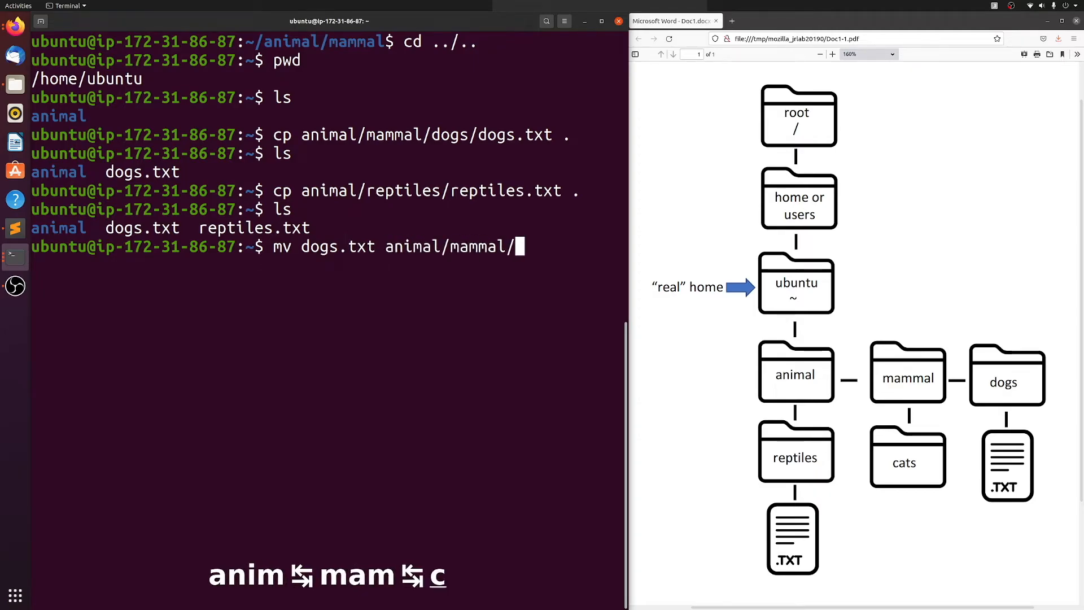
{"action": "type", "text": "cats"}
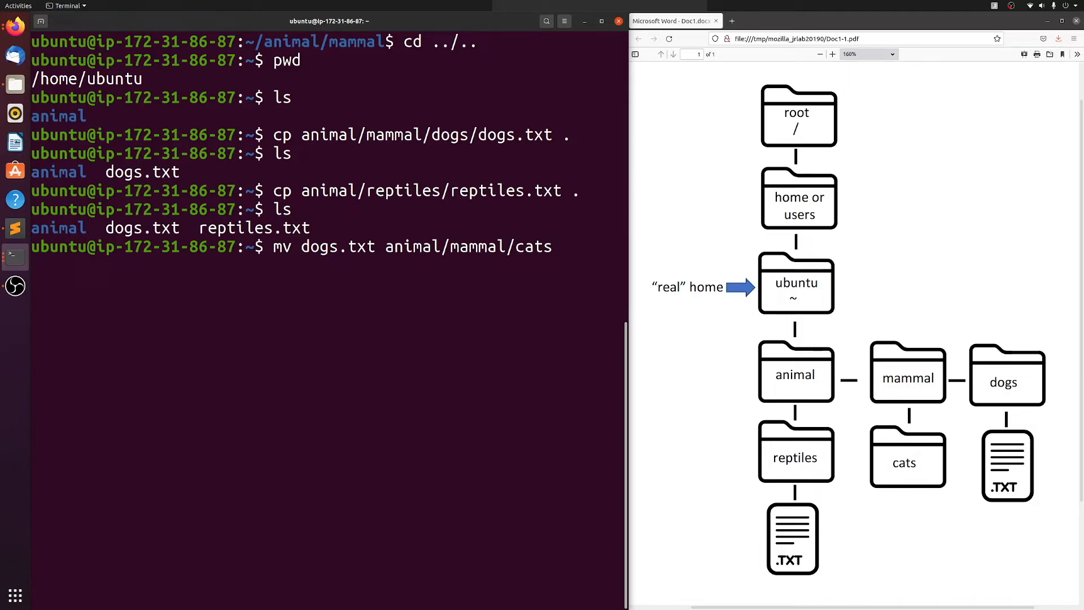
{"action": "key", "text": "Return"}
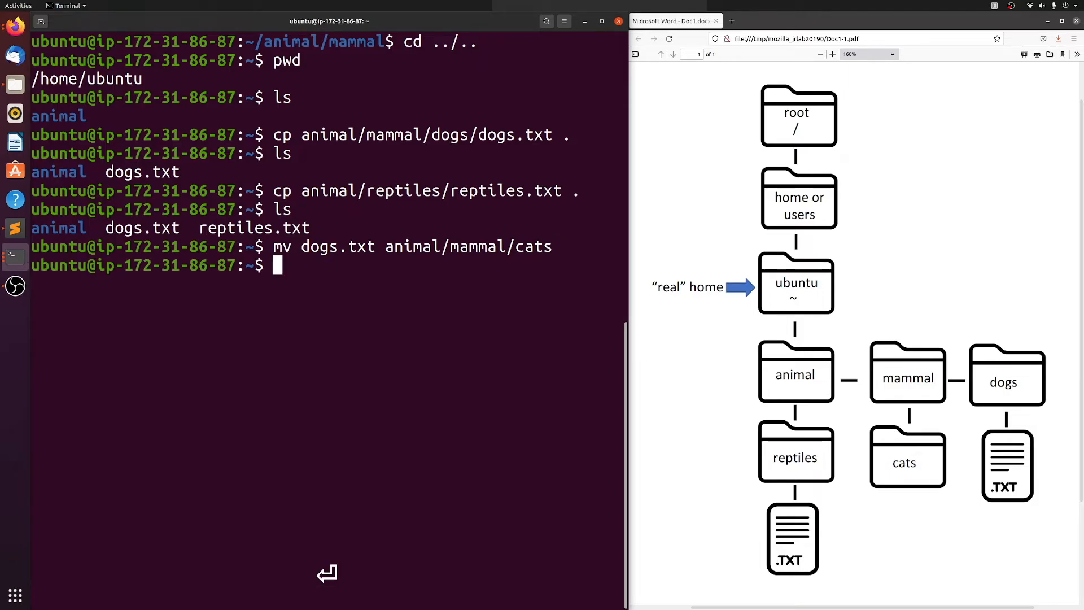
Step: List the home folder and animal/mammal/cats to confirm dogs.txt moved
{"action": "key", "text": "Return"}
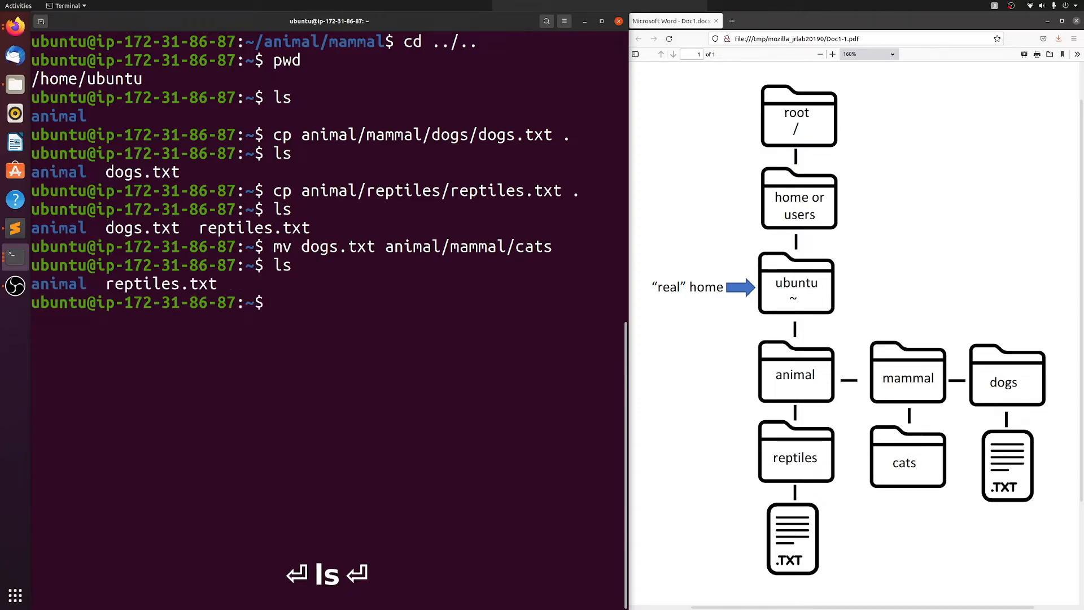
{"action": "type", "text": "ls animal/mammal/ca"}
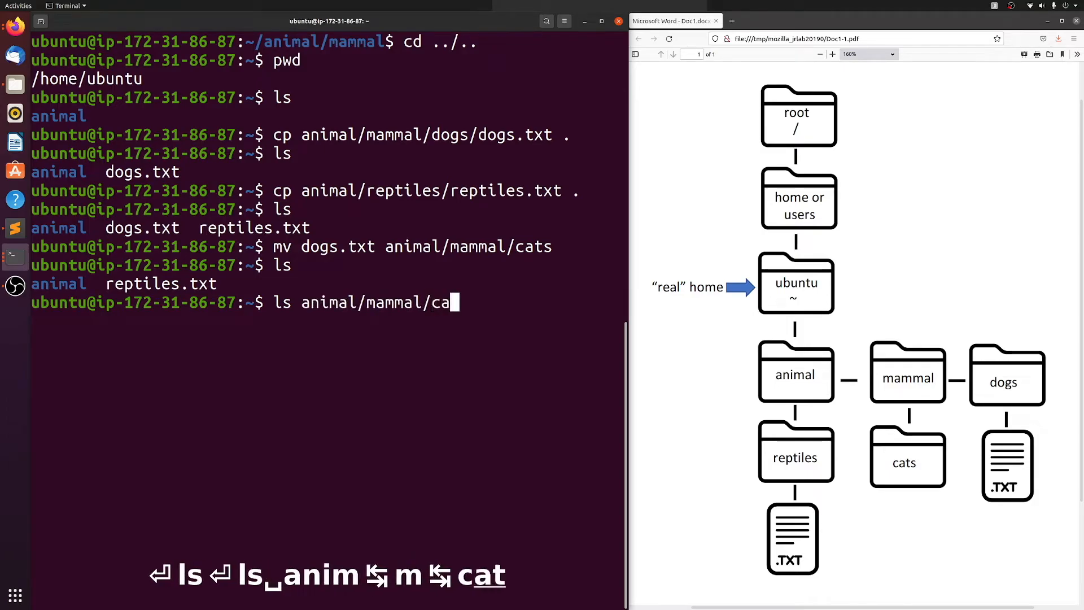
{"action": "key", "text": "Return"}
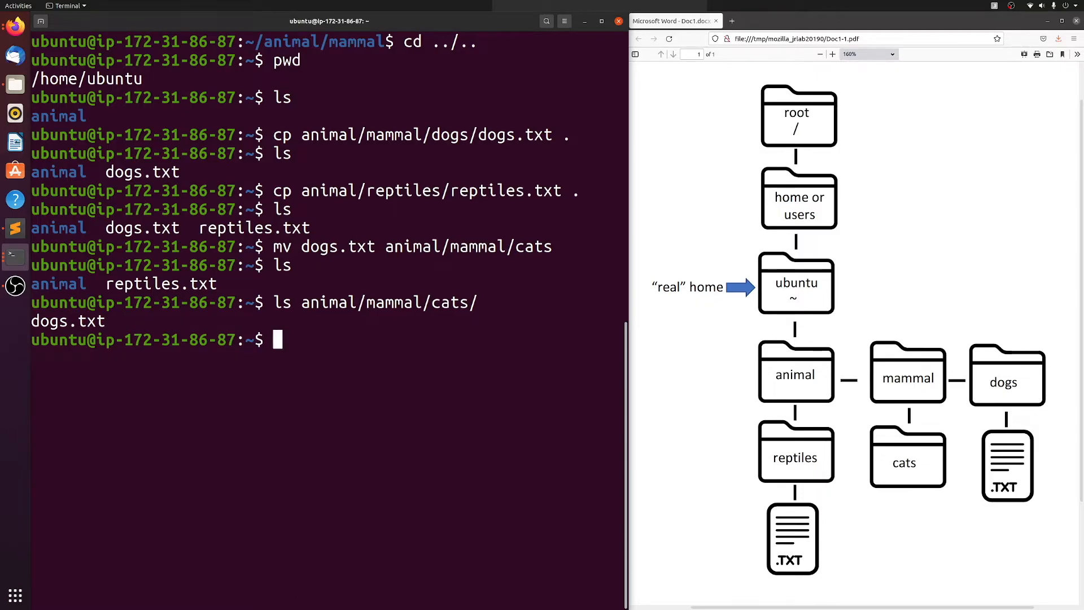
Step: Remove animal/mammal/cats/dogs.txt with rm and verify the cats folder lists nothing
{"action": "type", "text": "rm"}
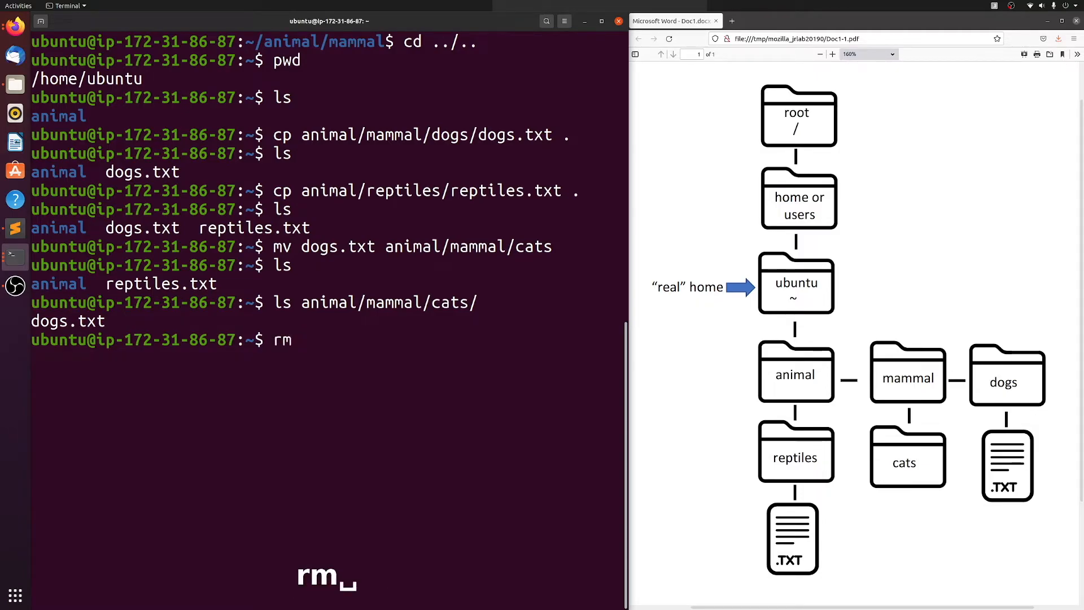
{"action": "type", "text": "anim"}
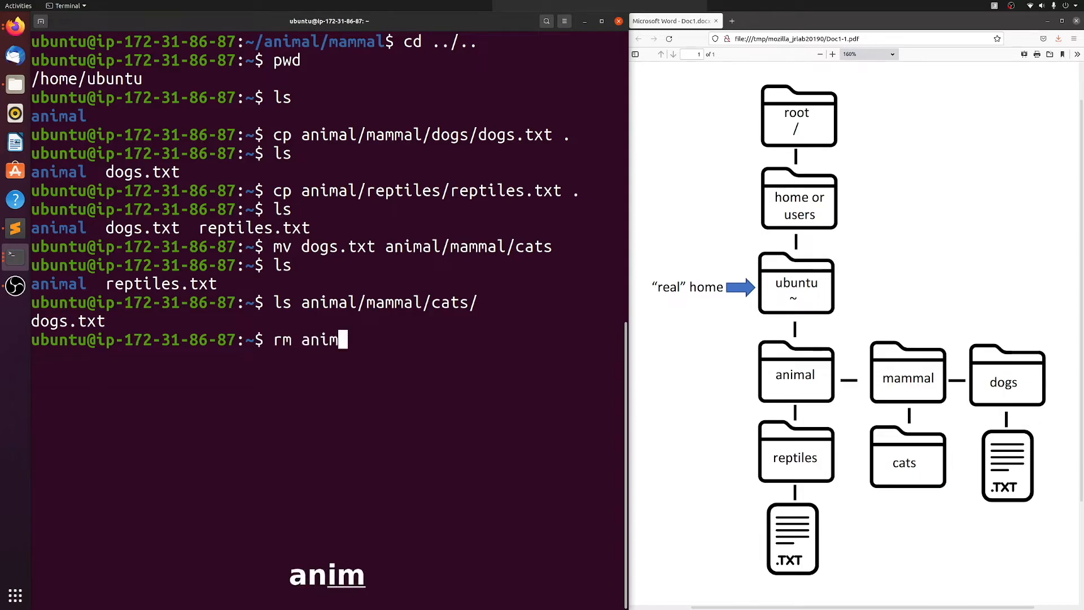
{"action": "type", "text": "al/mammal/"}
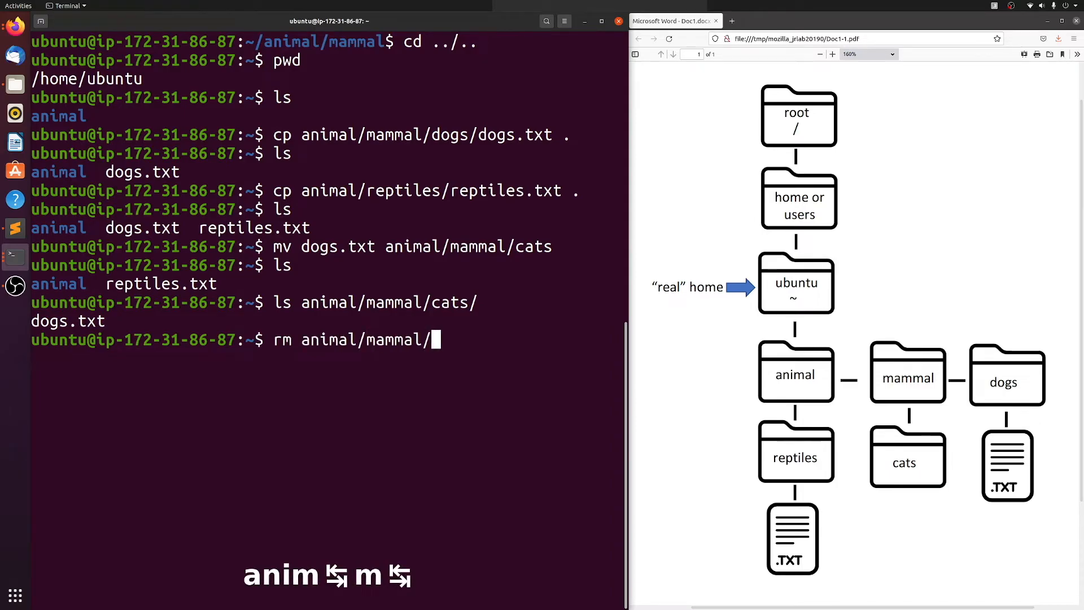
{"action": "type", "text": "cats/dogs.txt"}
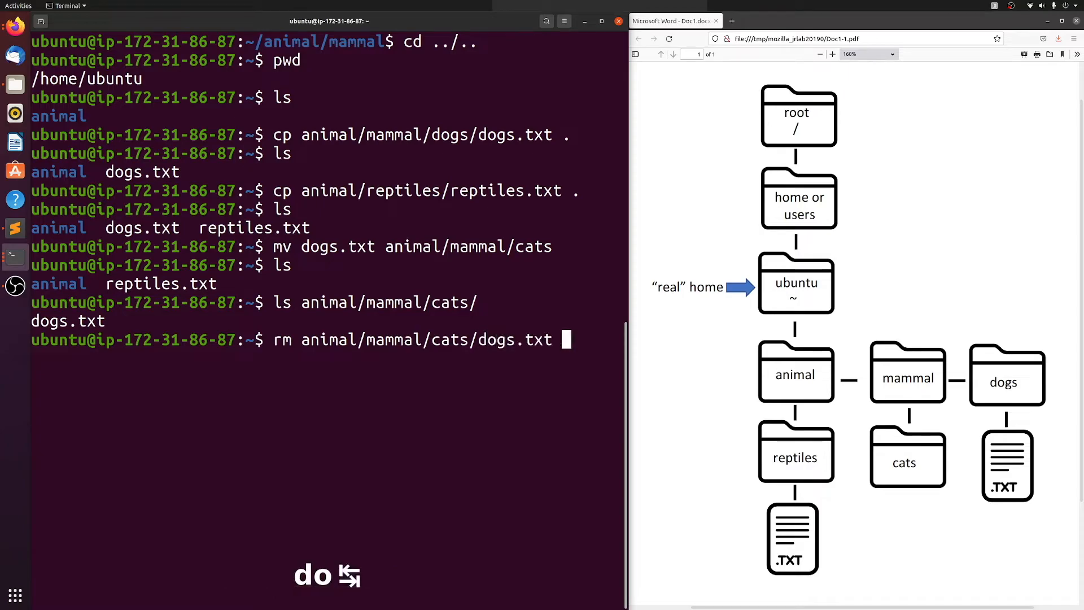
{"action": "key", "text": "Return"}
{"action": "type", "text": "ls animal/mammal/cats/"}
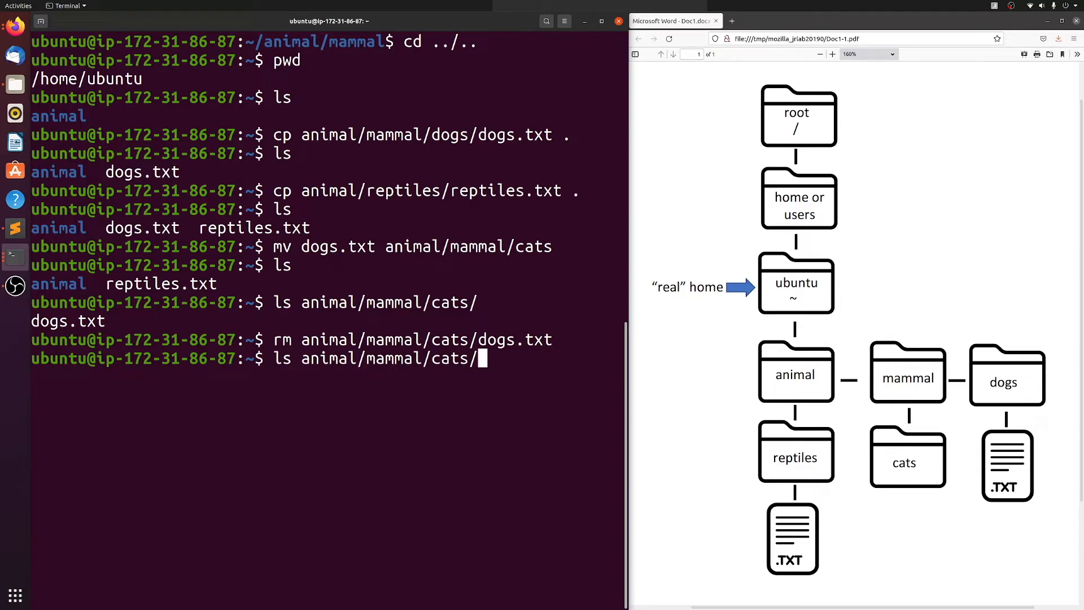
{"action": "key", "text": "Return"}
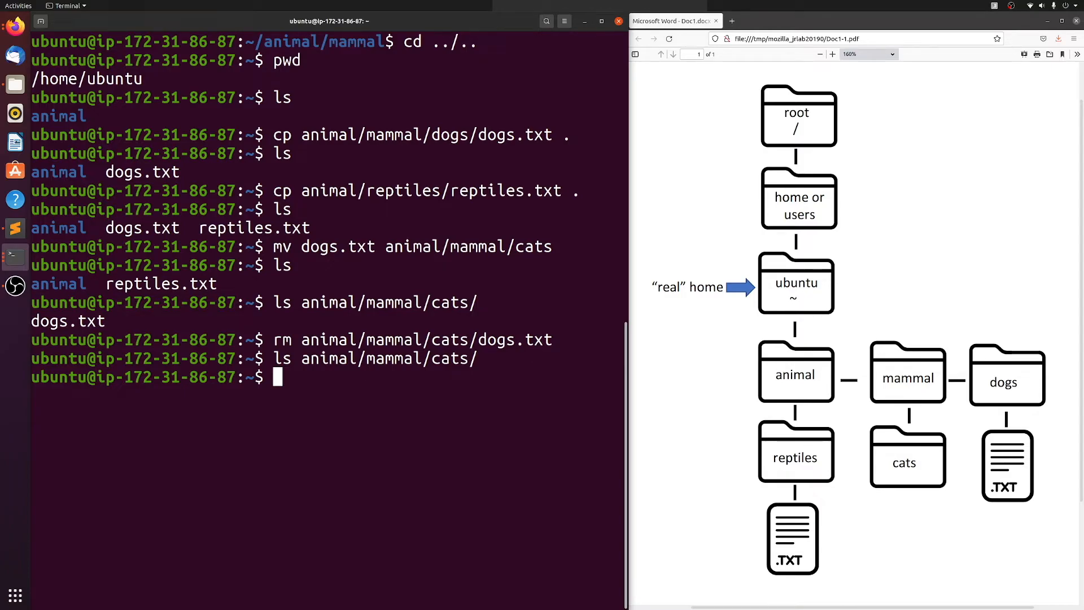
Step: Run rmdir animal/mammal/cats/ to remove the empty cats directory
{"action": "type", "text": "rm"}
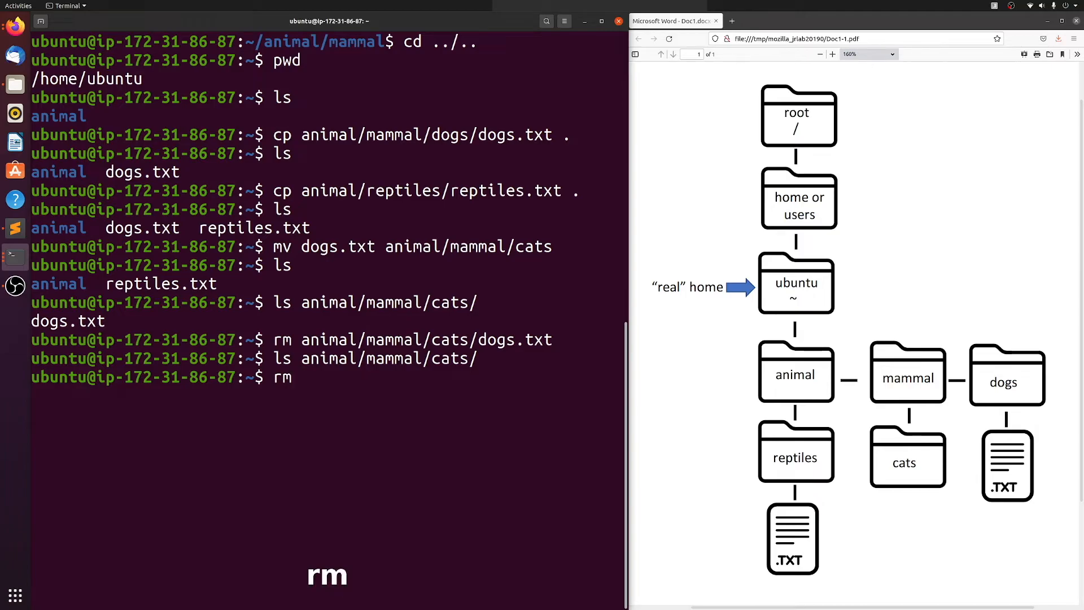
{"action": "type", "text": "d"}
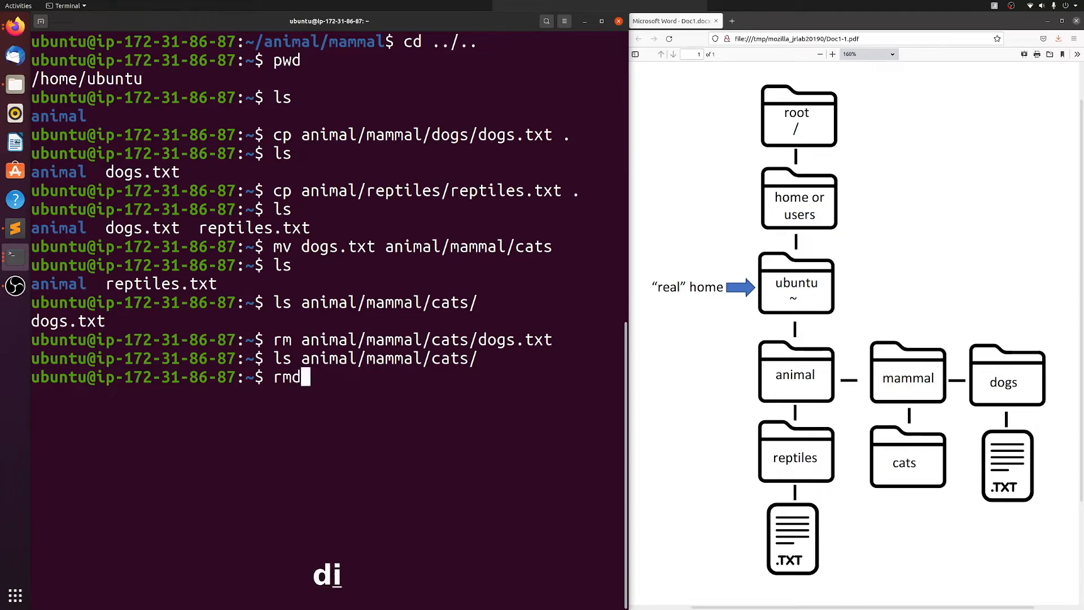
{"action": "type", "text": "ir"}
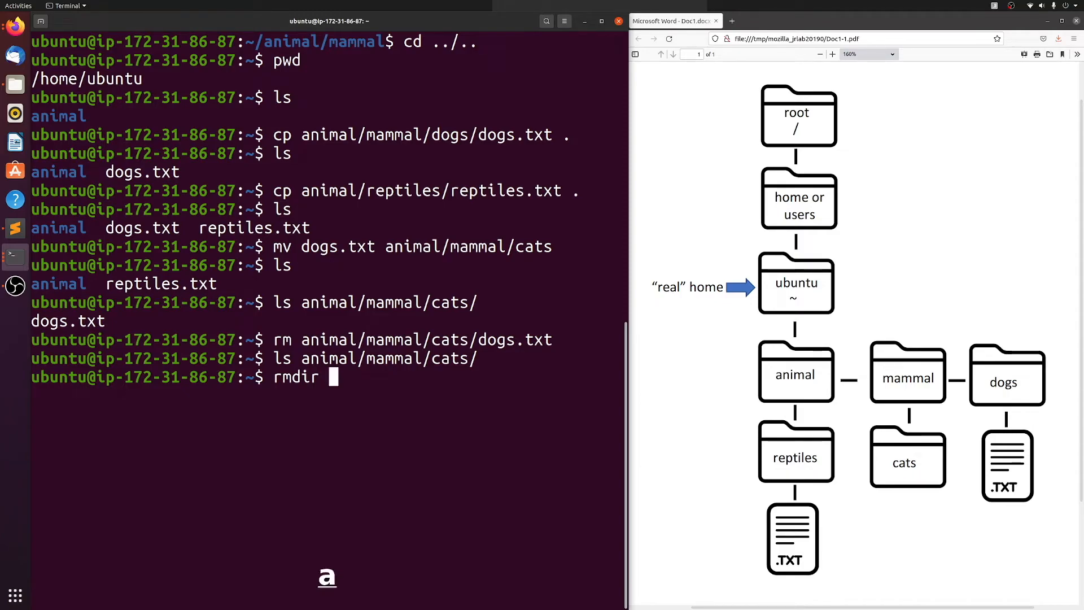
{"action": "type", "text": "animal/mammal/cats/"}
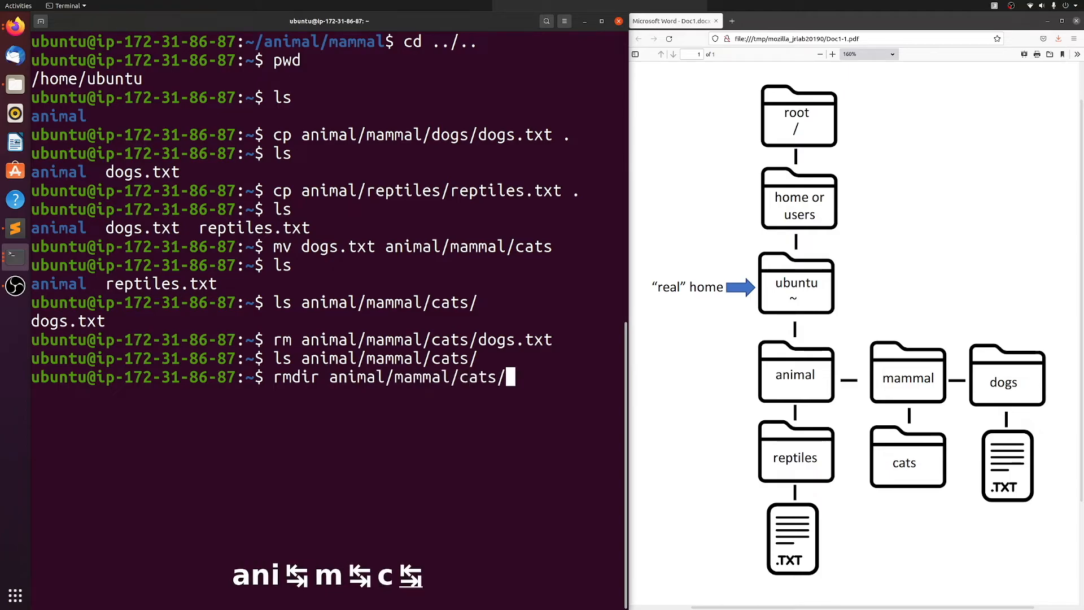
{"action": "key", "text": "Return"}
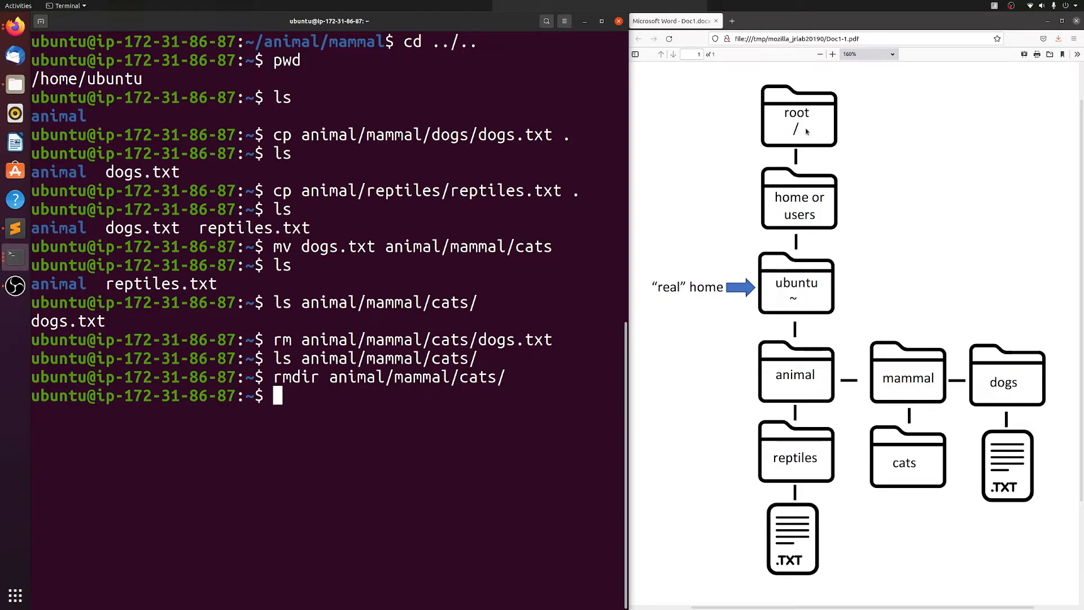
{"action": "mouse_move", "coordinate": [331, 400]}
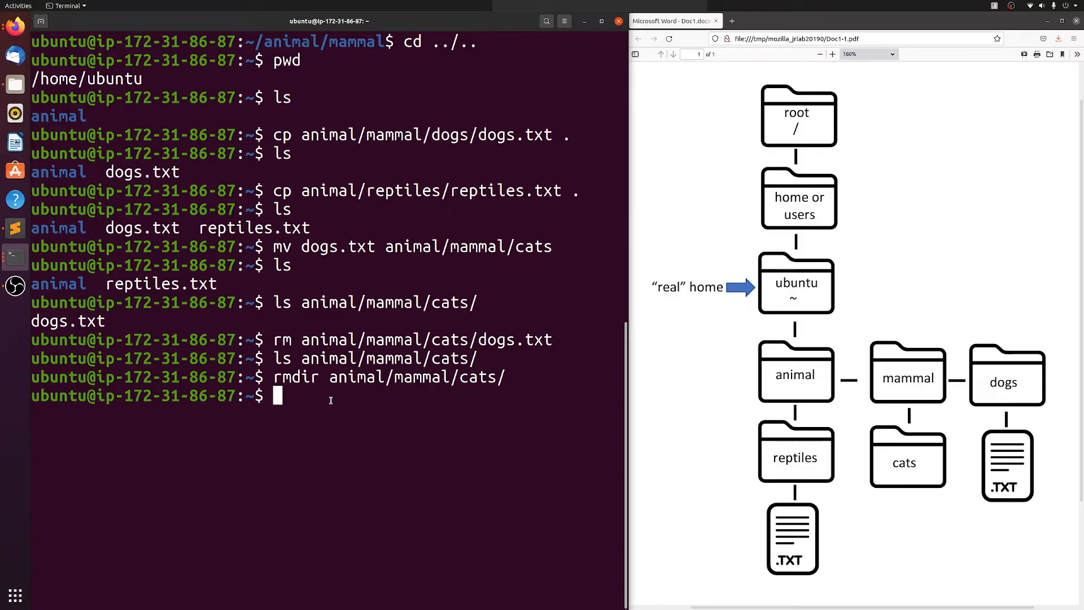
Step: Start a cd with the relative path animal/reptiles/, then erase it
{"action": "type", "text": "cd"}
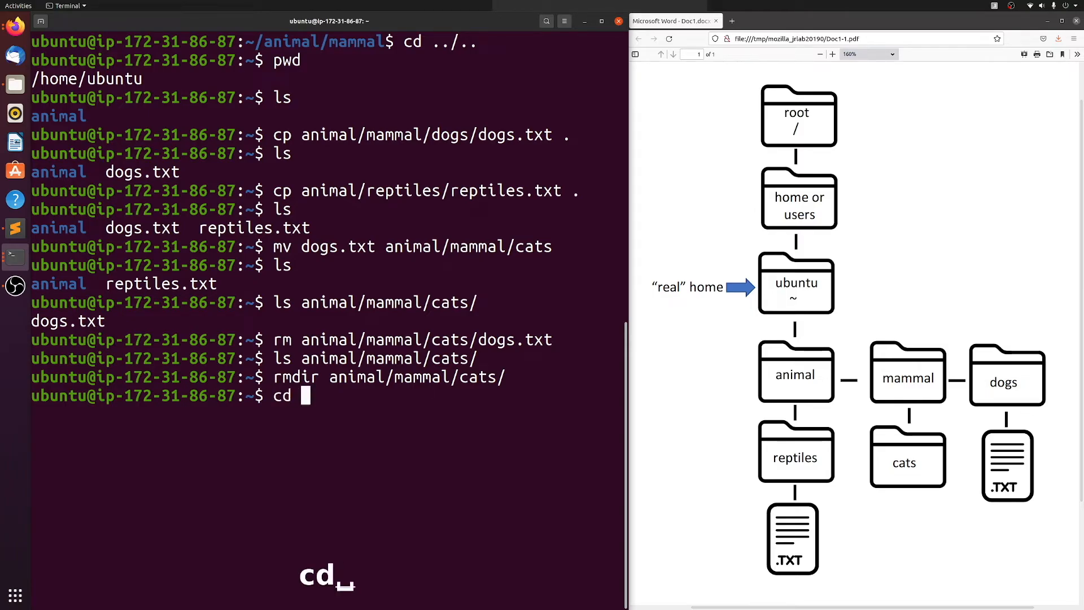
{"action": "key", "text": "BackSpace"}
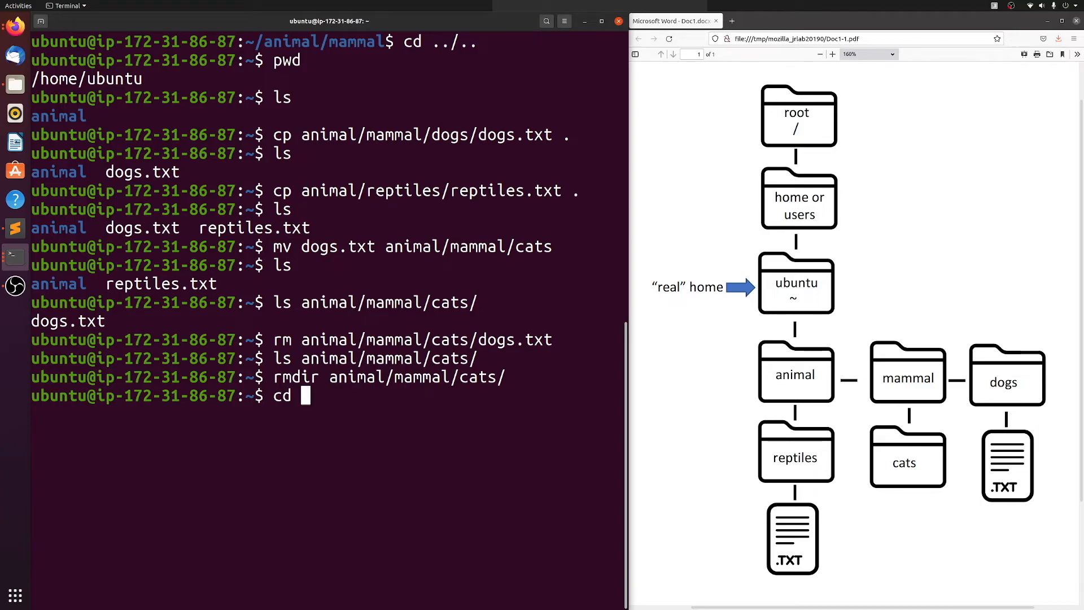
{"action": "type", "text": "r"}
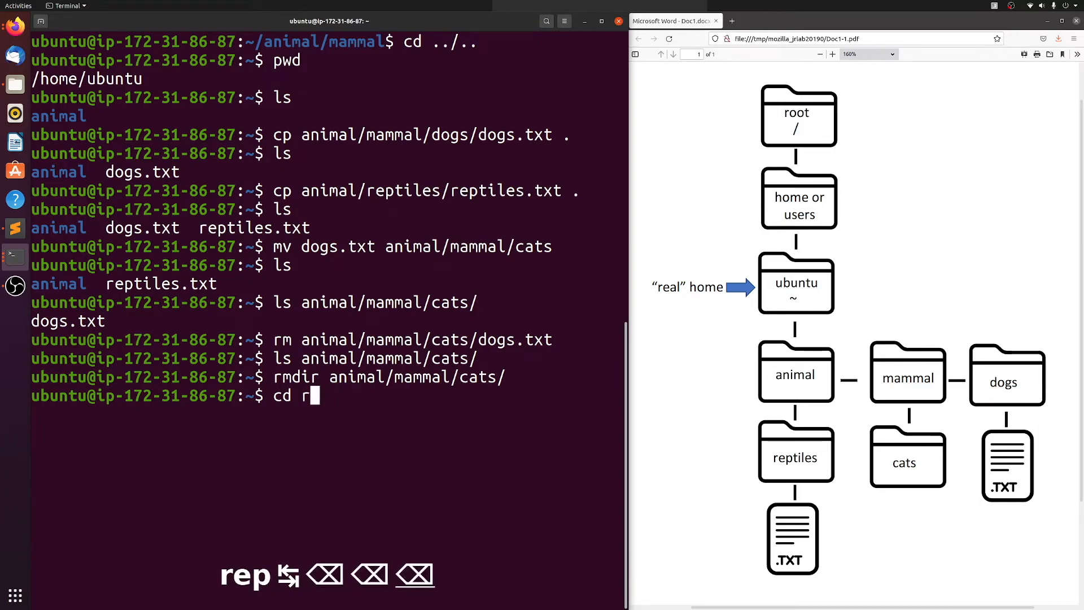
{"action": "type", "text": "animal/reptiles/"}
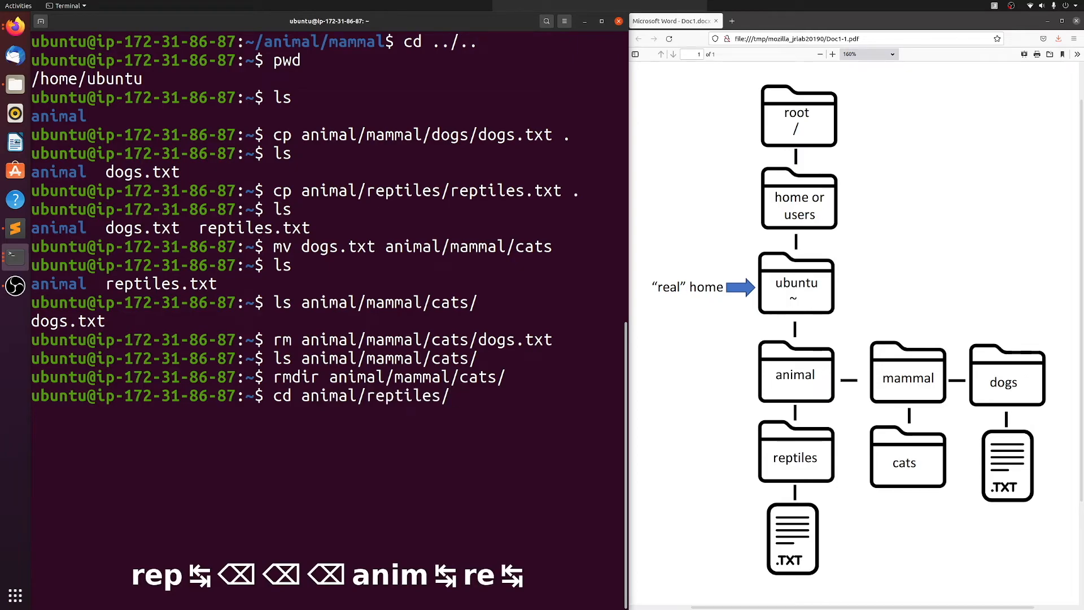
{"action": "key", "text": "ctrl+u"}
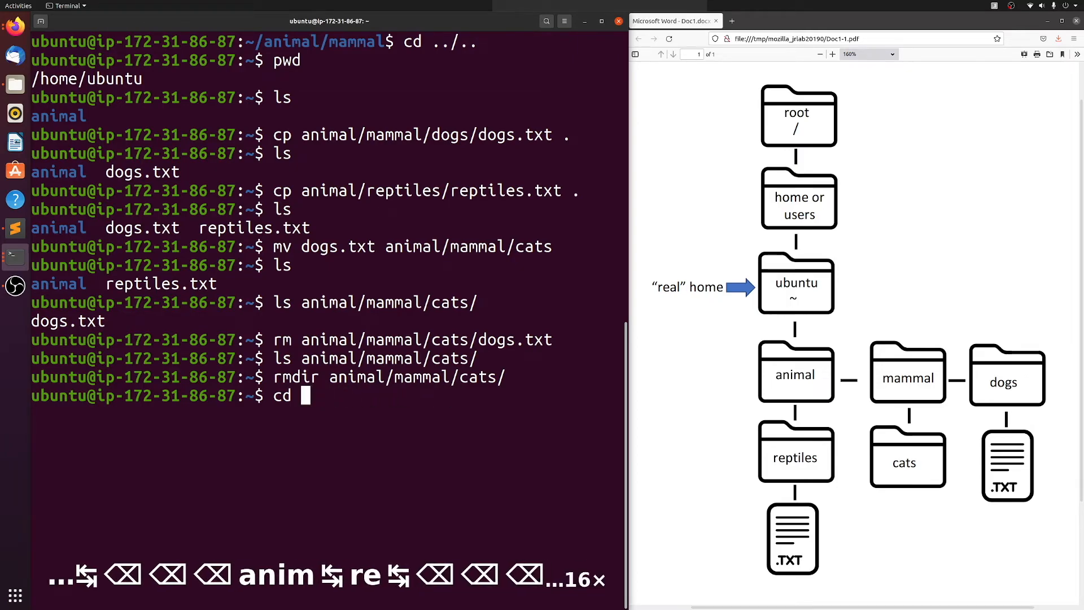
Step: Change directory into /home/ubuntu/animal/reptiles/ using the absolute path
{"action": "type", "text": "/"}
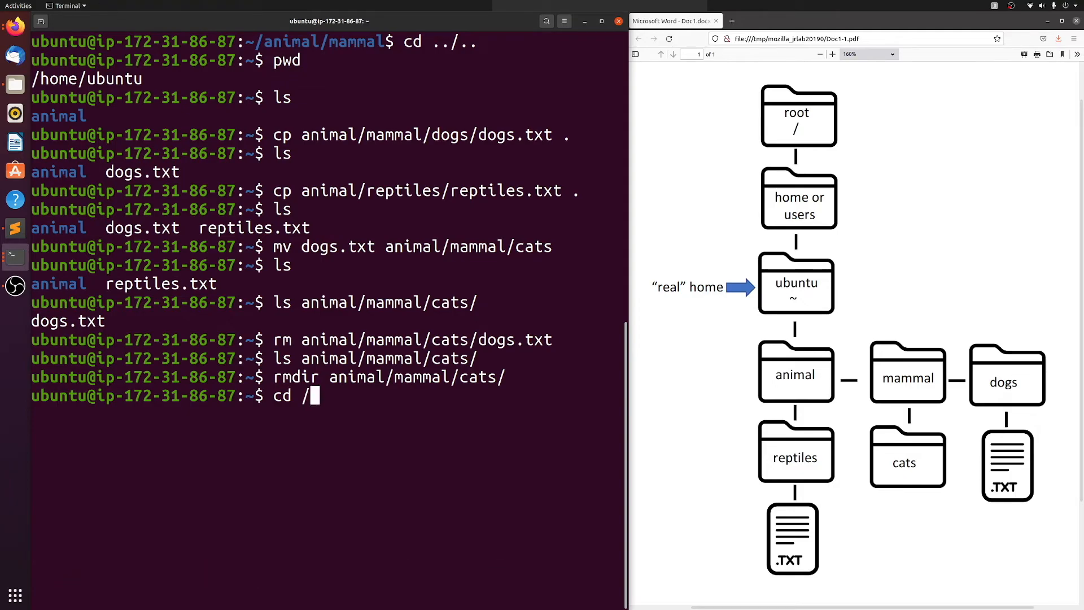
{"action": "type", "text": "home/"}
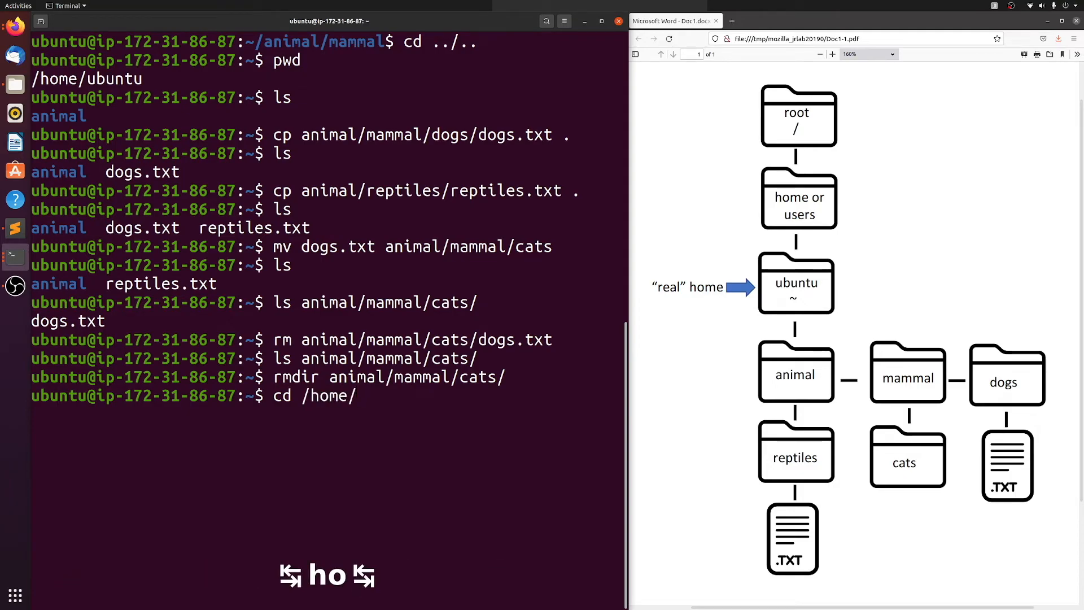
{"action": "type", "text": "ubuntu/"}
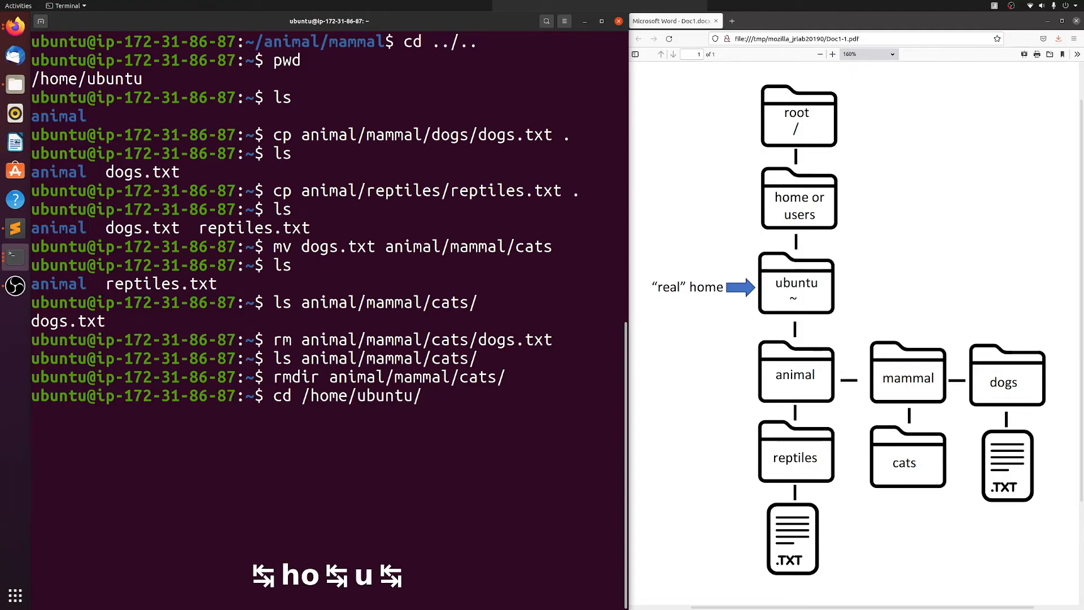
{"action": "type", "text": "animal/re"}
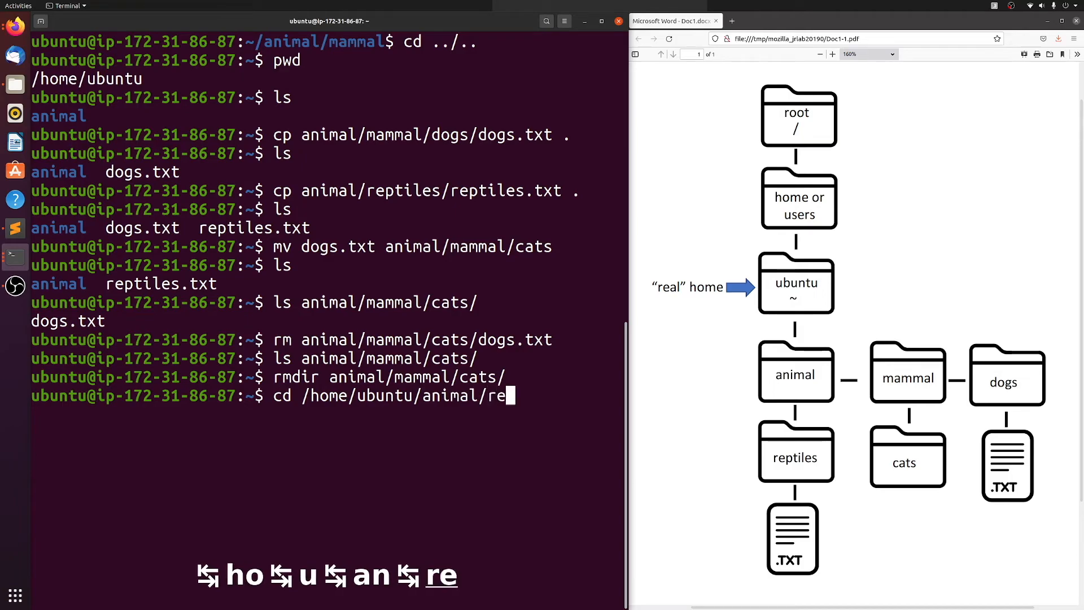
{"action": "key", "text": "Return"}
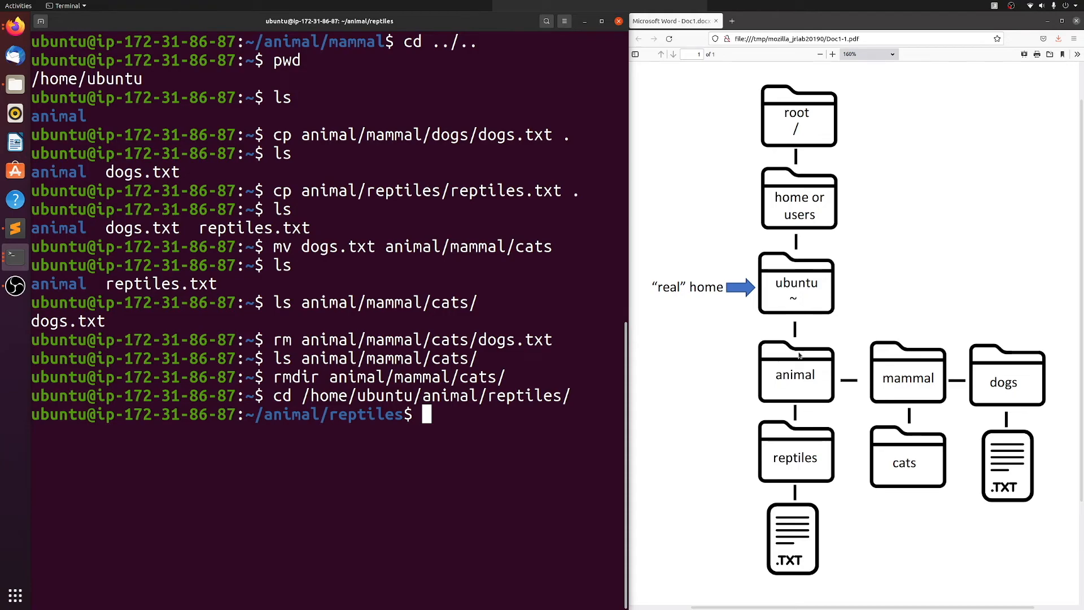
{"action": "mouse_move", "coordinate": [458, 417]}
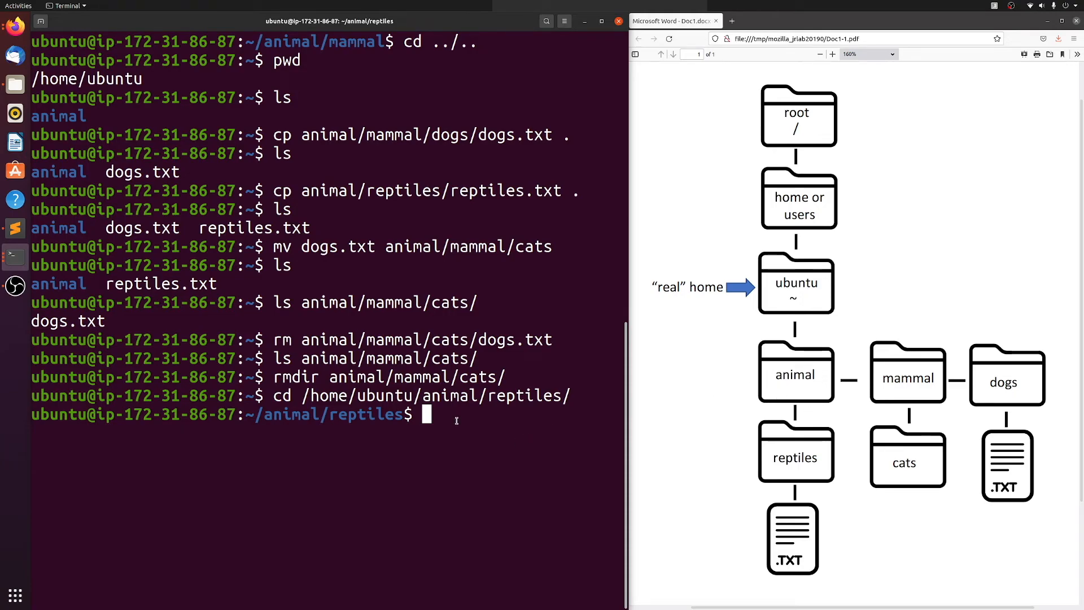
Step: Copy /home/ubuntu/animal/mammal/dogs/dogs.txt to /home/ubuntu/animal/ using absolute paths
{"action": "type", "text": "cp /"}
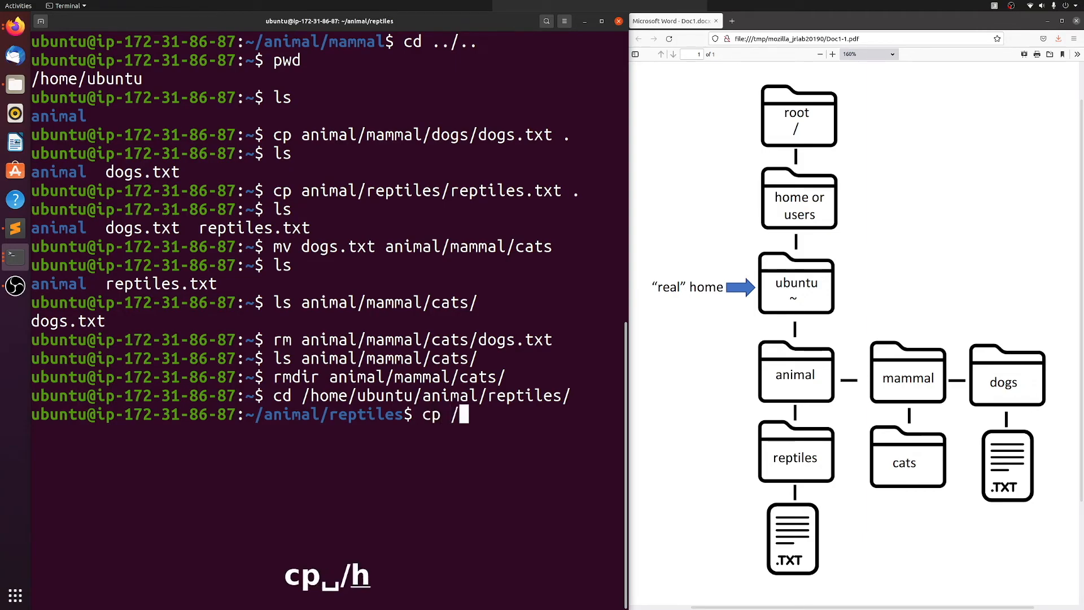
{"action": "type", "text": "home/"}
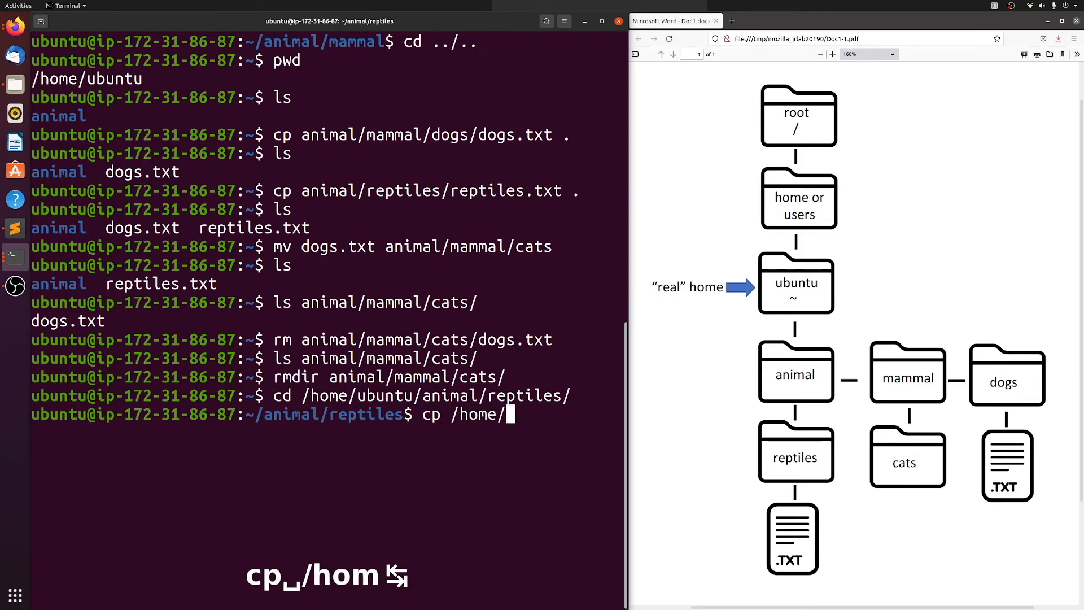
{"action": "type", "text": "ubuntu/animal/mammal/"}
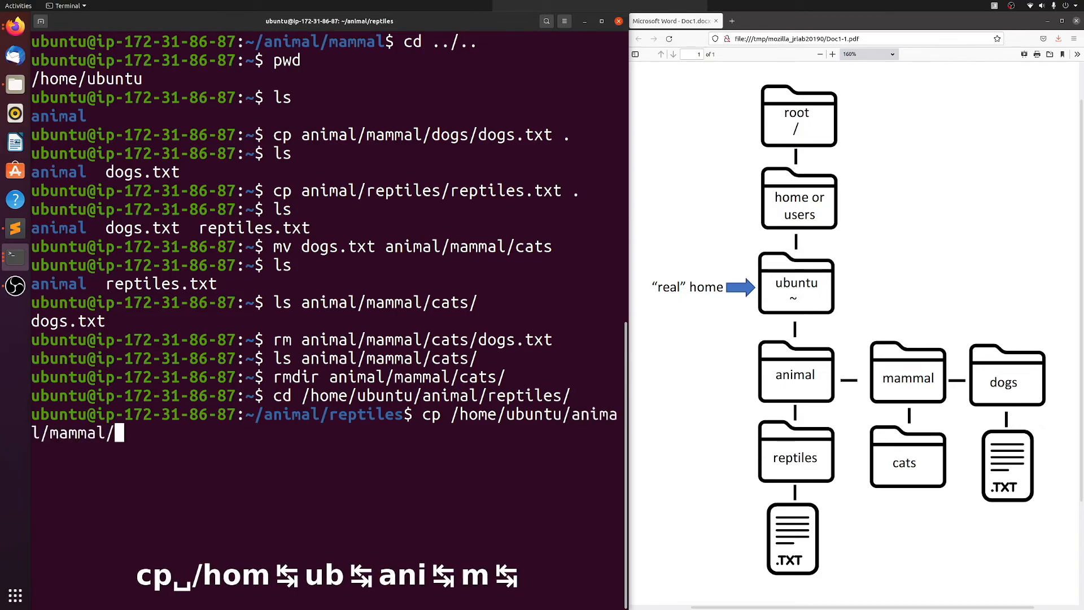
{"action": "type", "text": "dogs/dogs.txt"}
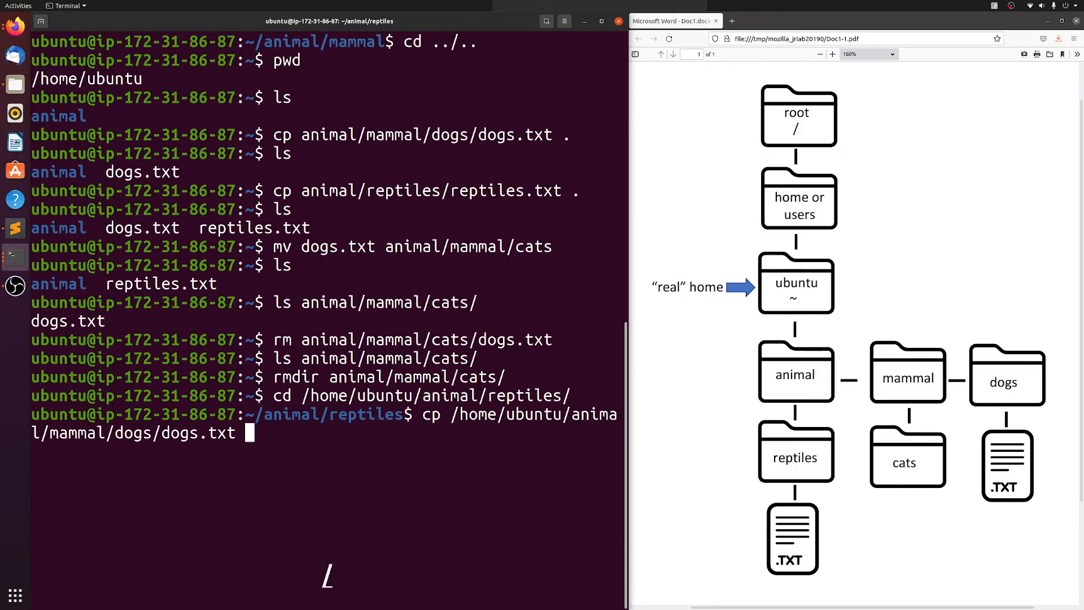
{"action": "type", "text": "/home/"}
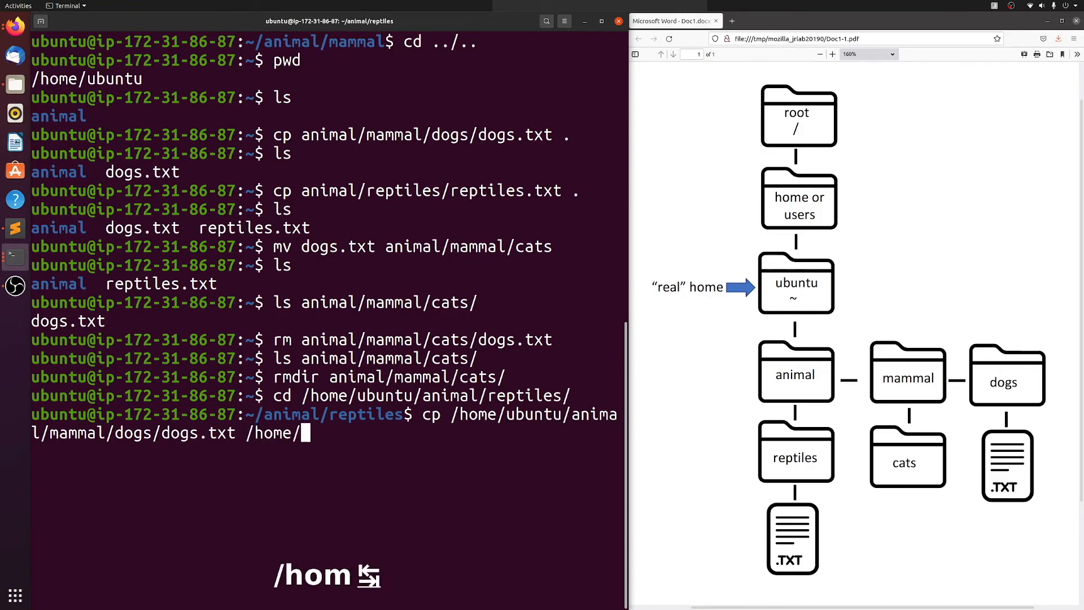
{"action": "type", "text": "ubuntu/animal/"}
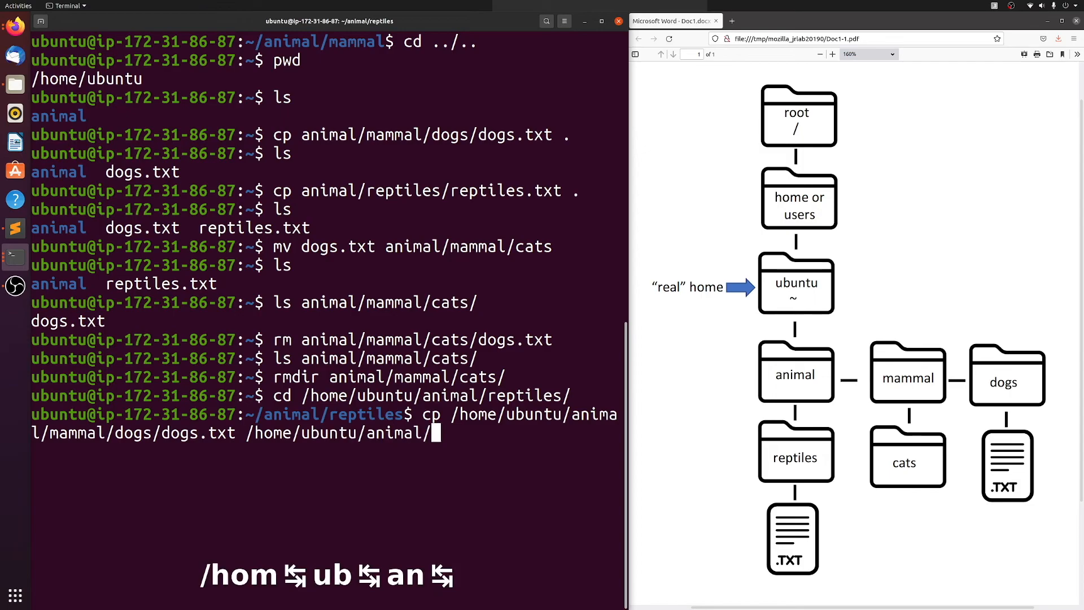
{"action": "key", "text": "Return"}
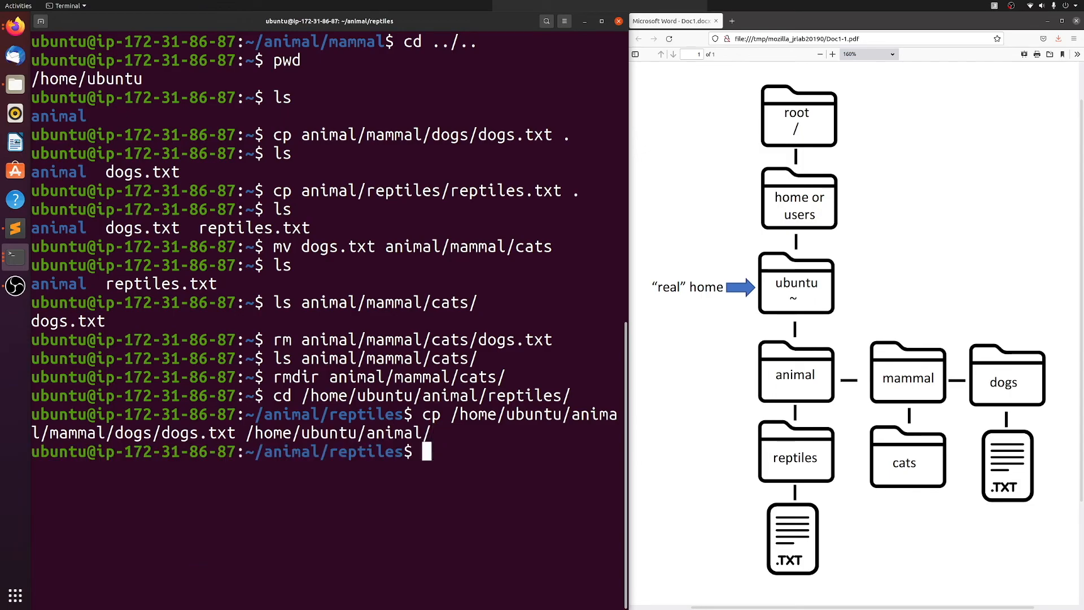
Step: List the contents of /home/ubuntu/
{"action": "type", "text": "ls /h"}
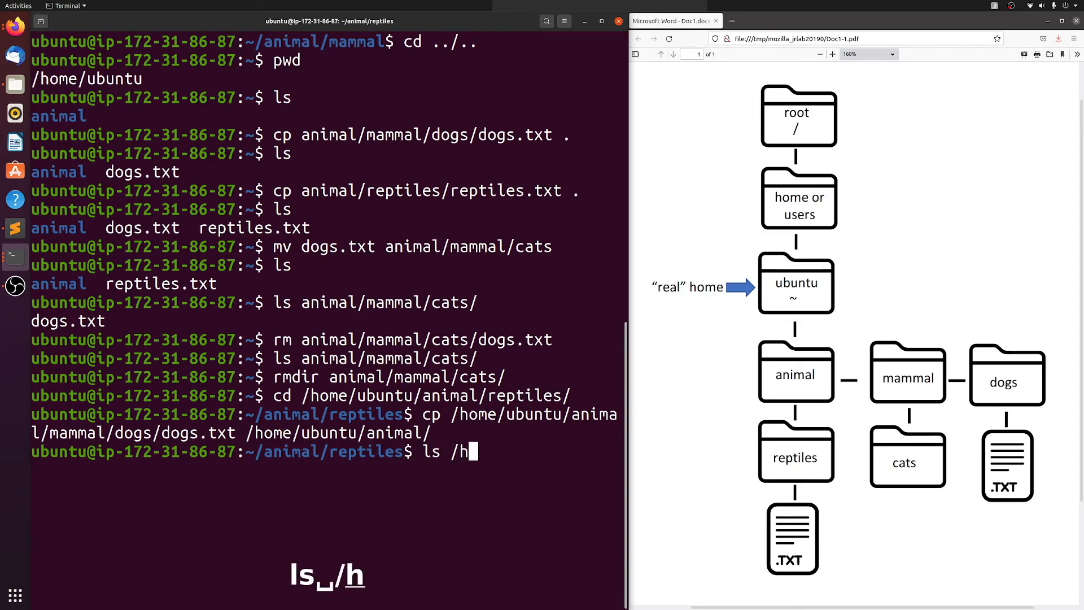
{"action": "type", "text": "ome/ubuntu/"}
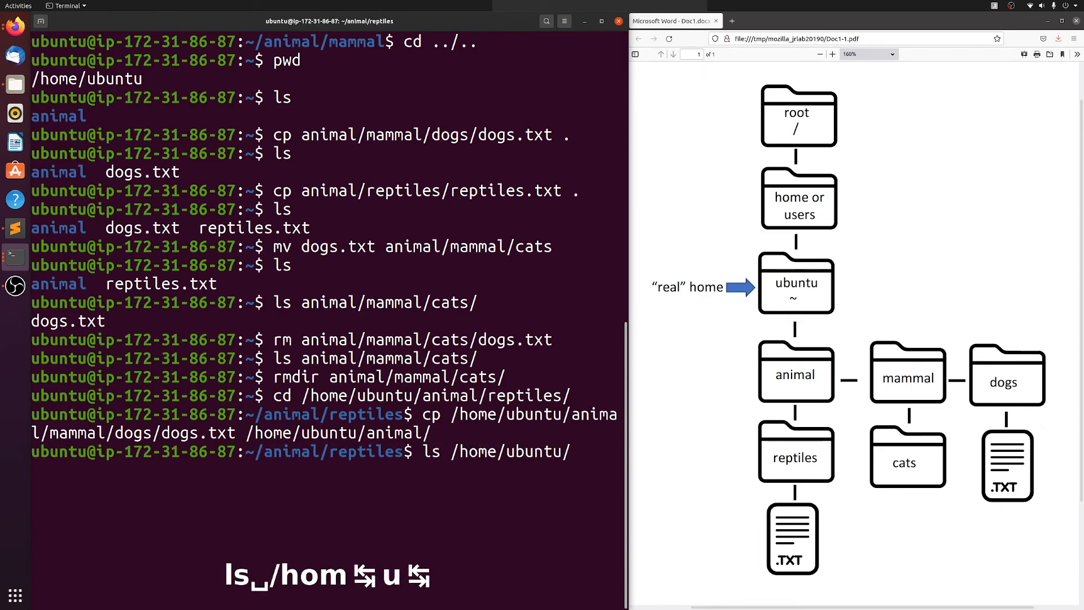
{"action": "key", "text": "Return"}
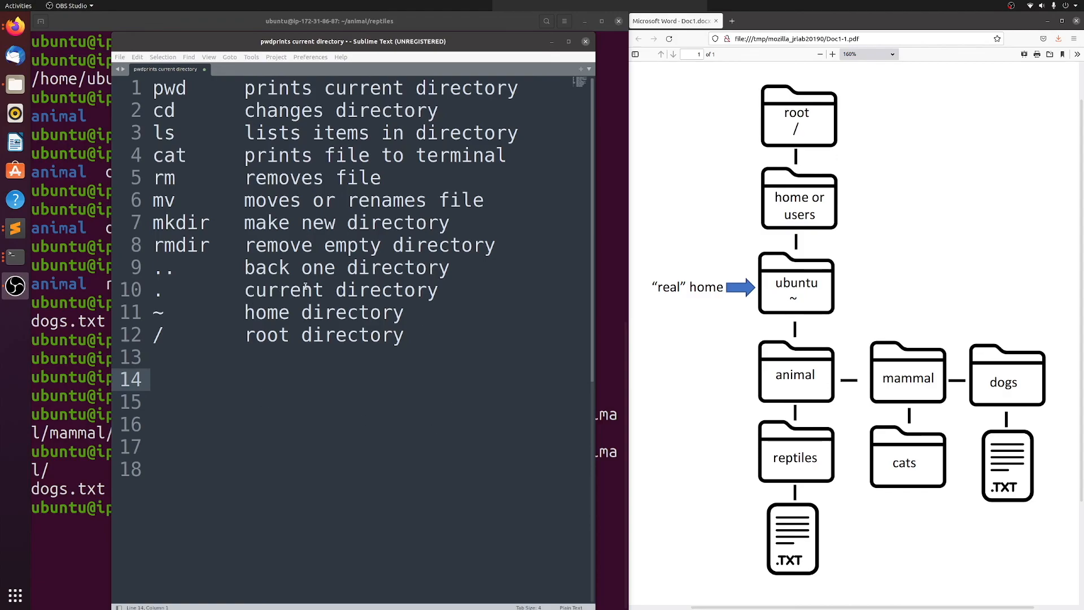
{"action": "mouse_move", "coordinate": [440, 320]}
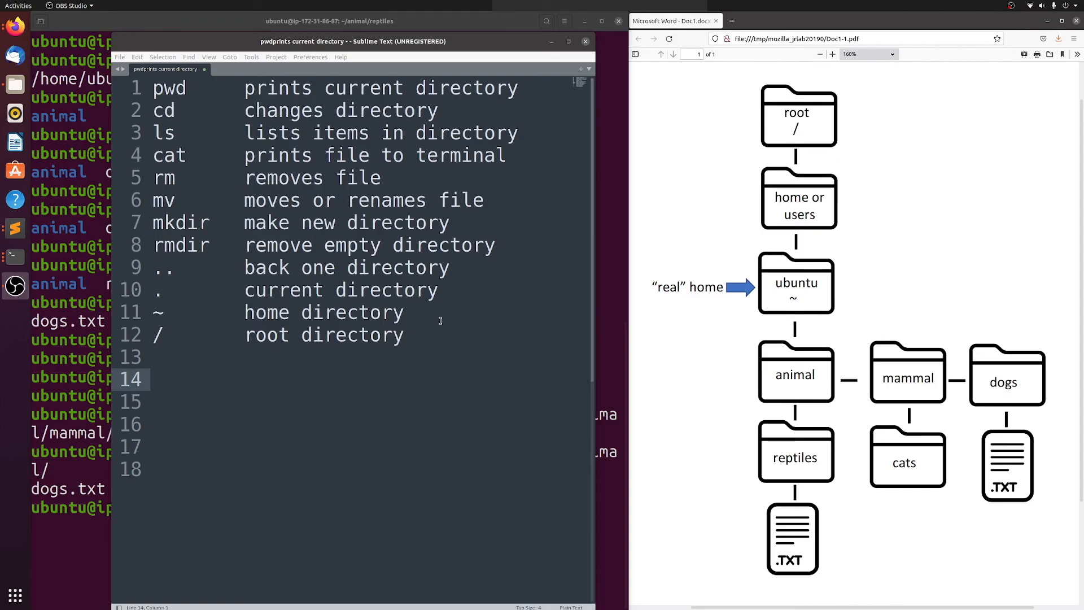